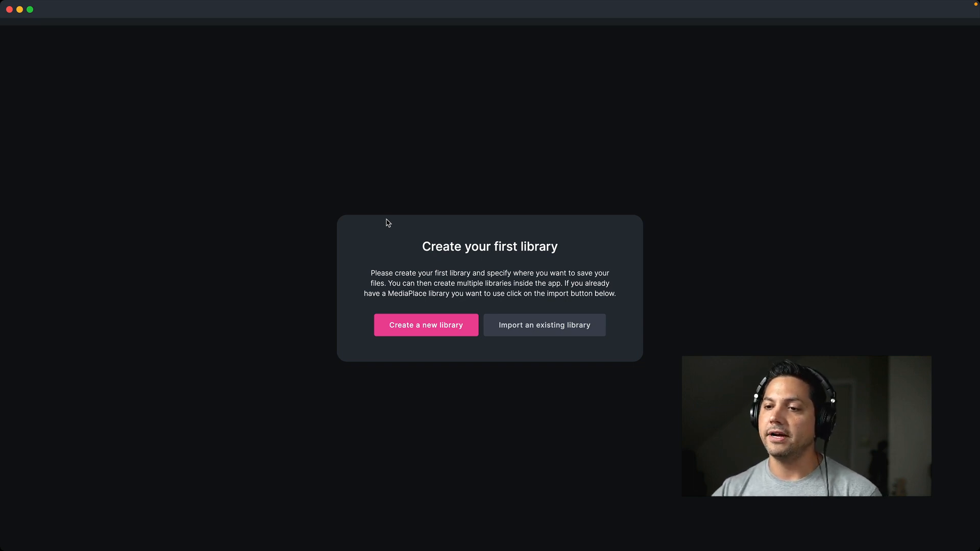
Create a new library named 'Will's Media'
left_click(426, 325)
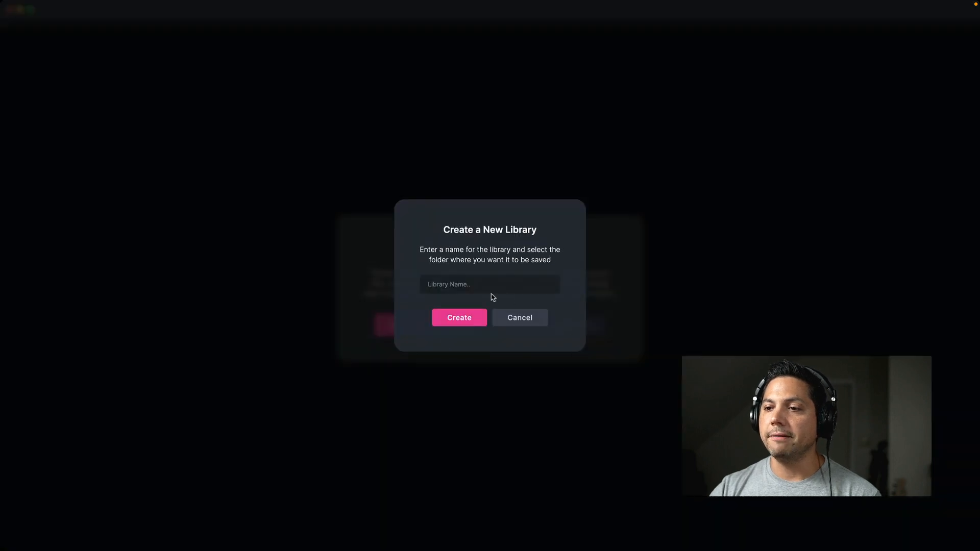
type("w")
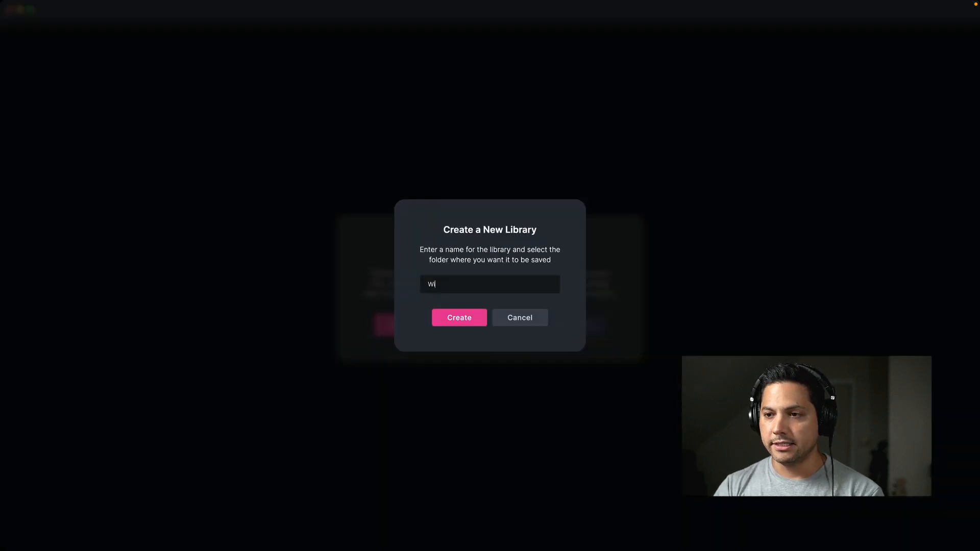
type("ill's")
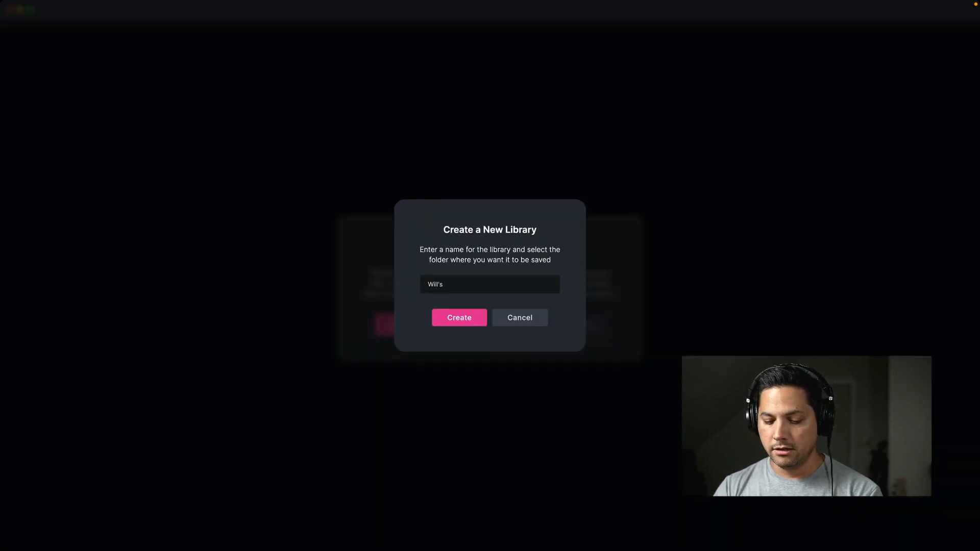
type("Media")
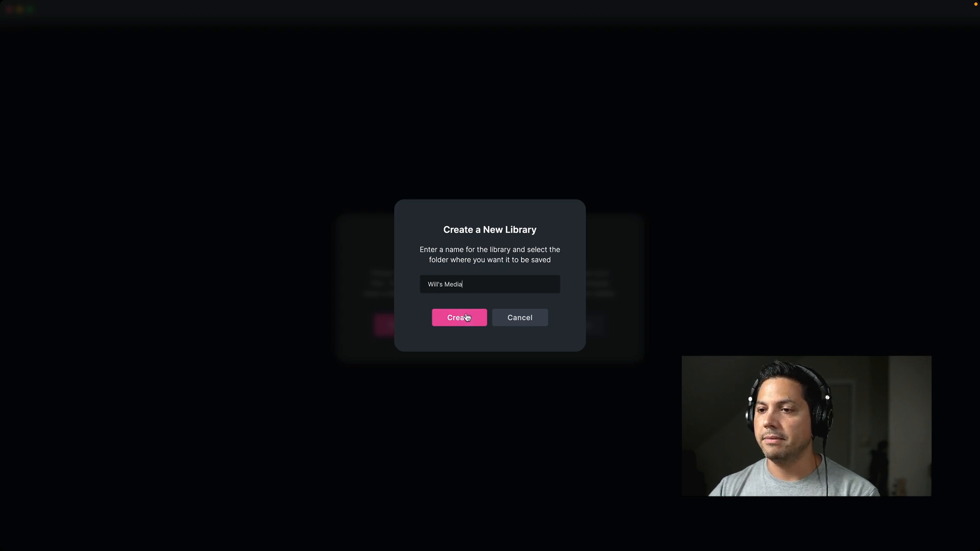
left_click(459, 317)
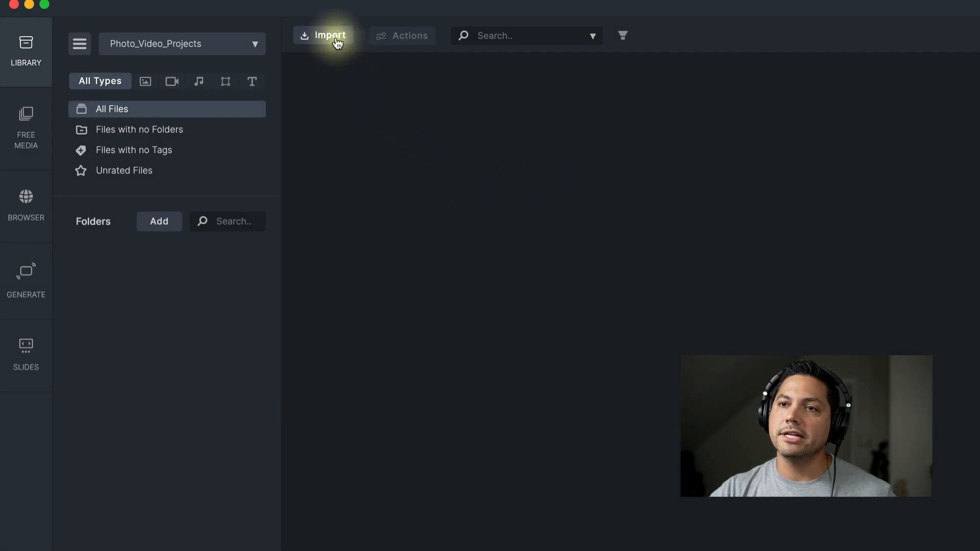
Import Image.jpg, Image-2.jpg and Image-3.jpg into the library
left_click(325, 36)
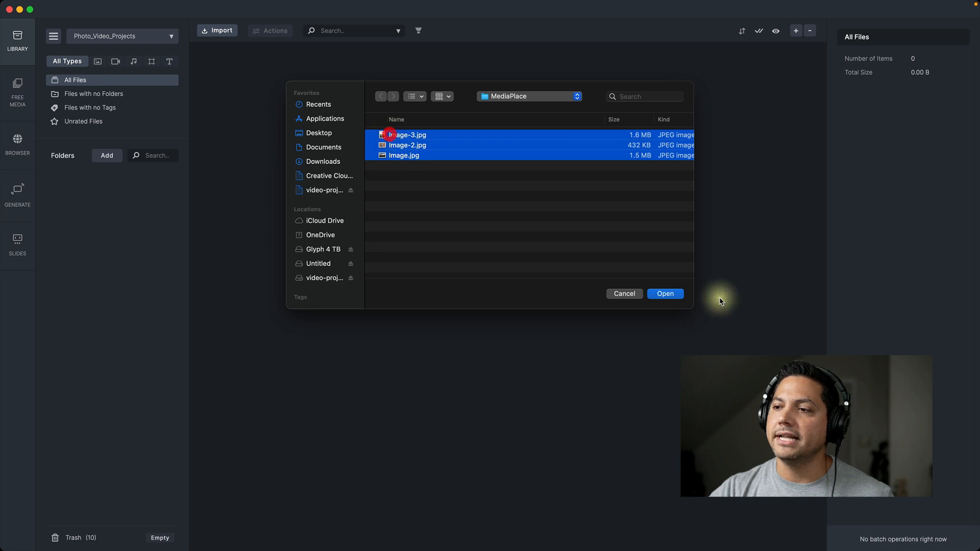
left_click(665, 294)
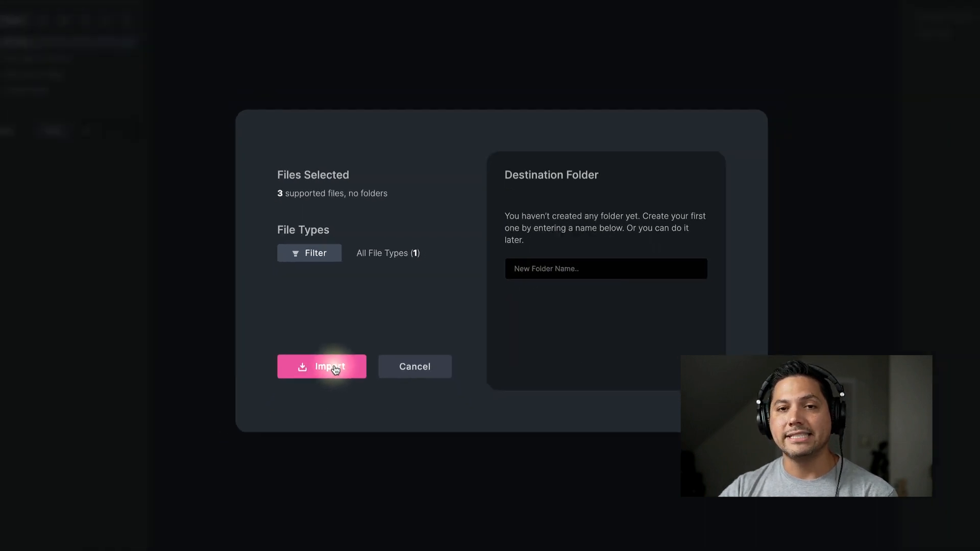
left_click(321, 366)
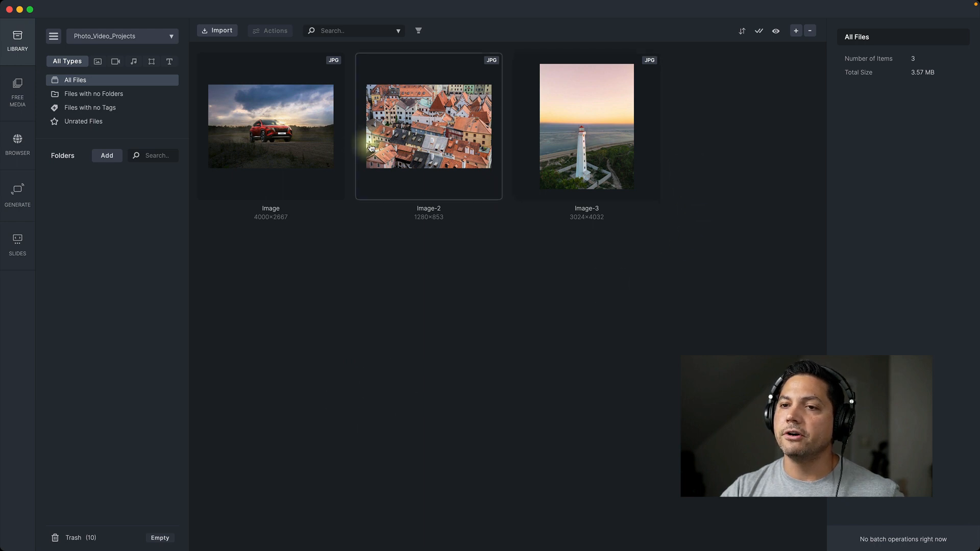
mouse_move(379, 226)
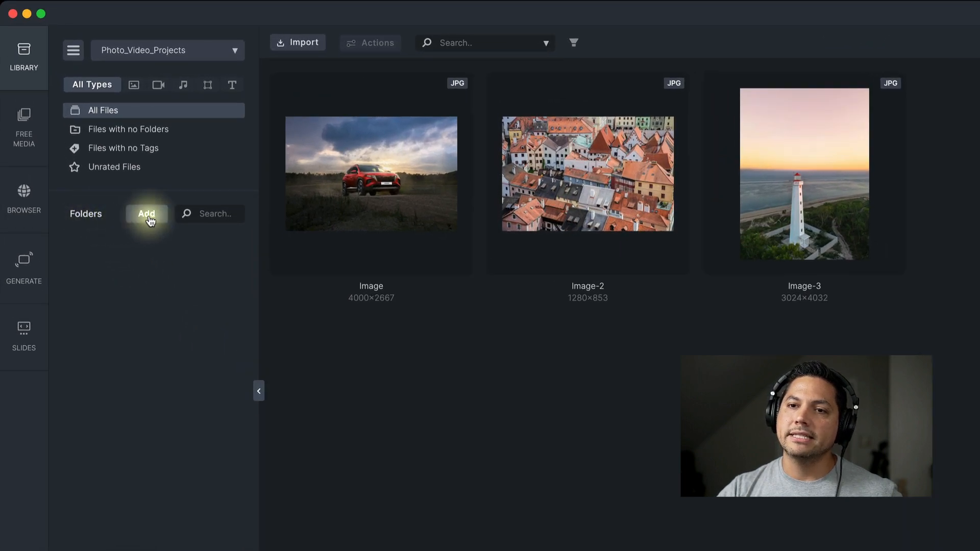
Add a folder named Pictures and move all three imported photos into it
left_click(147, 214)
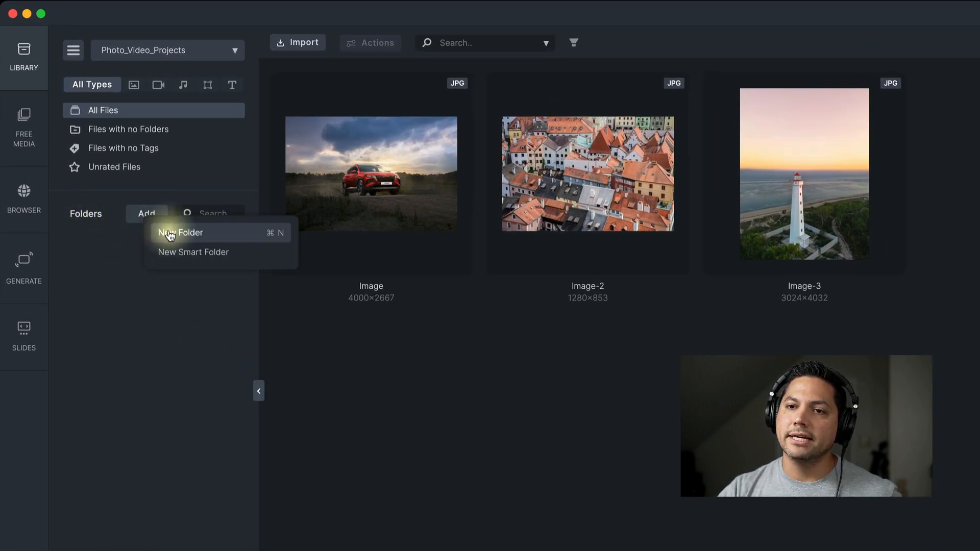
left_click(181, 233)
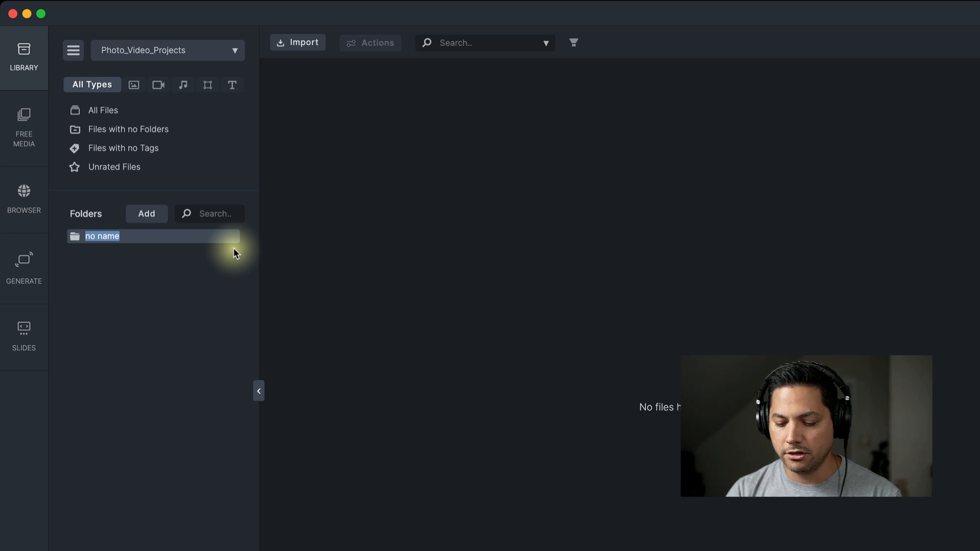
type("Pictures")
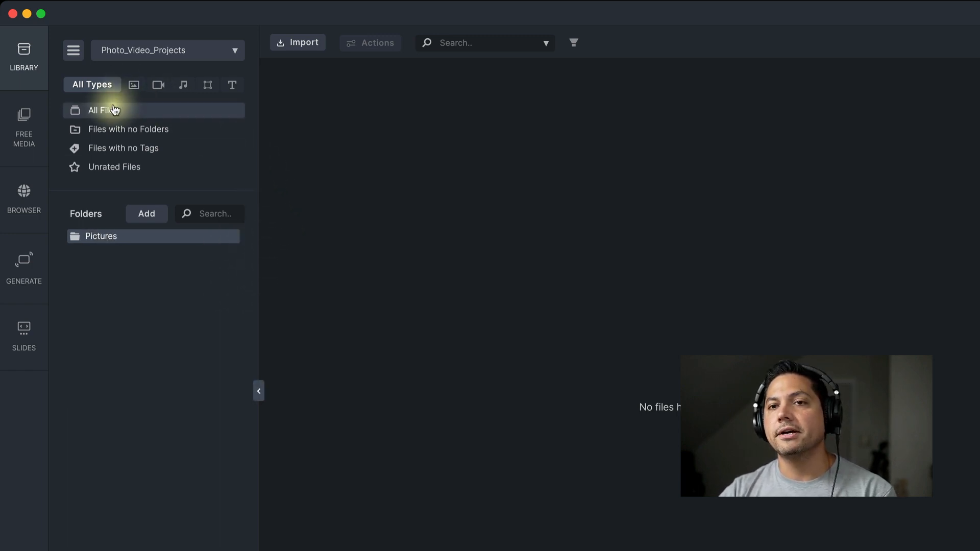
left_click(102, 111)
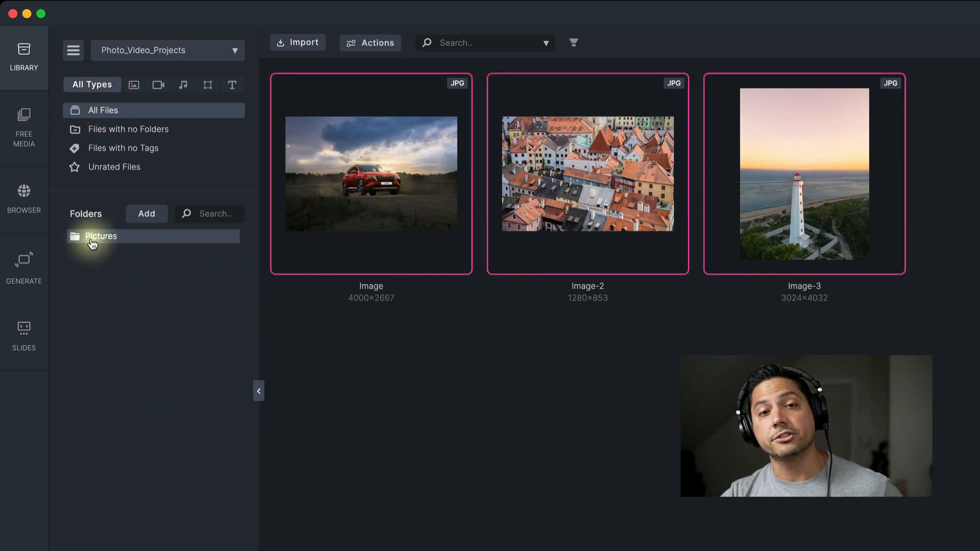
left_click(185, 270)
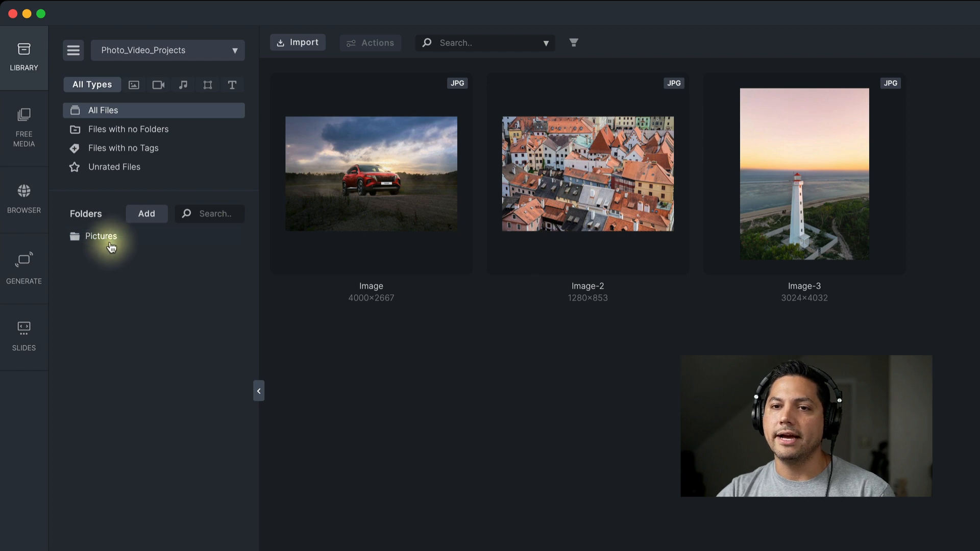
left_click(101, 237)
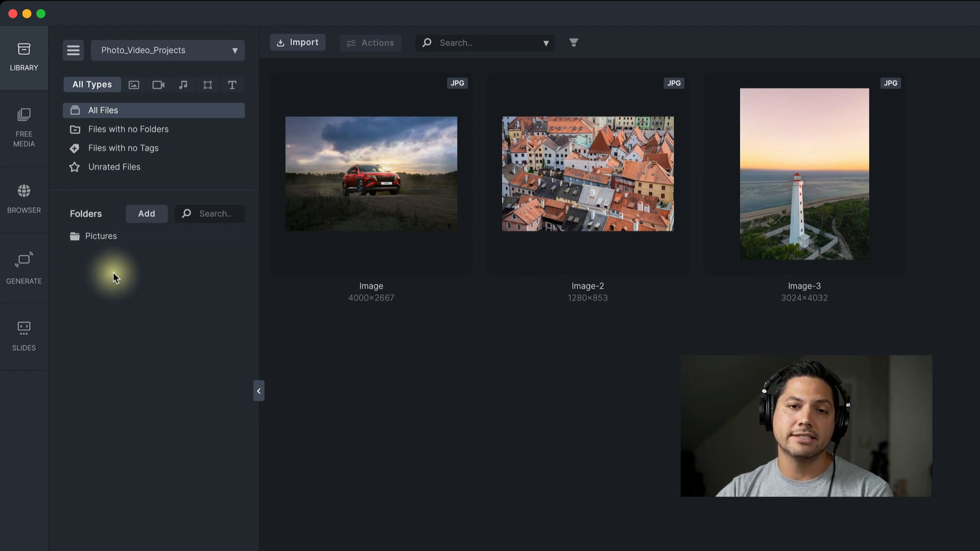
mouse_move(114, 327)
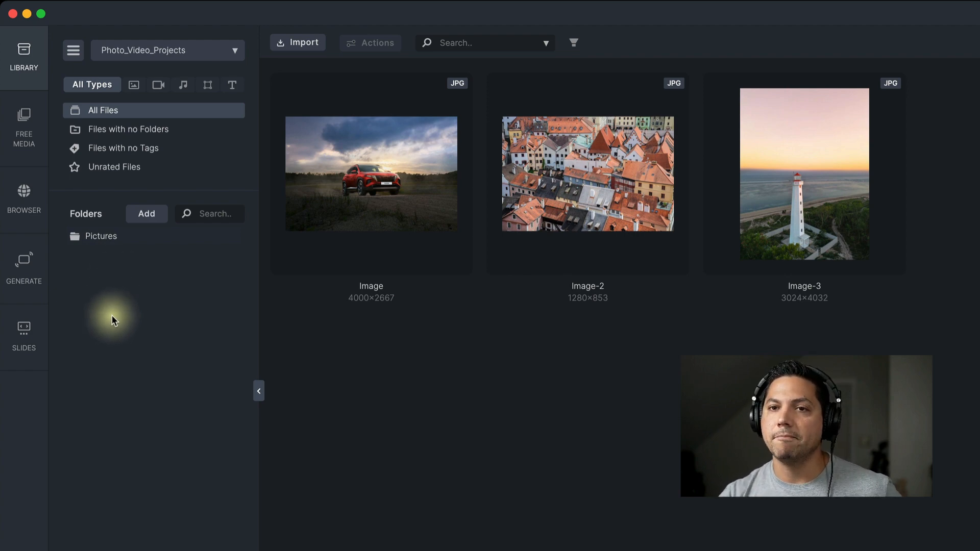
Open the red car photo's details and give it a four-star rating
left_click(370, 174)
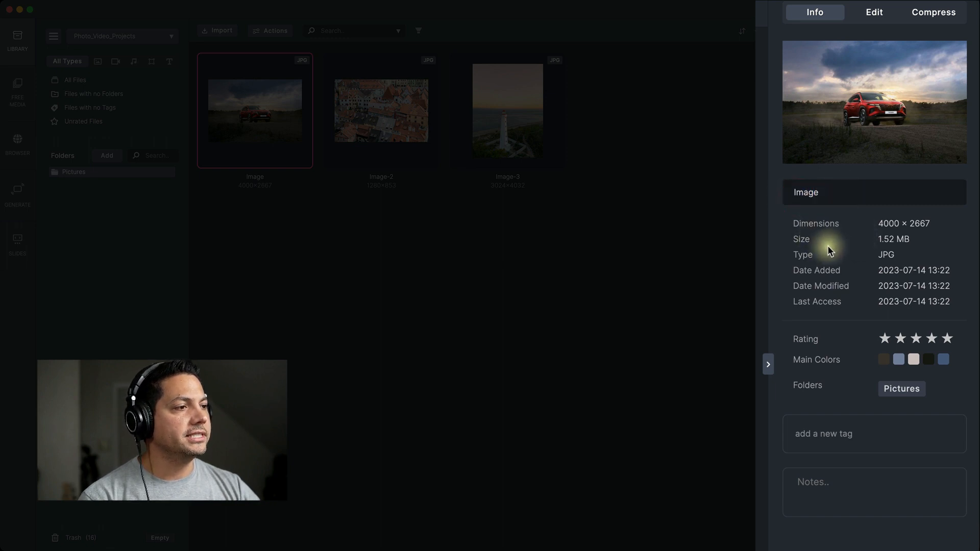
mouse_move(822, 297)
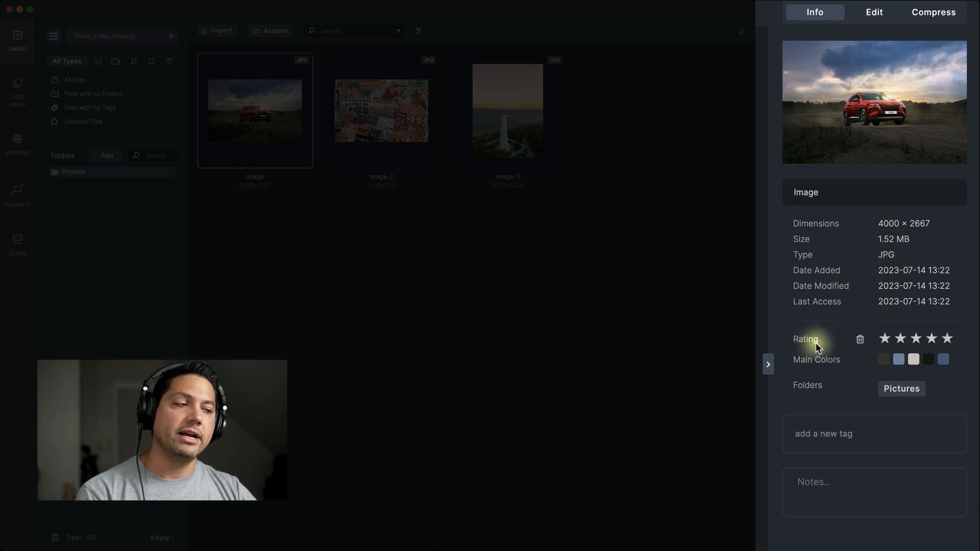
left_click(932, 339)
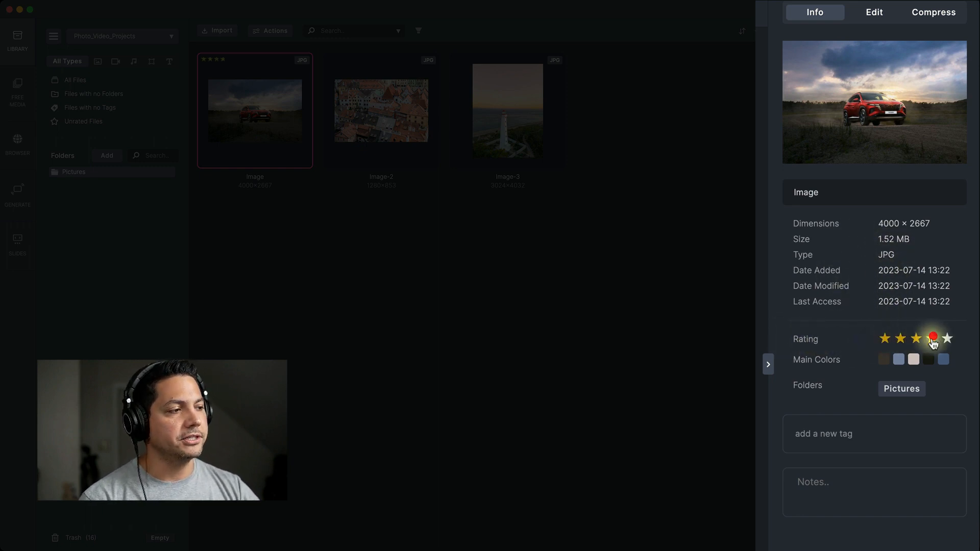
left_click(932, 338)
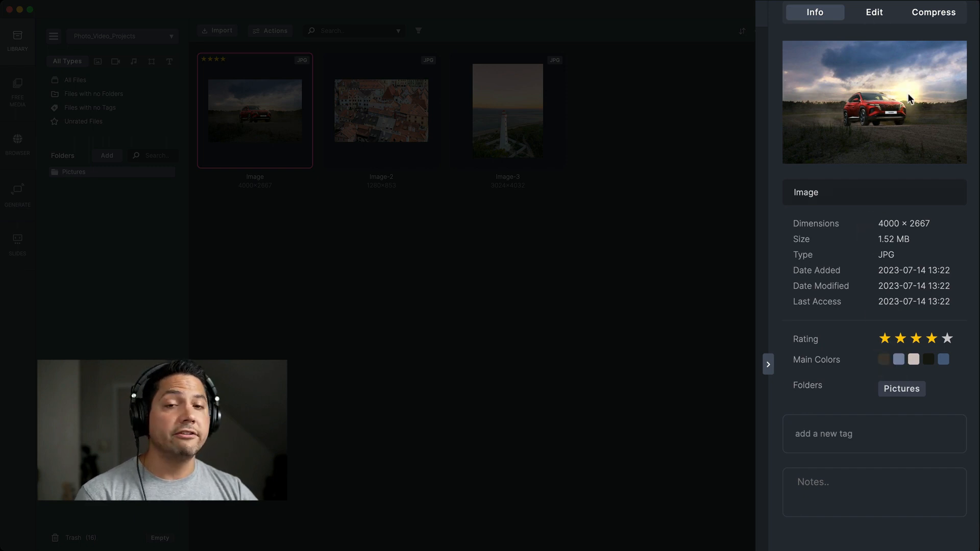
mouse_move(906, 372)
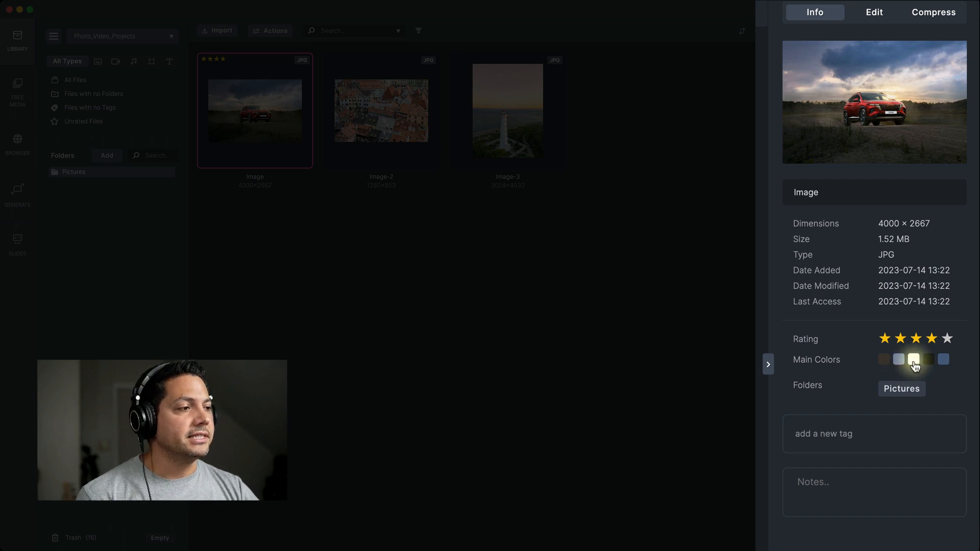
left_click(913, 359)
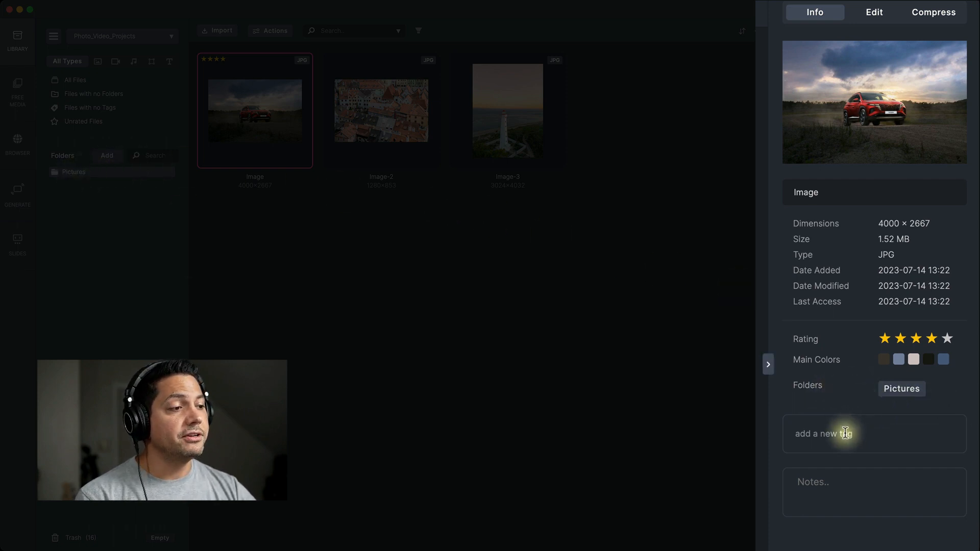
Add the tags Cars and outdoors to the red car photo
left_click(824, 434)
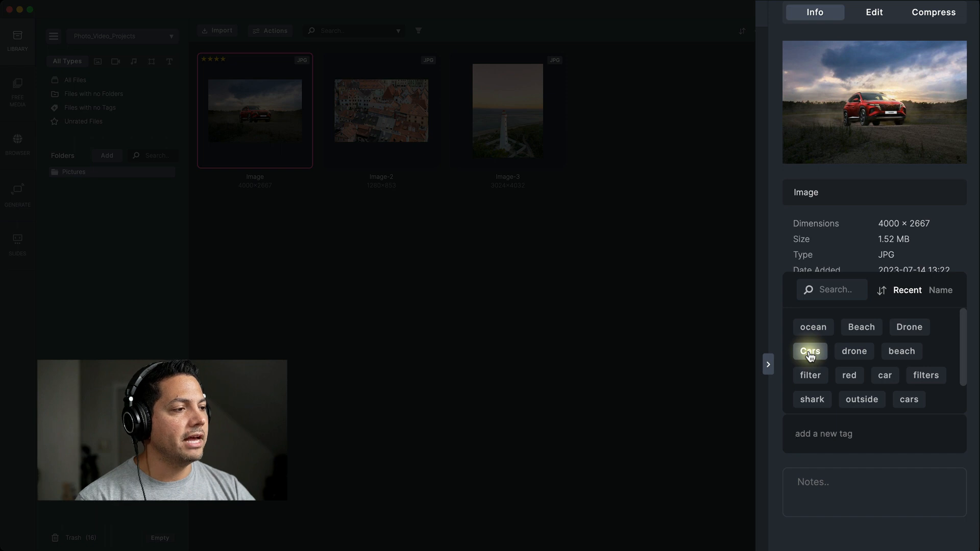
left_click(809, 351)
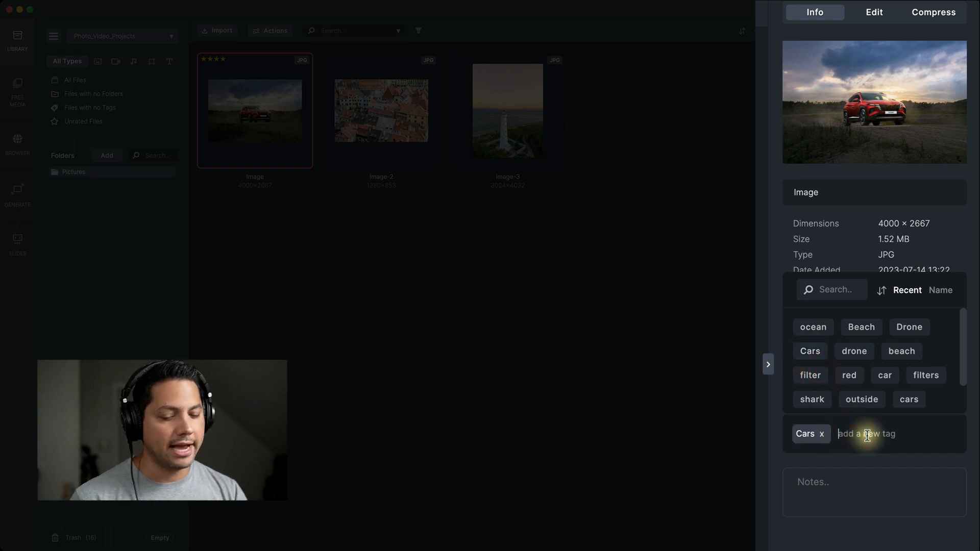
type("out")
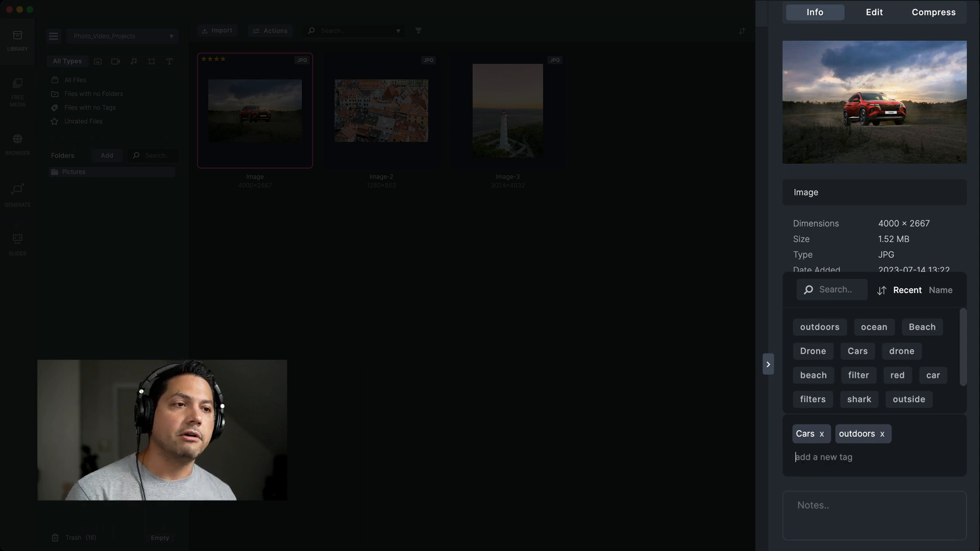
mouse_move(871, 499)
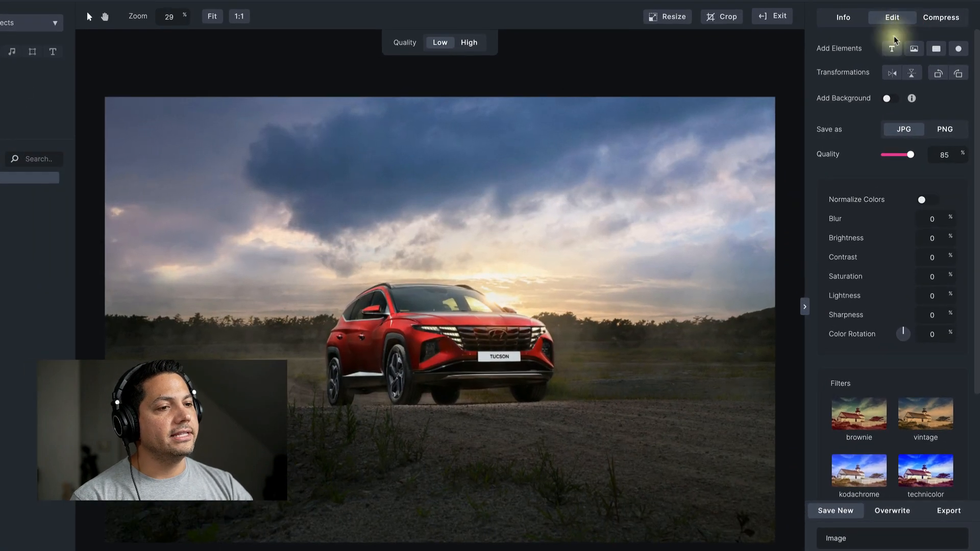
mouse_move(724, 170)
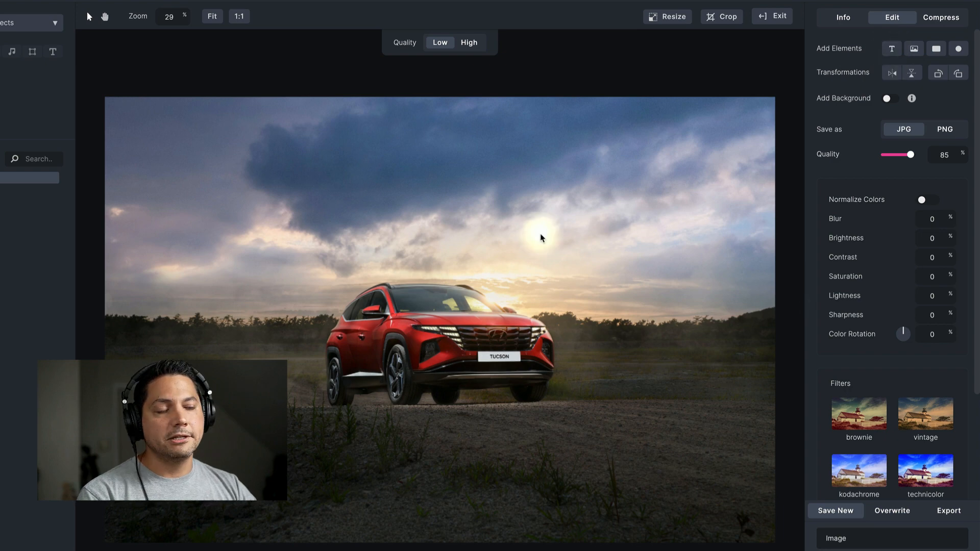
mouse_move(892, 72)
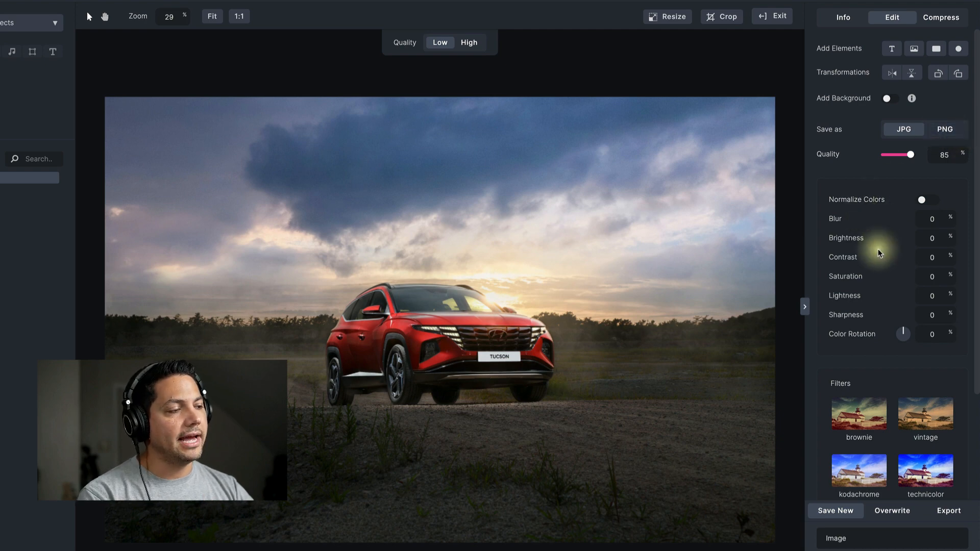
mouse_move(875, 236)
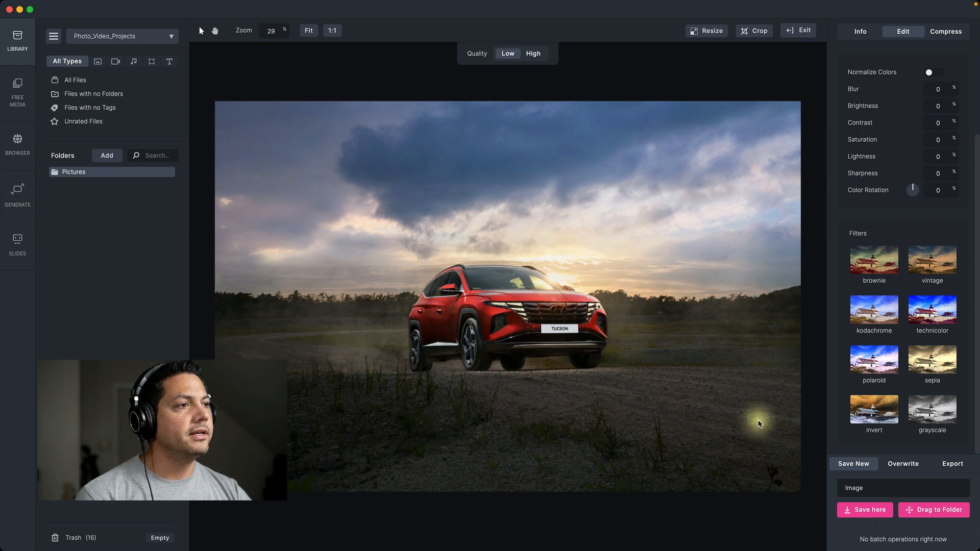
mouse_move(708, 31)
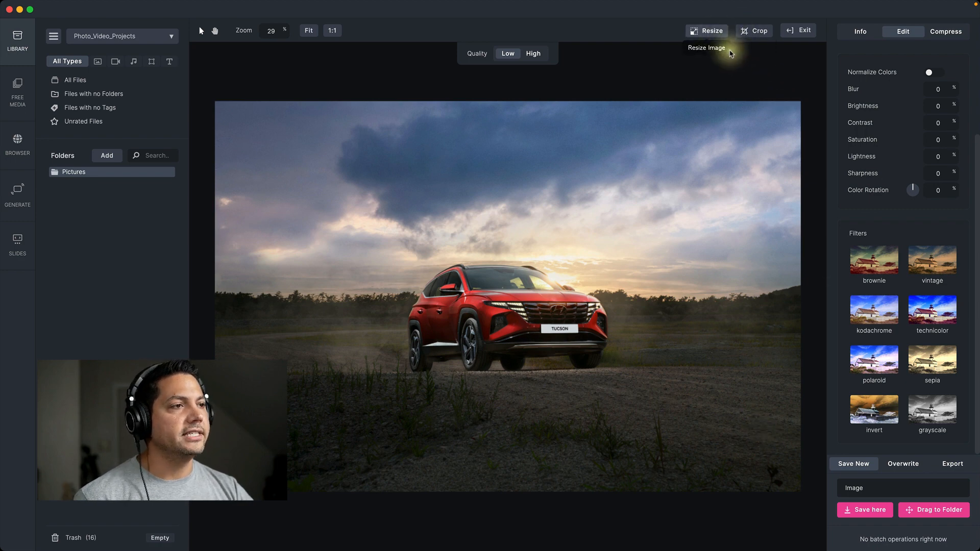
mouse_move(761, 70)
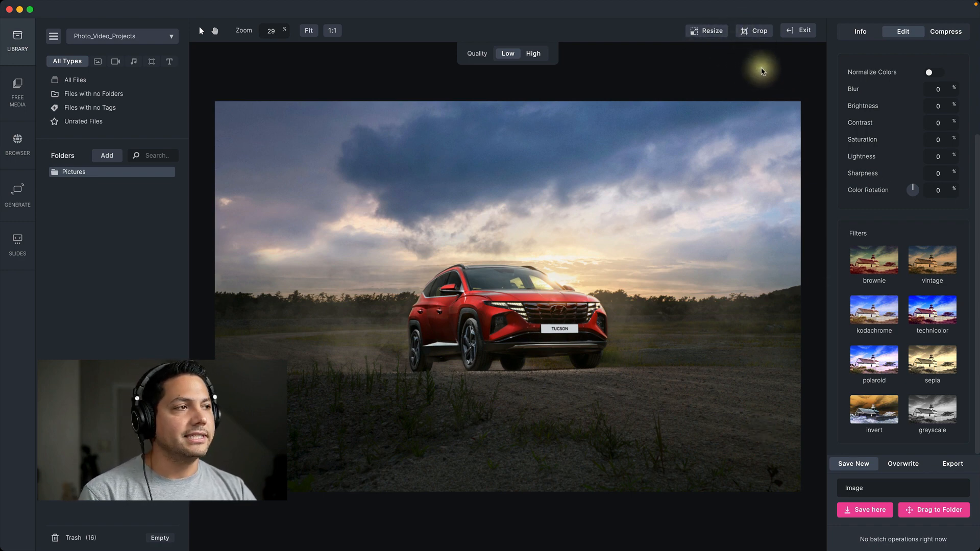
Show the car photo's Compress panel, starting at 90% JPG quality
left_click(946, 31)
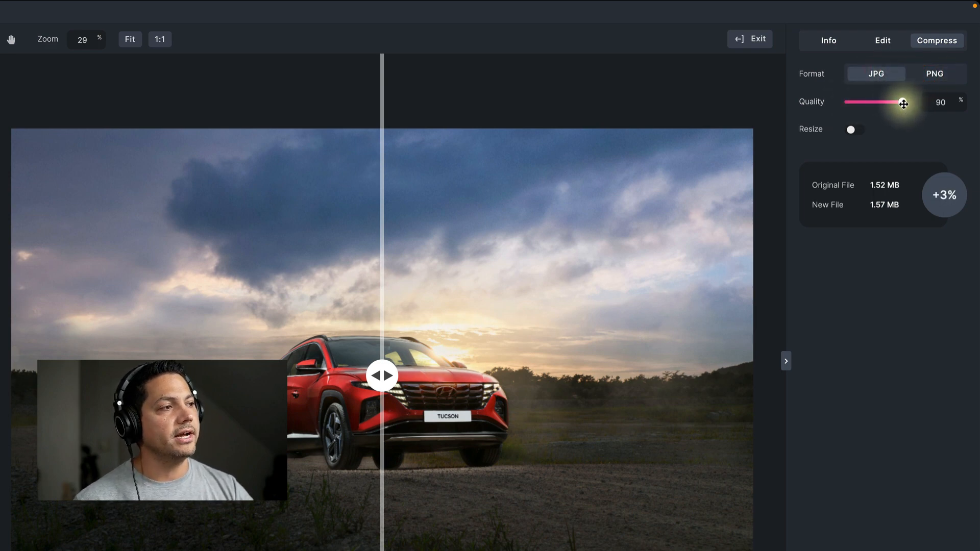
Lower the car photo's JPG quality to 40 and compare before/after across the car
left_click_drag(904, 104, 871, 104)
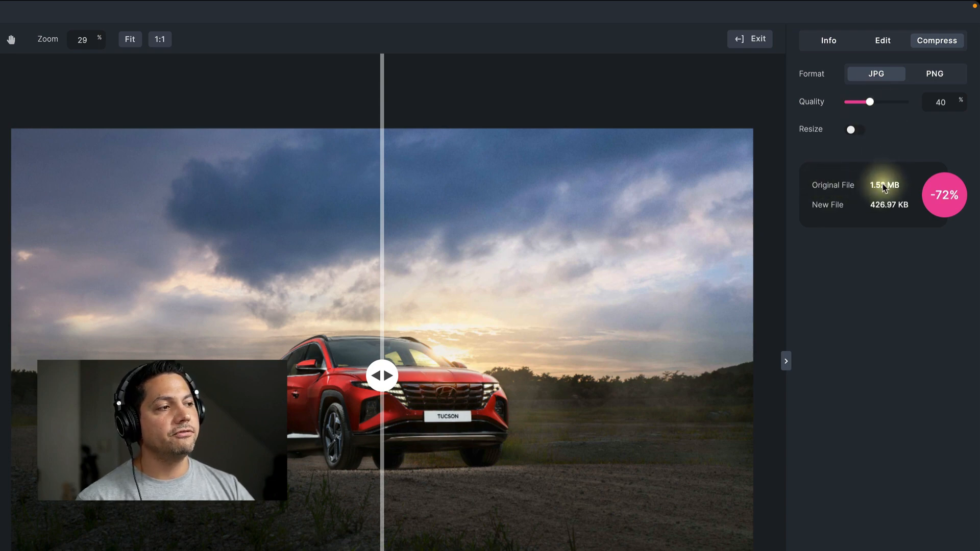
mouse_move(867, 212)
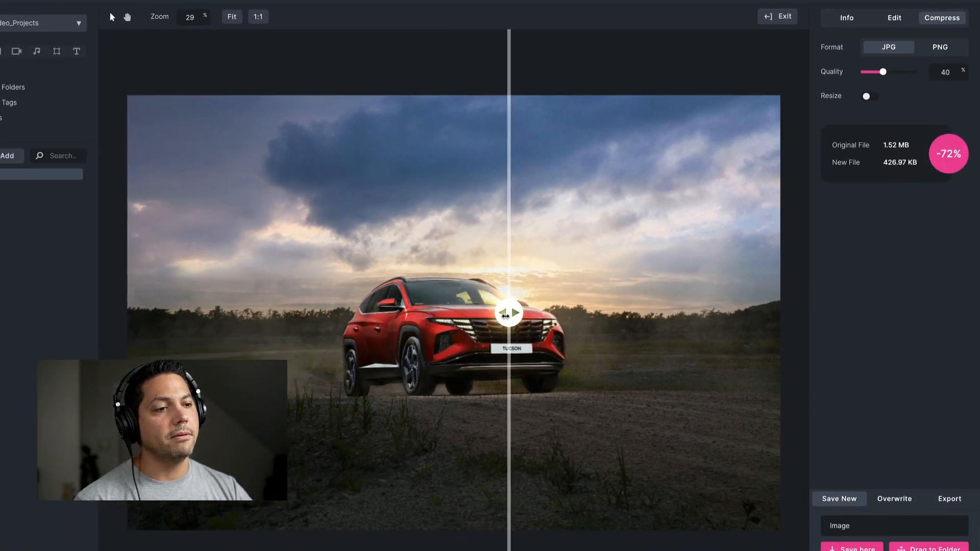
left_click_drag(510, 313, 451, 311)
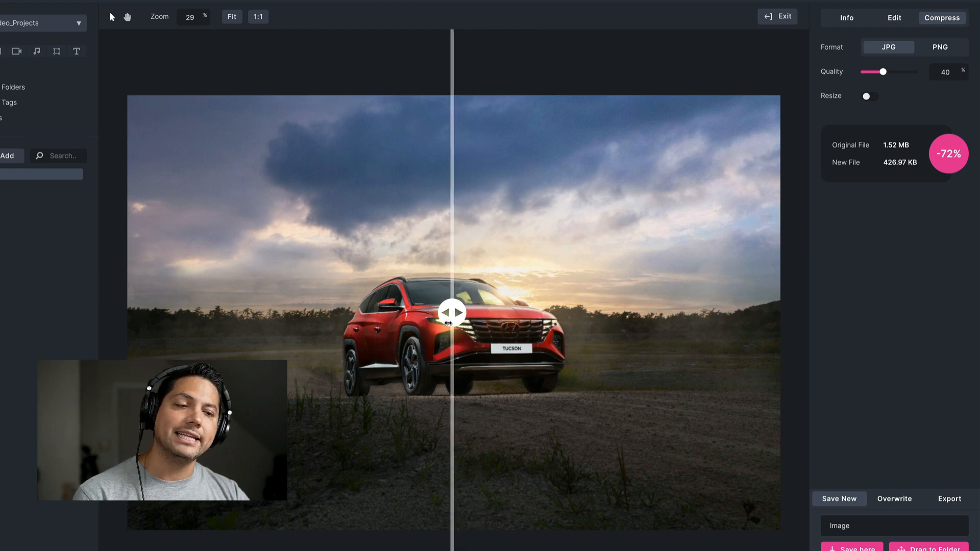
left_click_drag(452, 312, 441, 313)
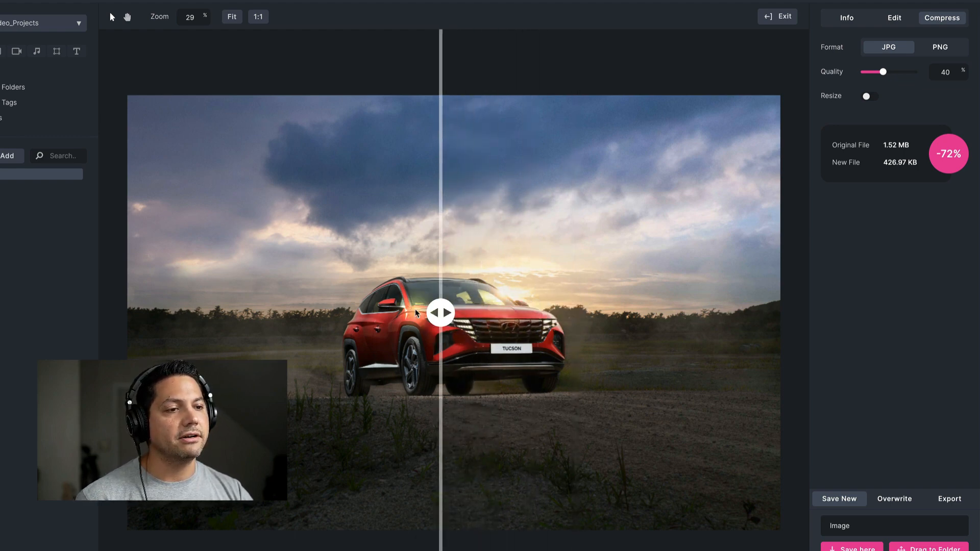
left_click_drag(441, 313, 446, 312)
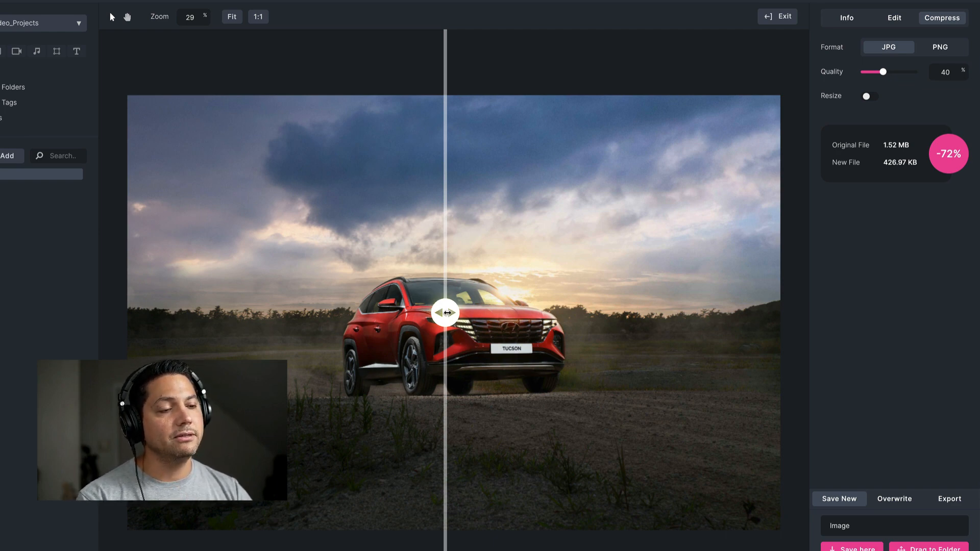
left_click_drag(445, 312, 553, 313)
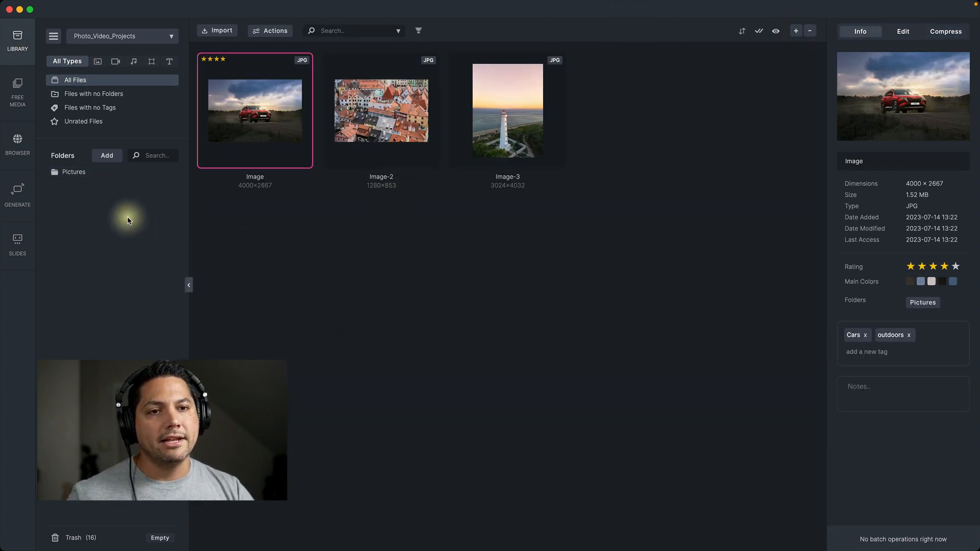
Add a second folder named Video beside Pictures
left_click(106, 156)
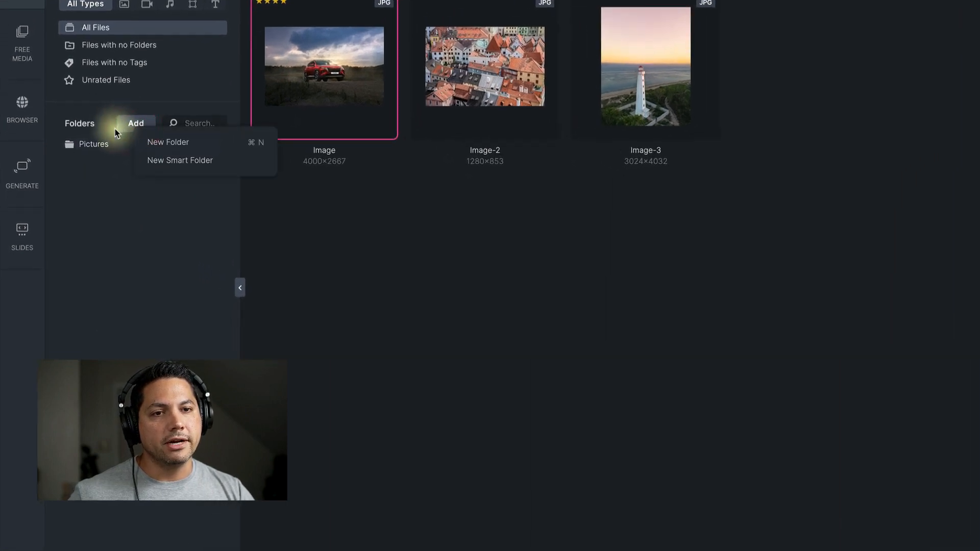
left_click(167, 142)
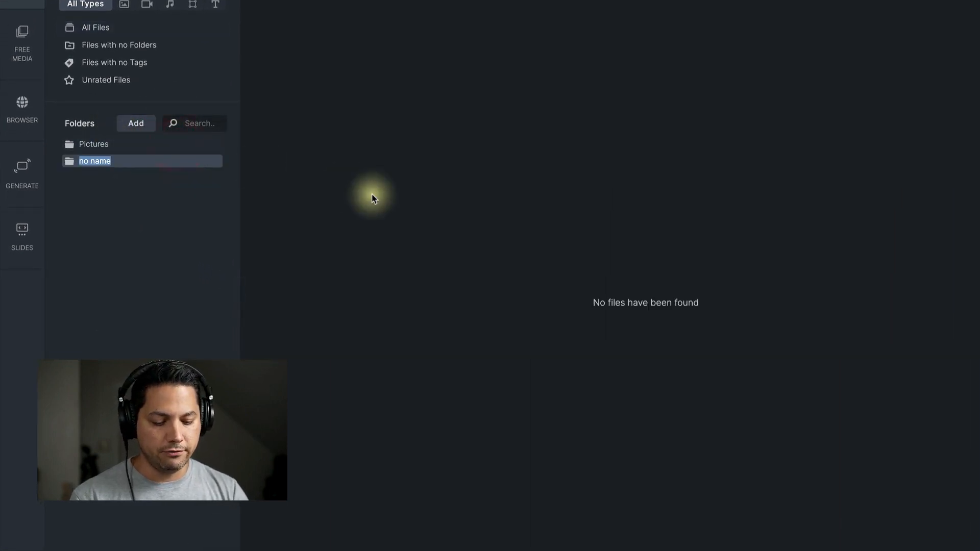
type("Video")
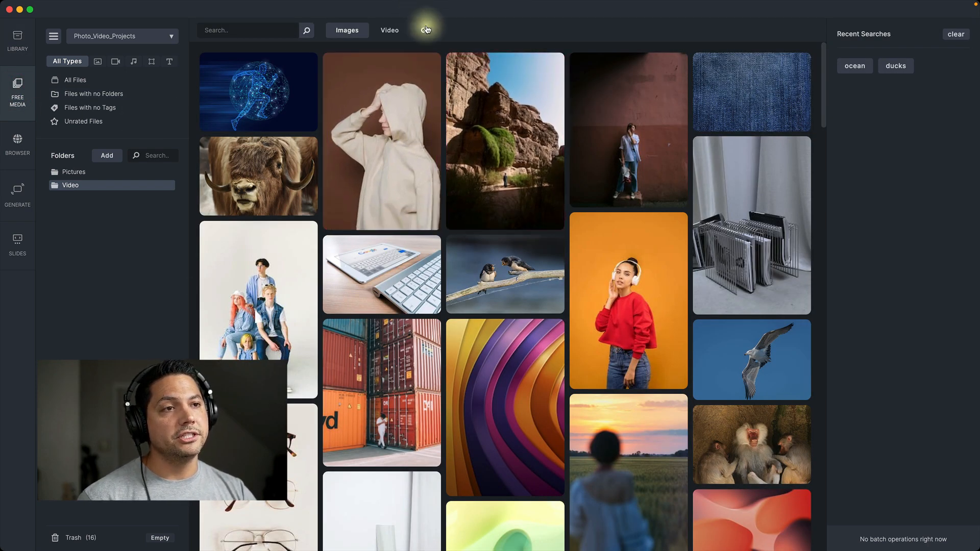
Search stock videos for 'ocean' and save the crashing-waves clip to Video
left_click(389, 30)
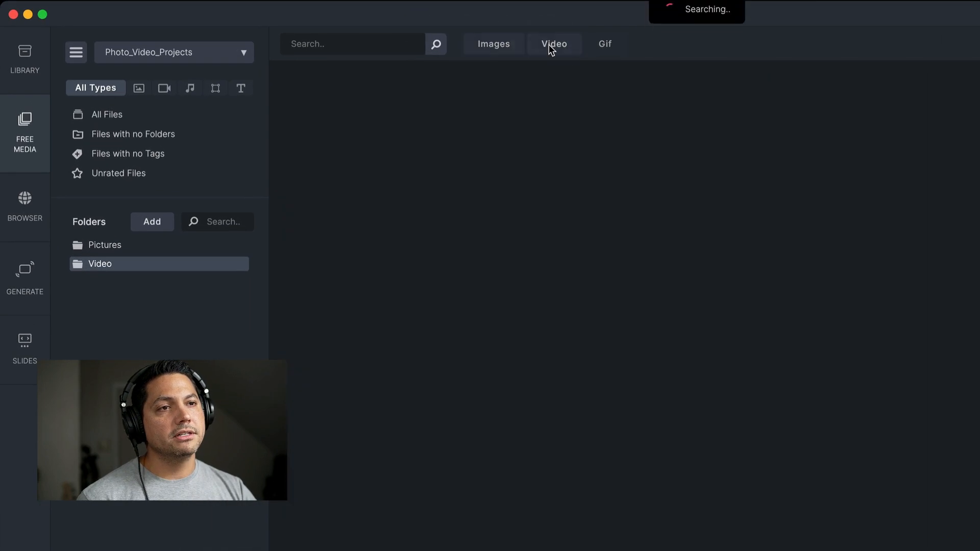
left_click(554, 44)
type("ocean")
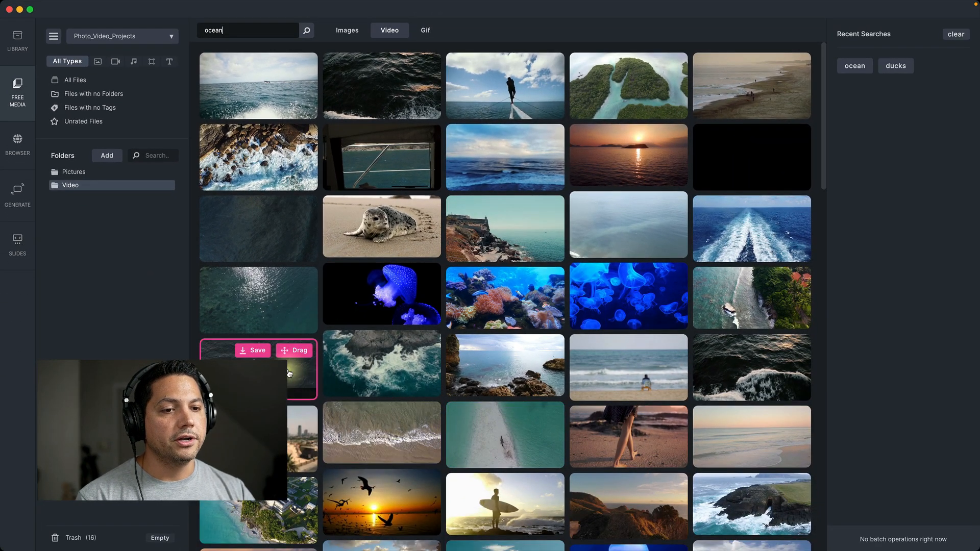
mouse_move(382, 366)
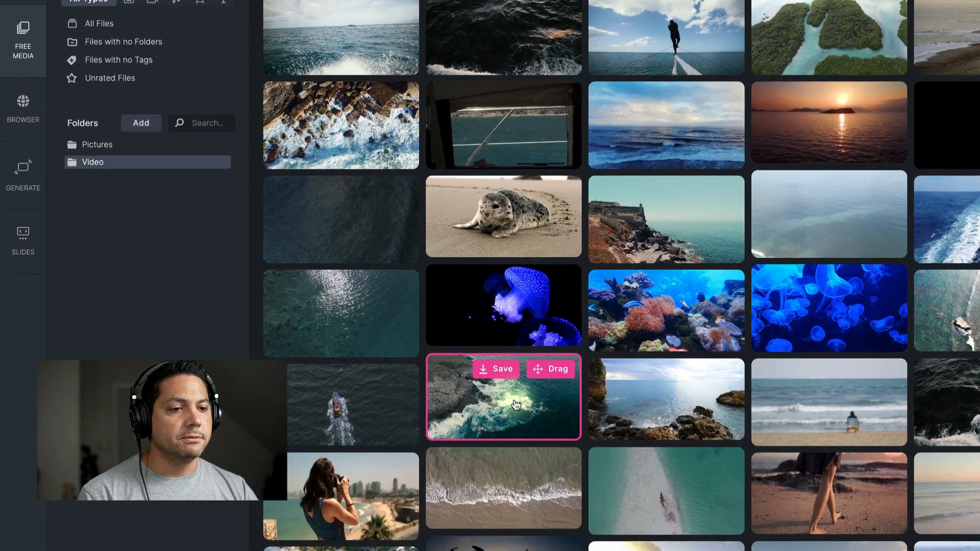
scroll("down", 3)
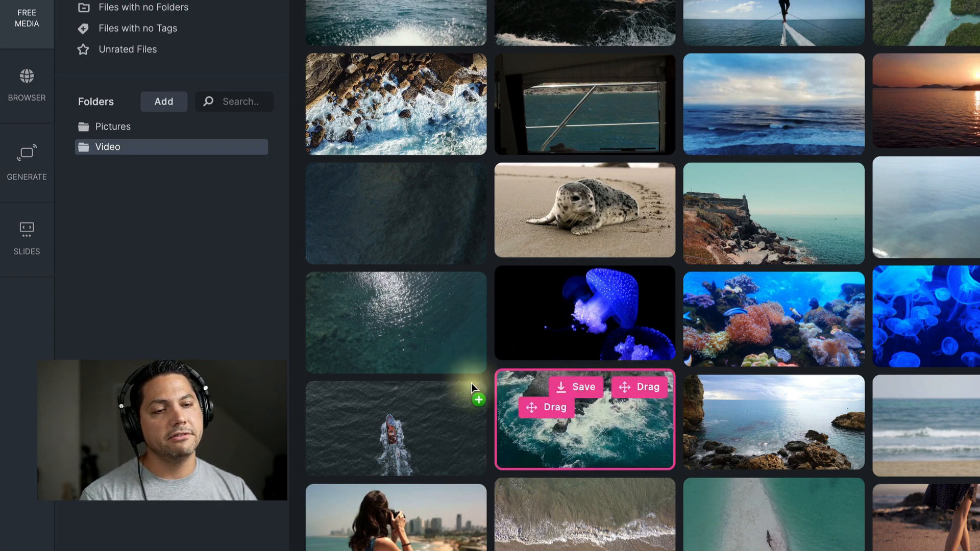
left_click(575, 387)
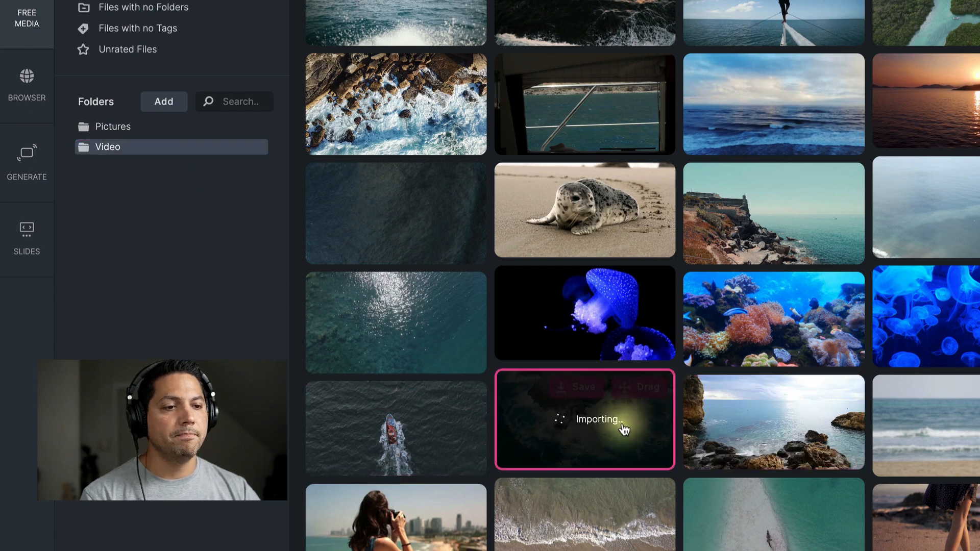
mouse_move(506, 381)
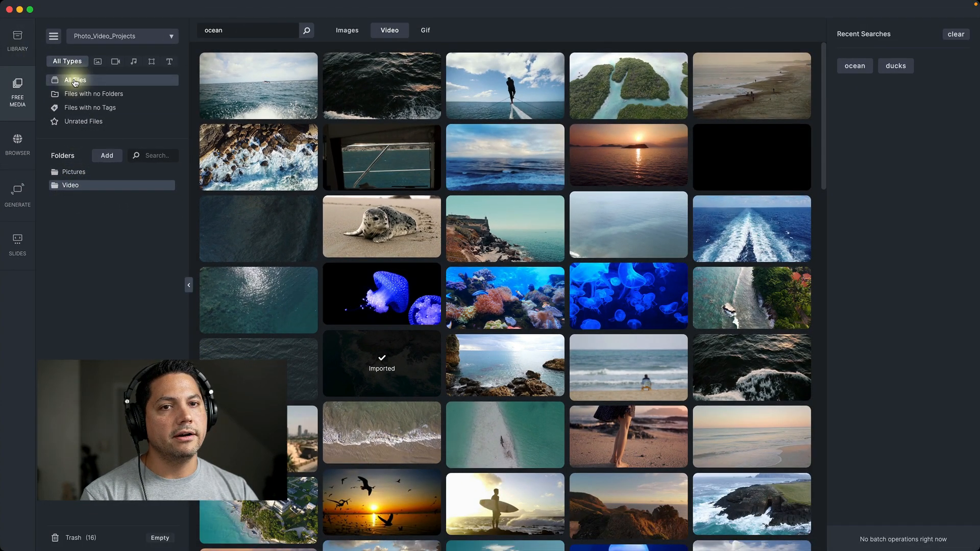
Return to the library and give the ocean clip a four-star rating
left_click(70, 185)
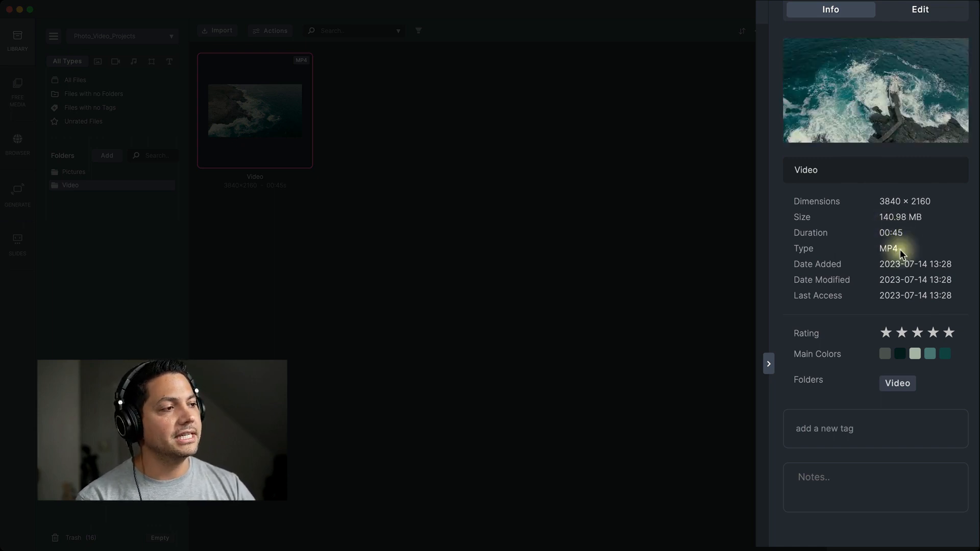
mouse_move(864, 322)
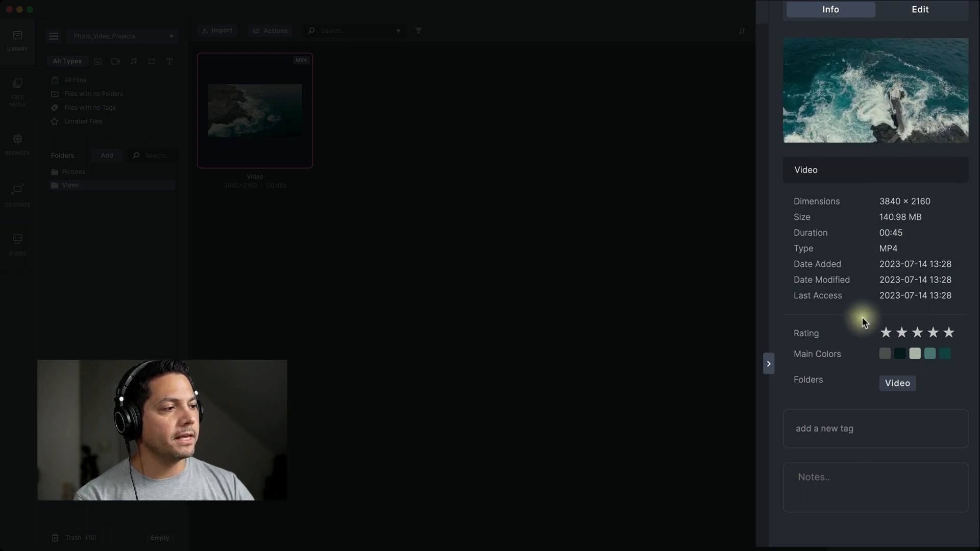
left_click(933, 333)
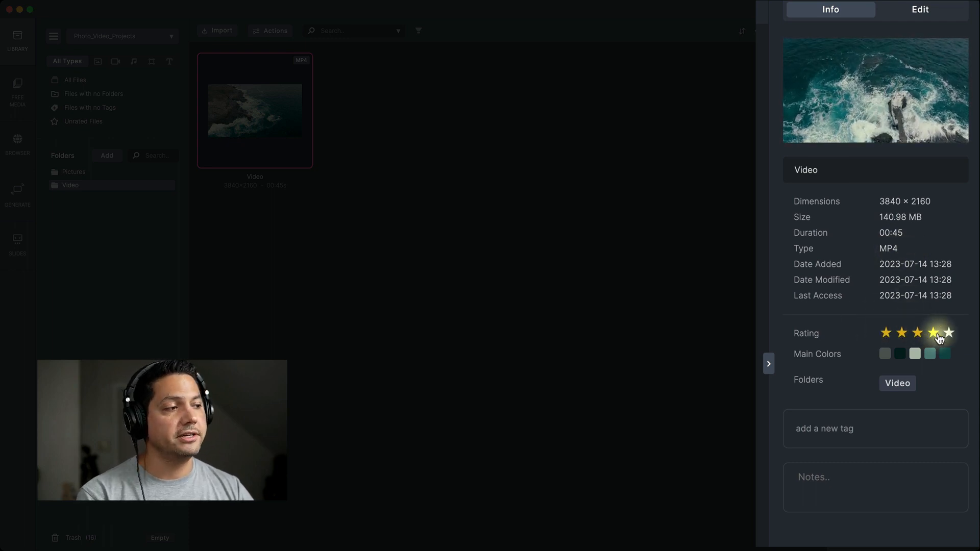
left_click(932, 333)
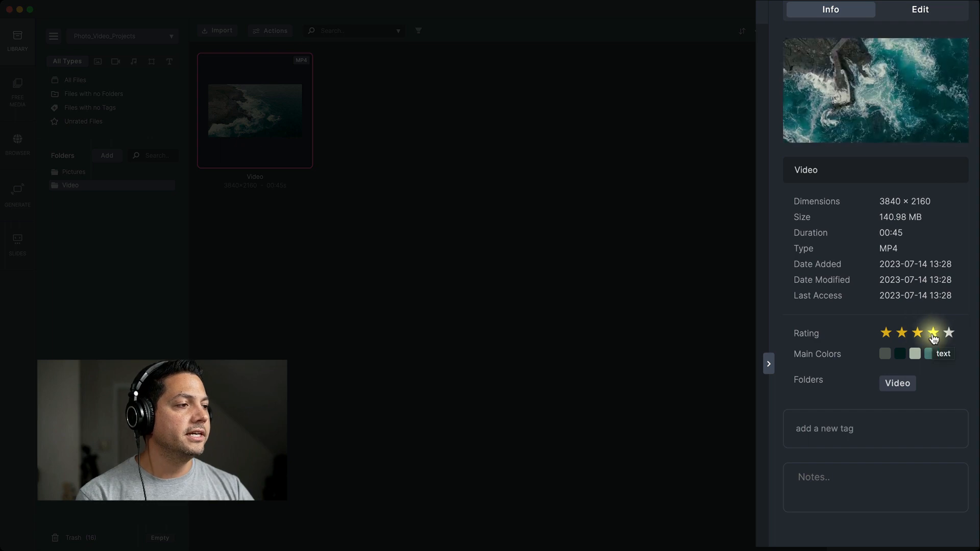
left_click(932, 333)
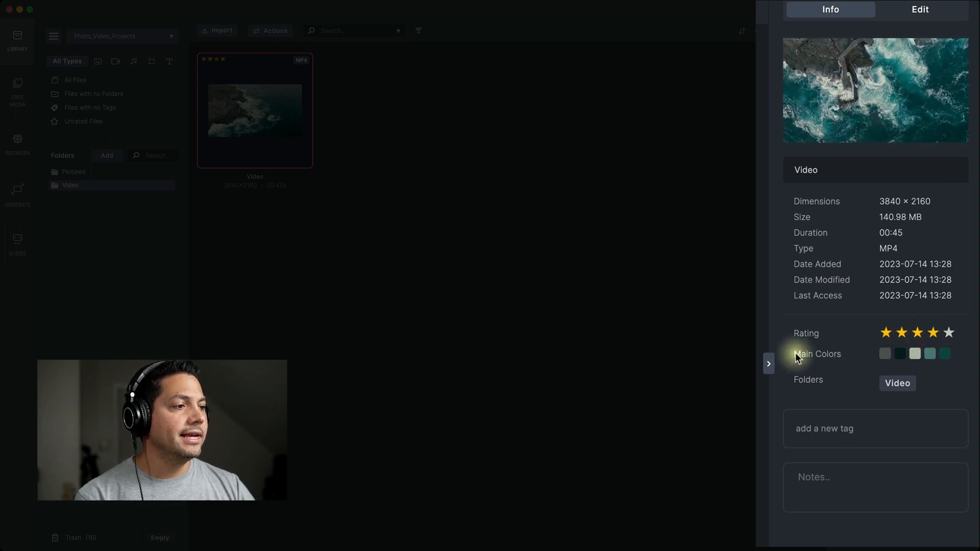
left_click(874, 90)
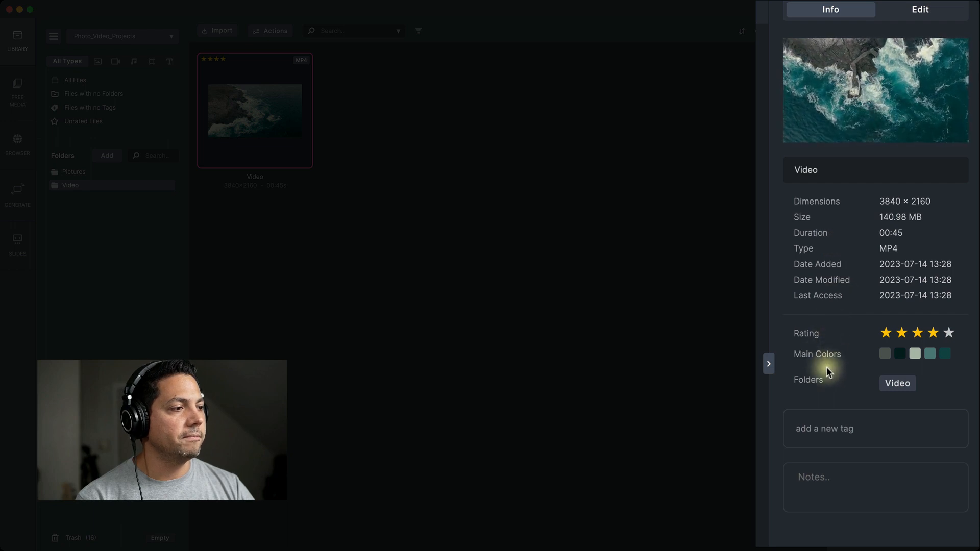
Tag the ocean clip with Drone, ocean and beach
left_click(825, 428)
type("Drone")
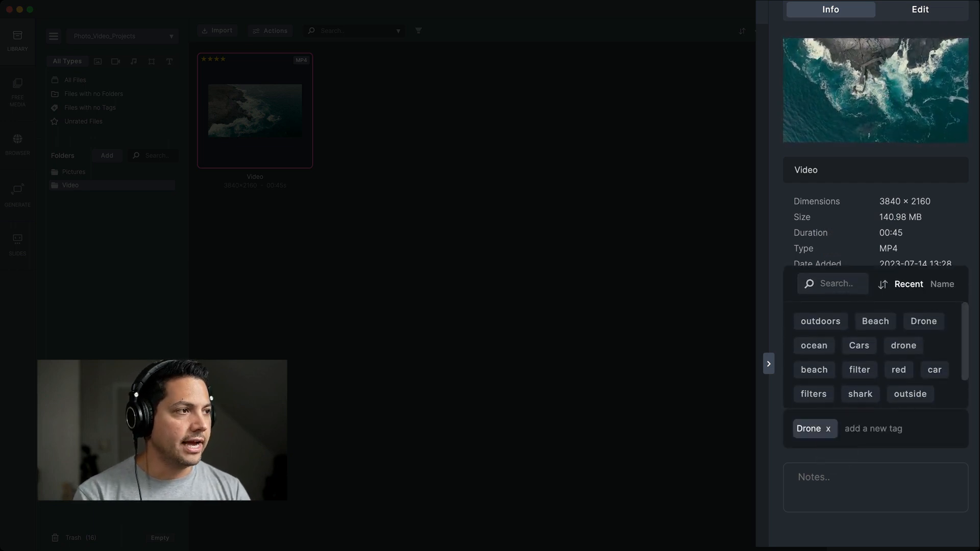
type("oce")
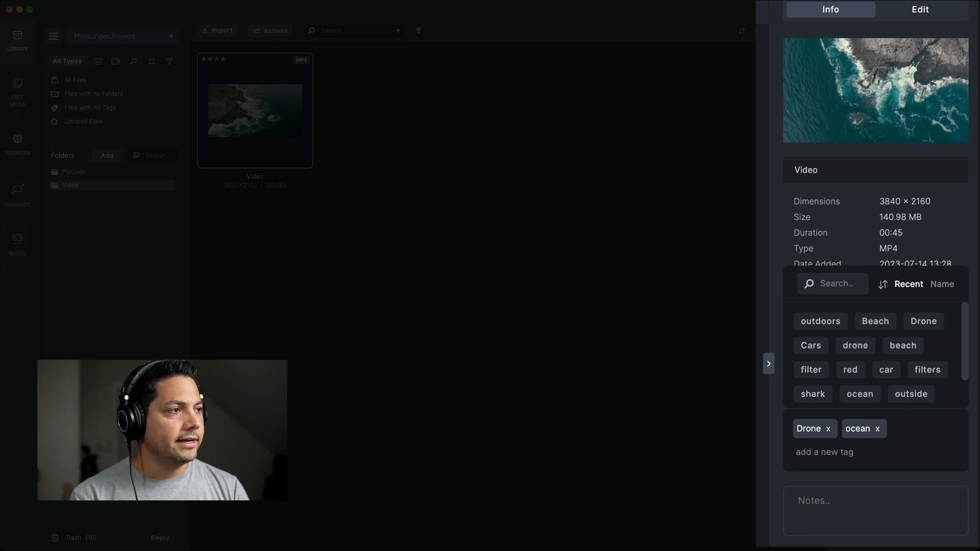
type("beach")
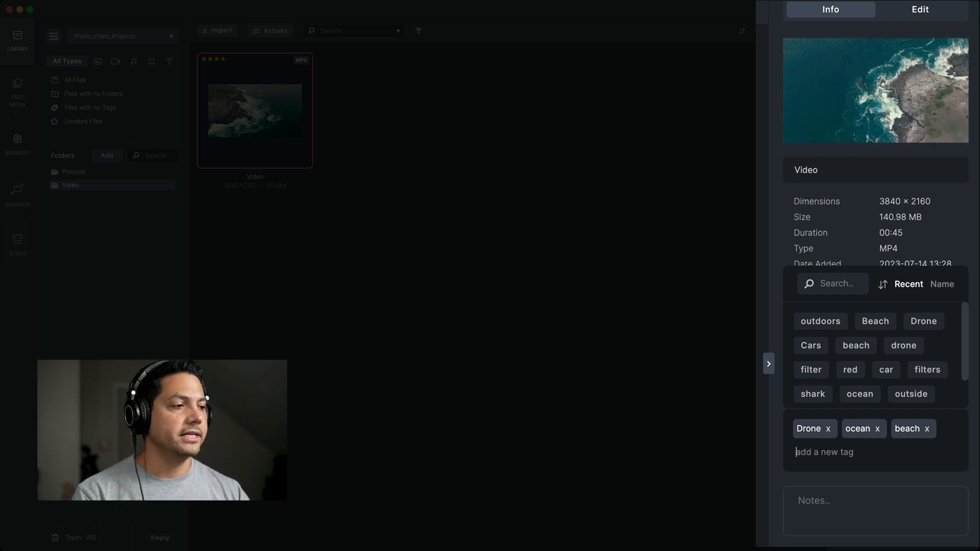
left_click(870, 501)
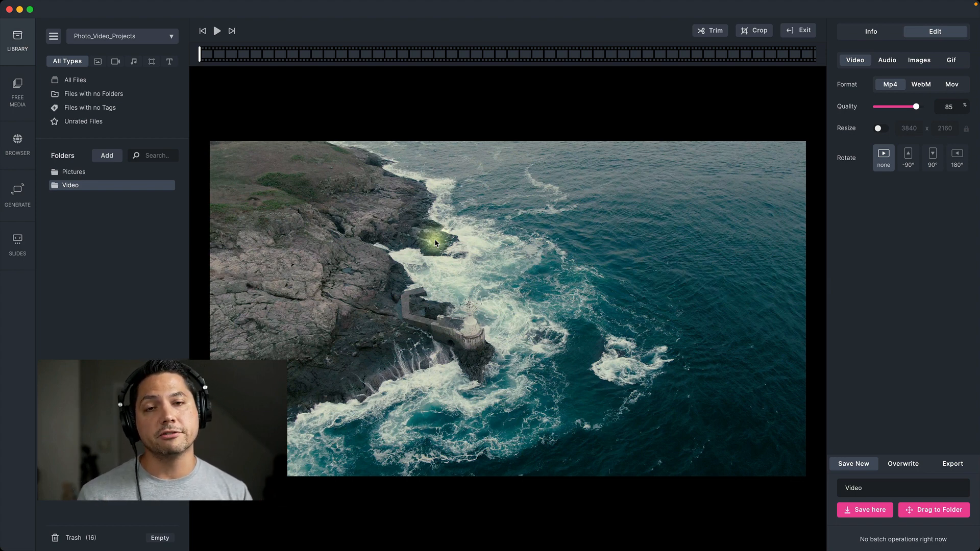
mouse_move(568, 44)
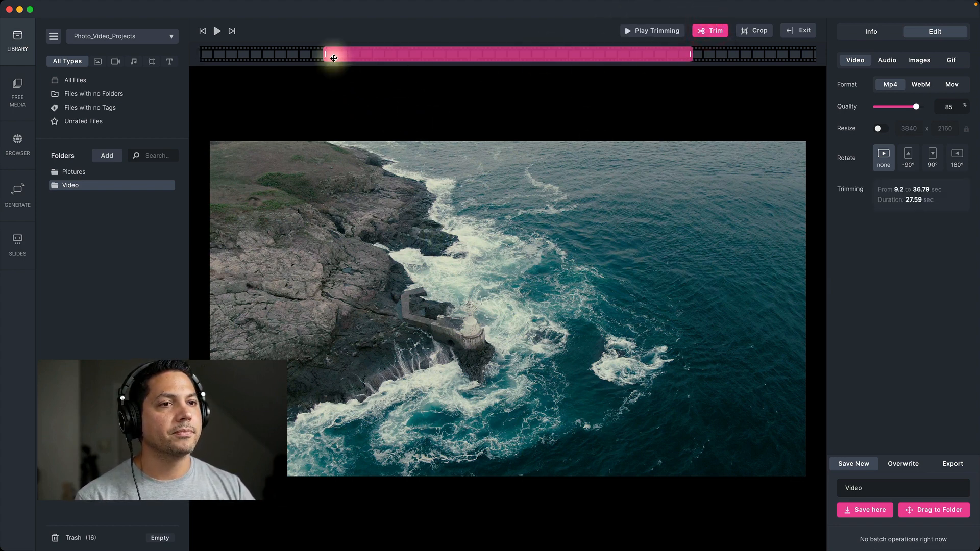
Trim the ocean clip to run from 18.99 to 25.98 seconds (6.99 s duration)
left_click_drag(328, 54, 416, 54)
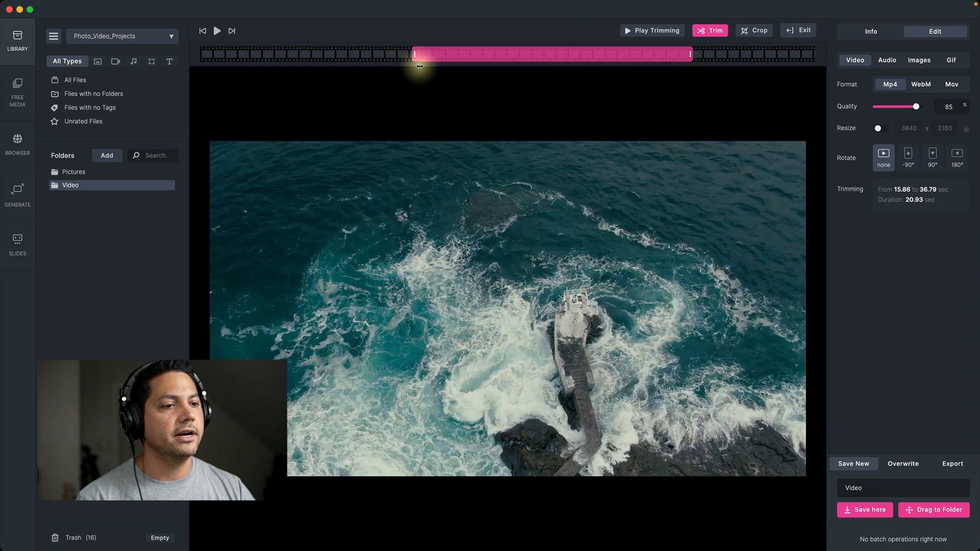
left_click_drag(416, 54, 456, 54)
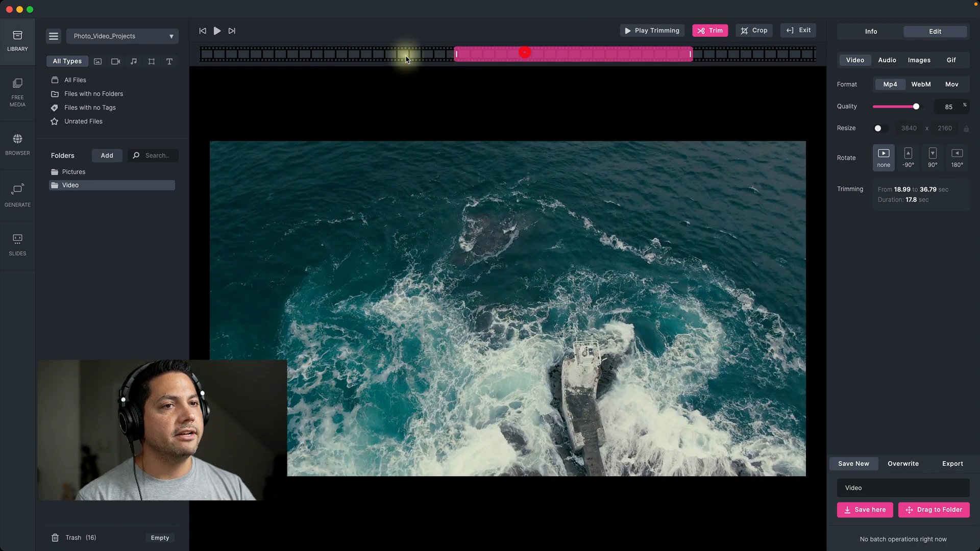
left_click_drag(691, 54, 665, 60)
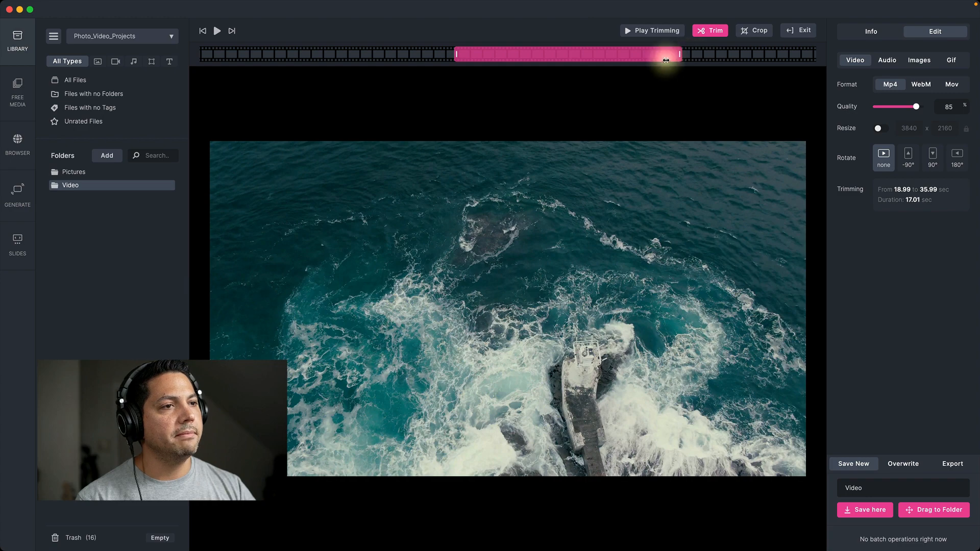
left_click_drag(680, 56, 546, 57)
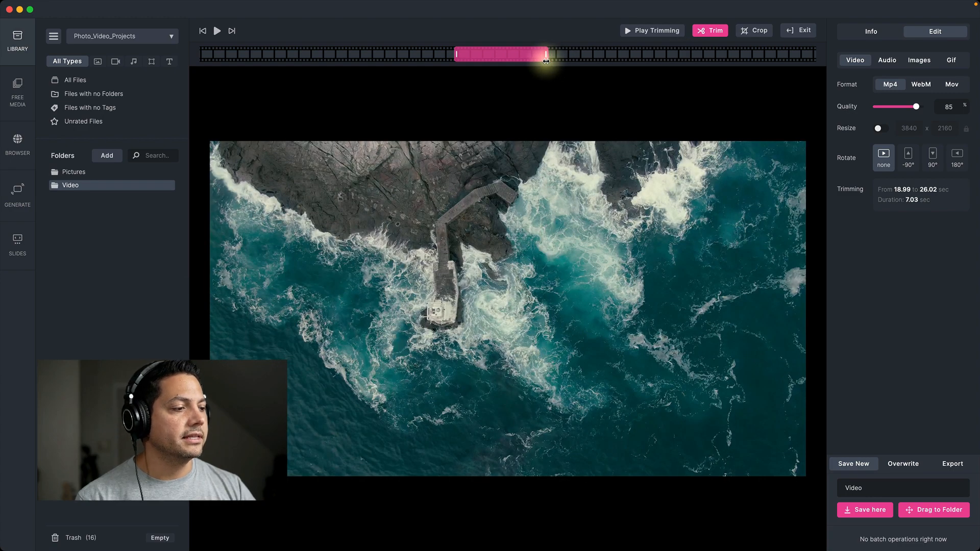
left_click_drag(546, 53, 546, 54)
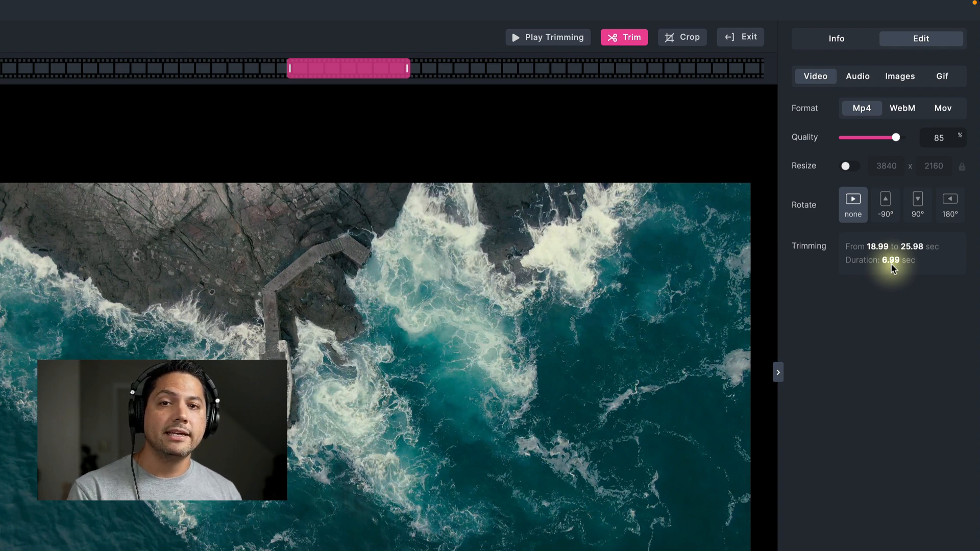
mouse_move(825, 125)
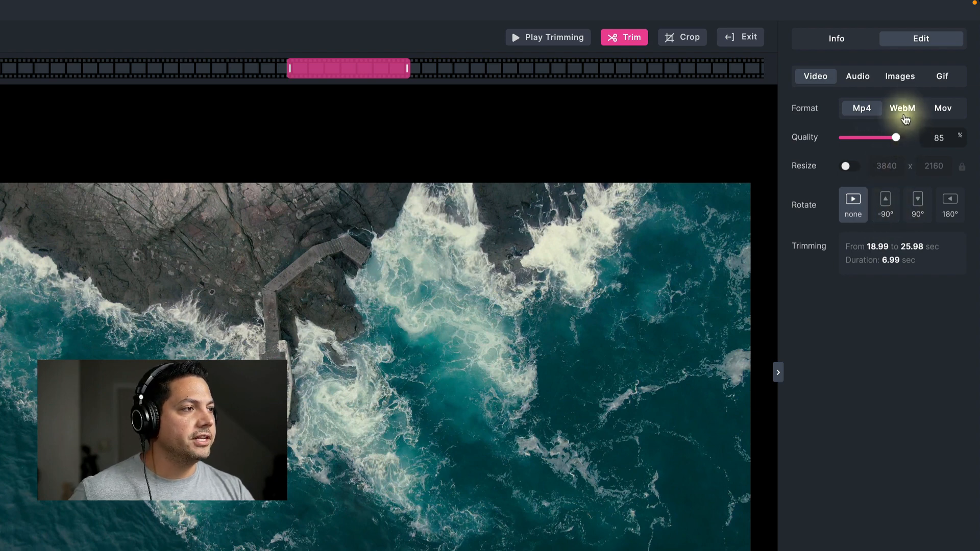
left_click(862, 108)
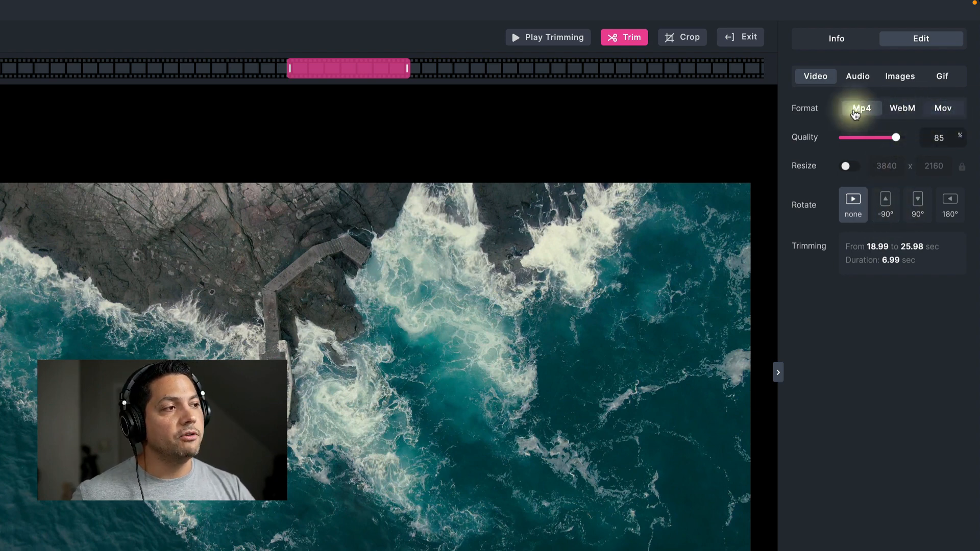
left_click(858, 75)
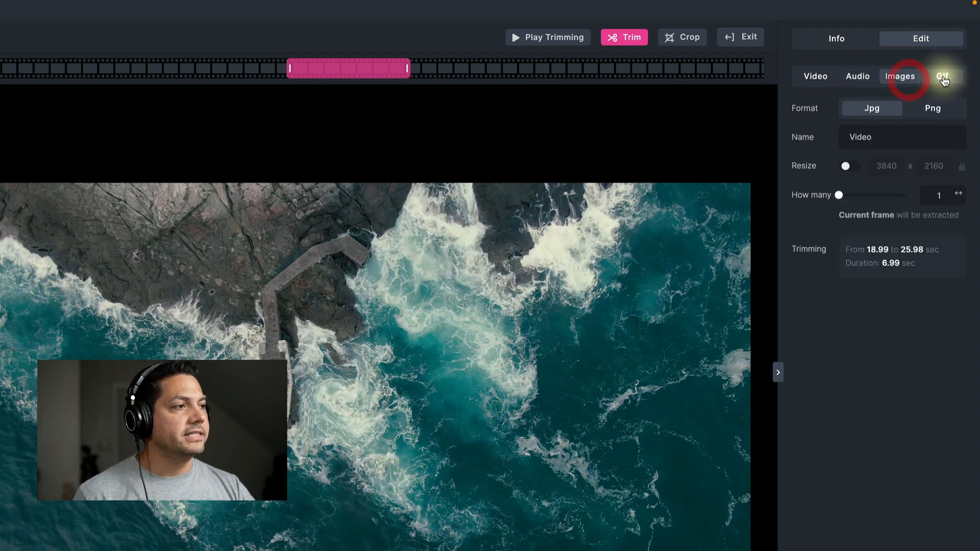
left_click(816, 76)
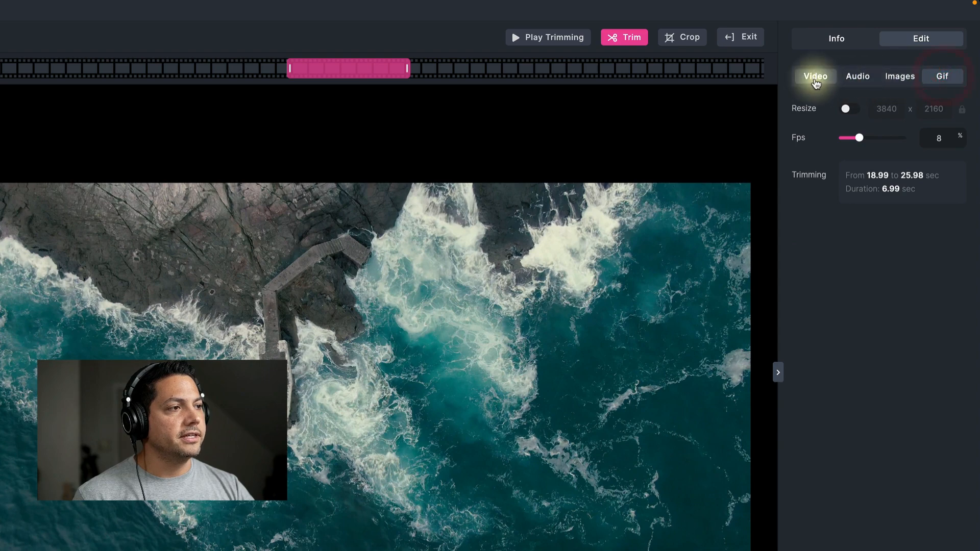
left_click(815, 76)
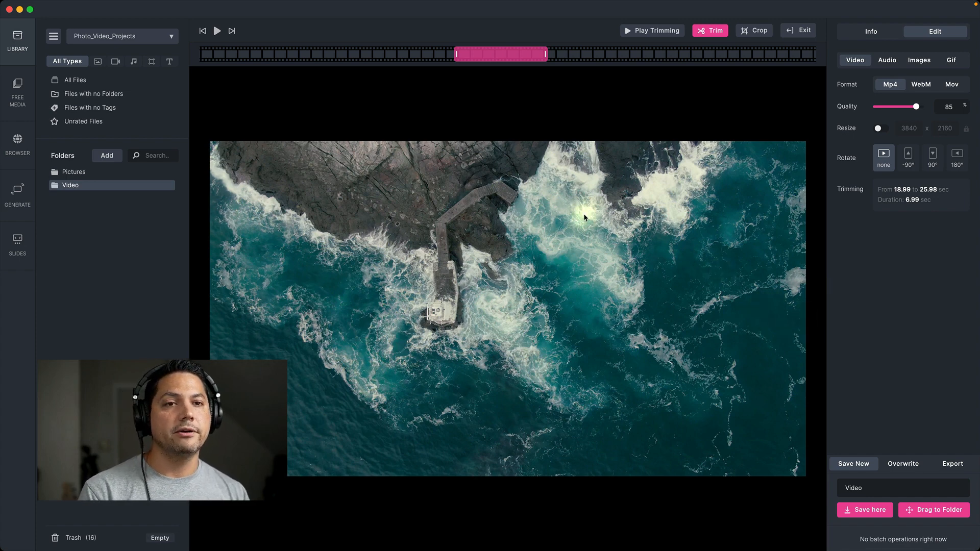
mouse_move(777, 50)
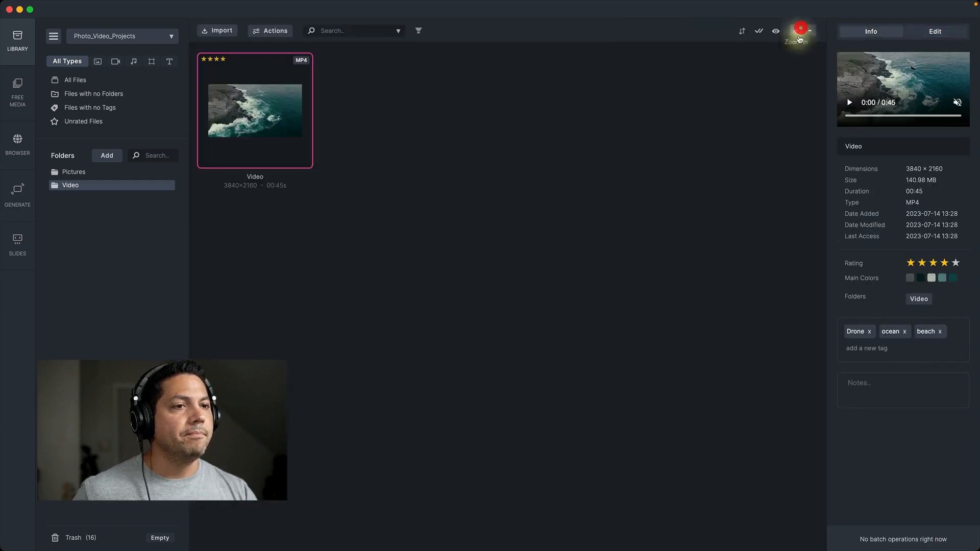
Show all four library files, then enlarge and shrink the thumbnails back
left_click(75, 81)
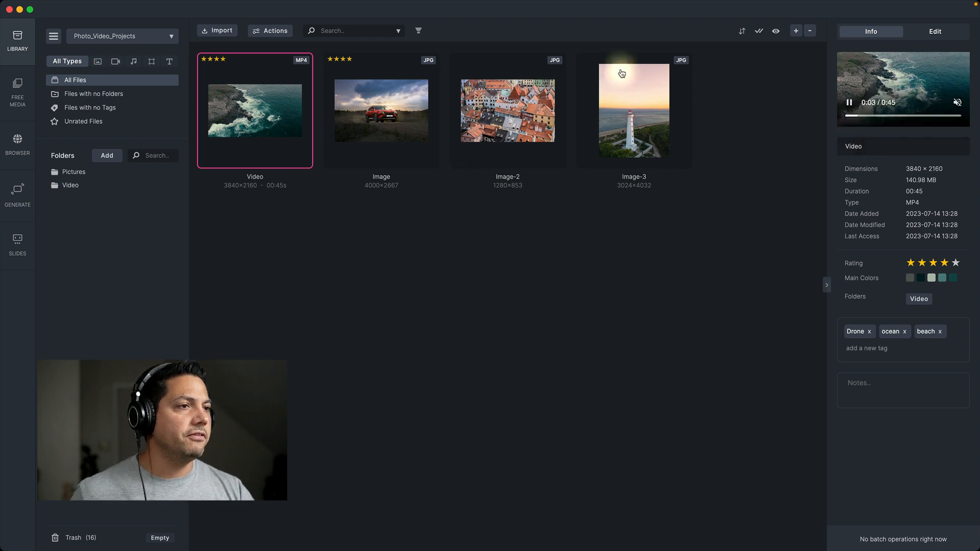
mouse_move(697, 111)
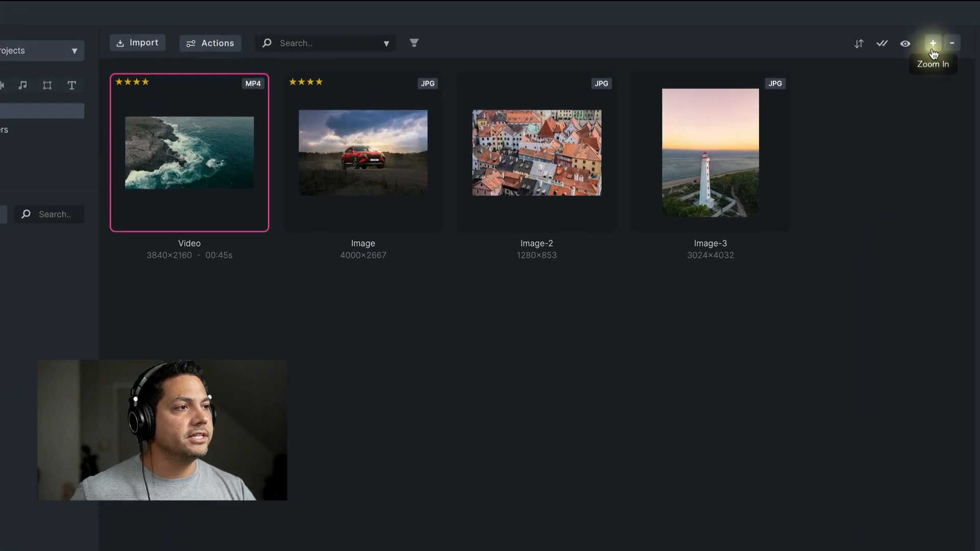
left_click(932, 43)
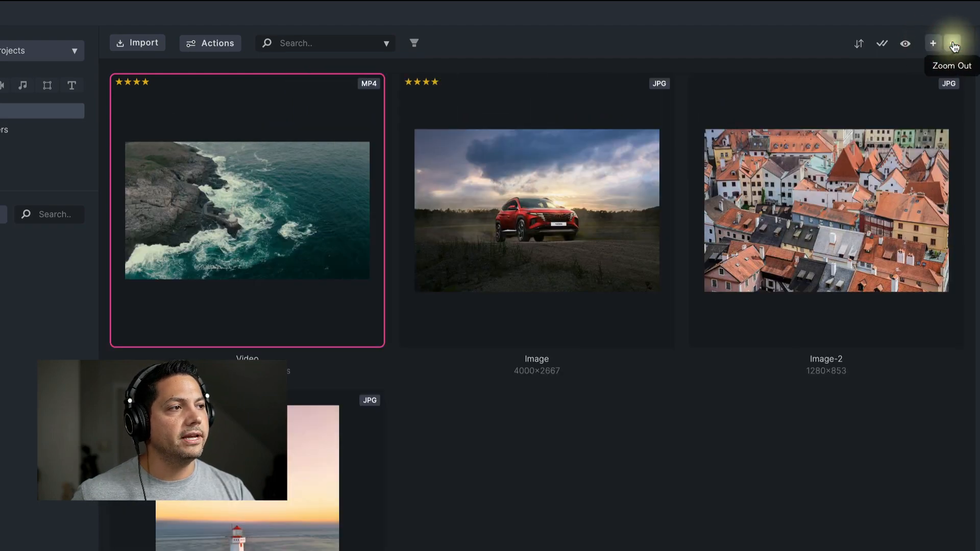
left_click(933, 43)
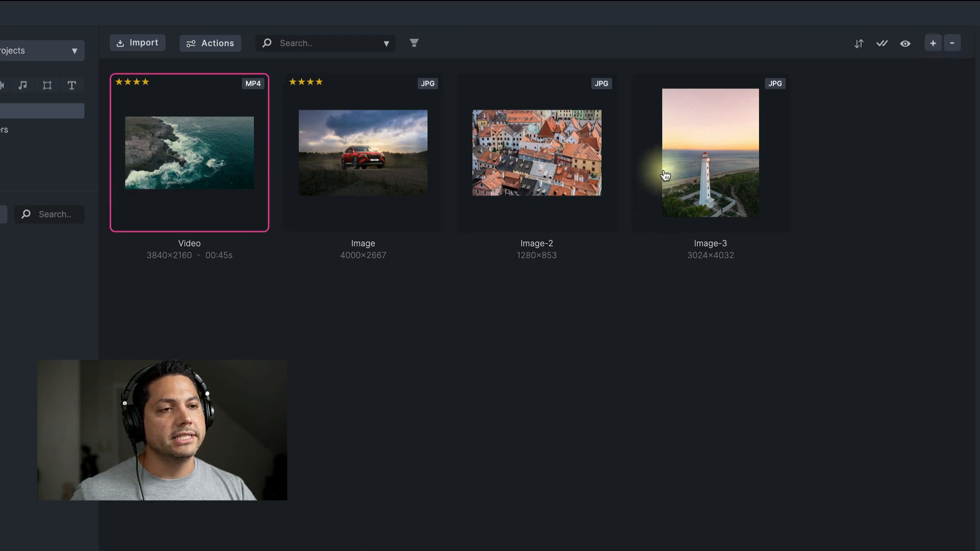
mouse_move(493, 275)
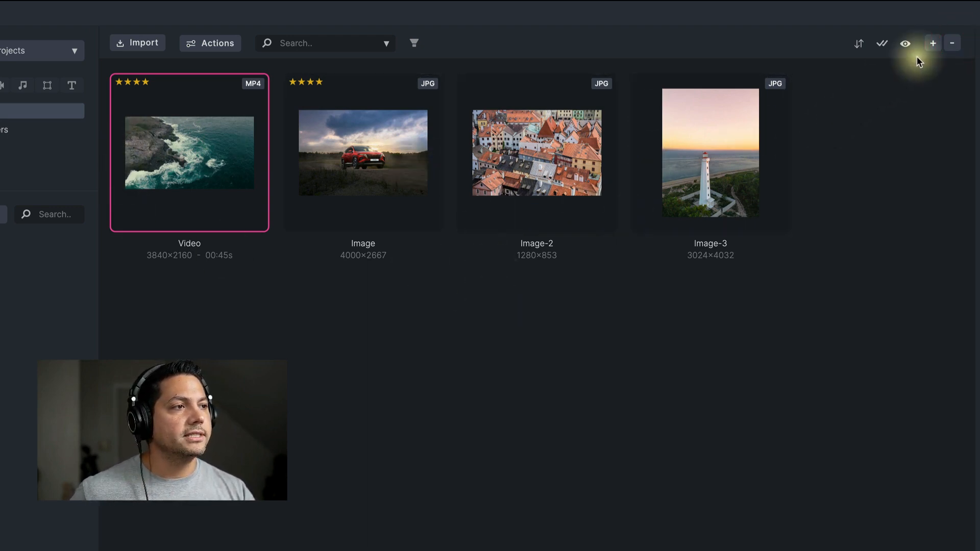
Toggle the star-rating labels on thumbnails off and back on
left_click(905, 43)
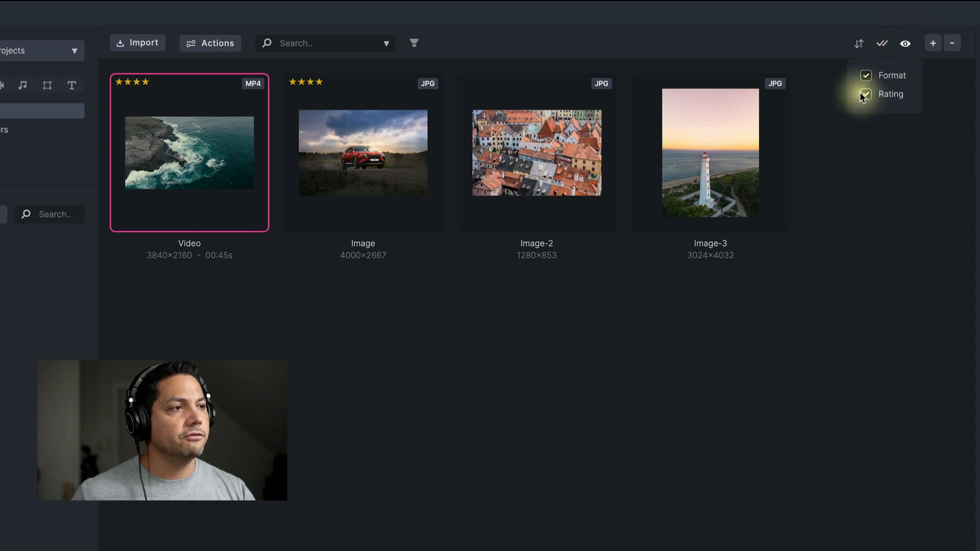
left_click(866, 94)
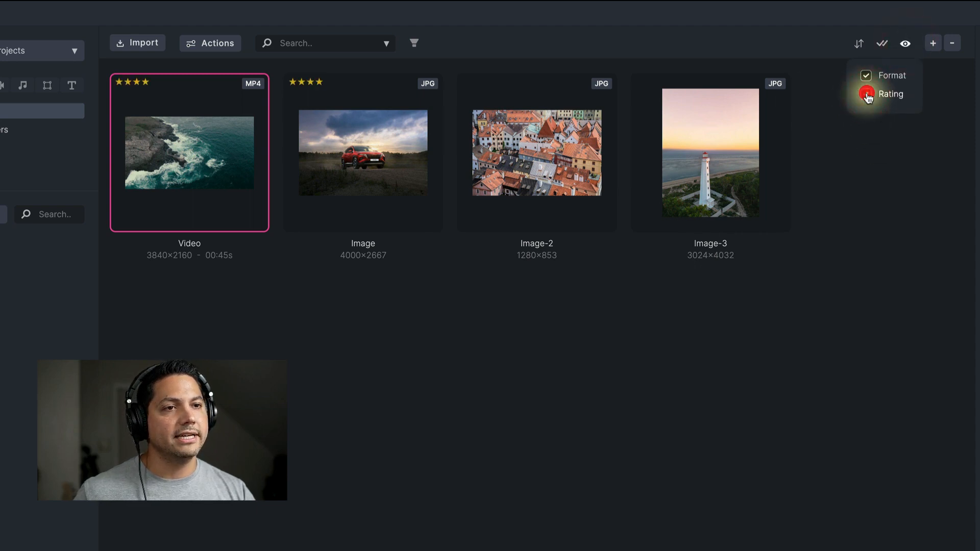
left_click(867, 94)
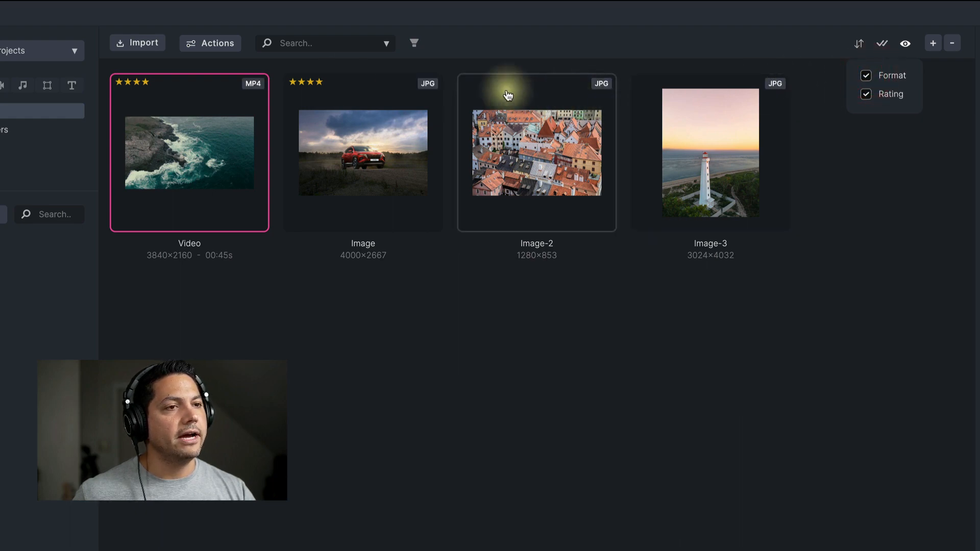
mouse_move(882, 43)
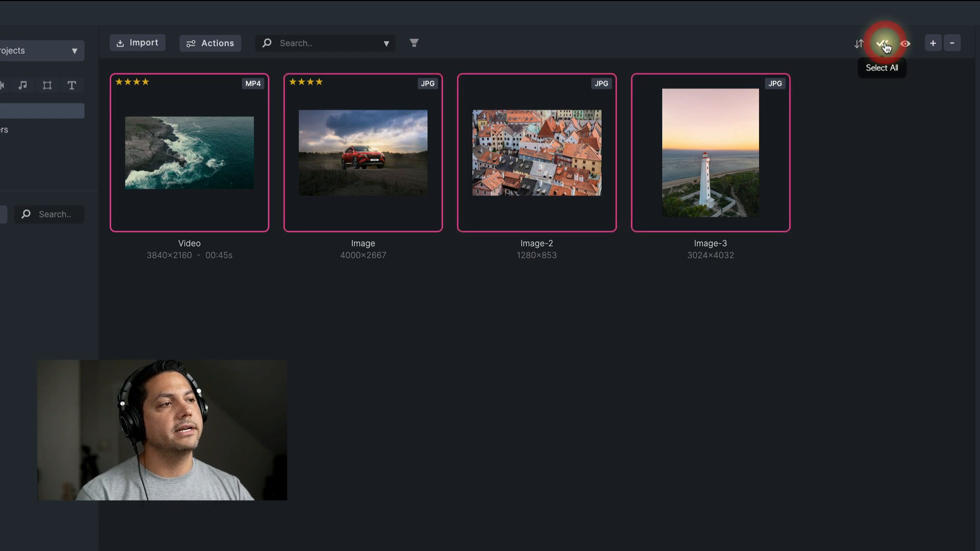
mouse_move(858, 43)
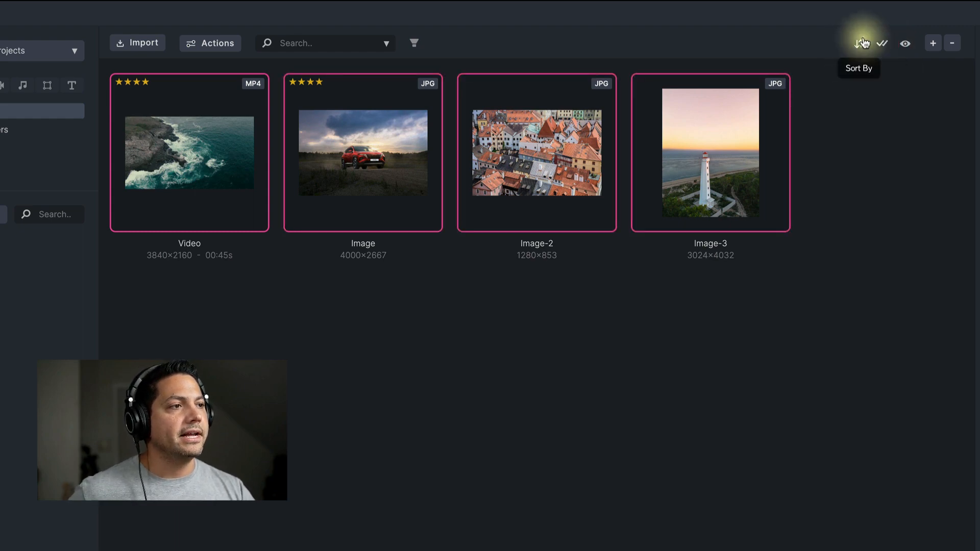
left_click(859, 43)
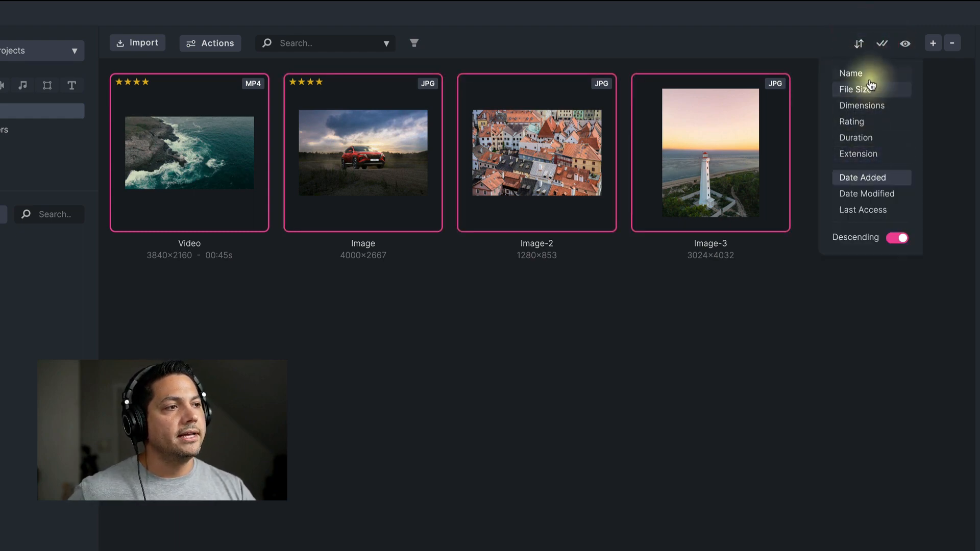
mouse_move(866, 105)
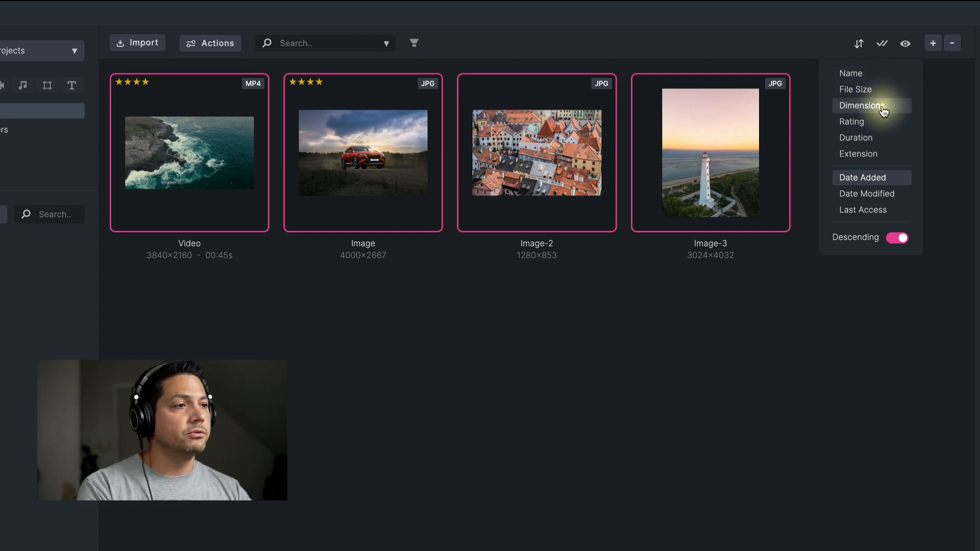
mouse_move(851, 122)
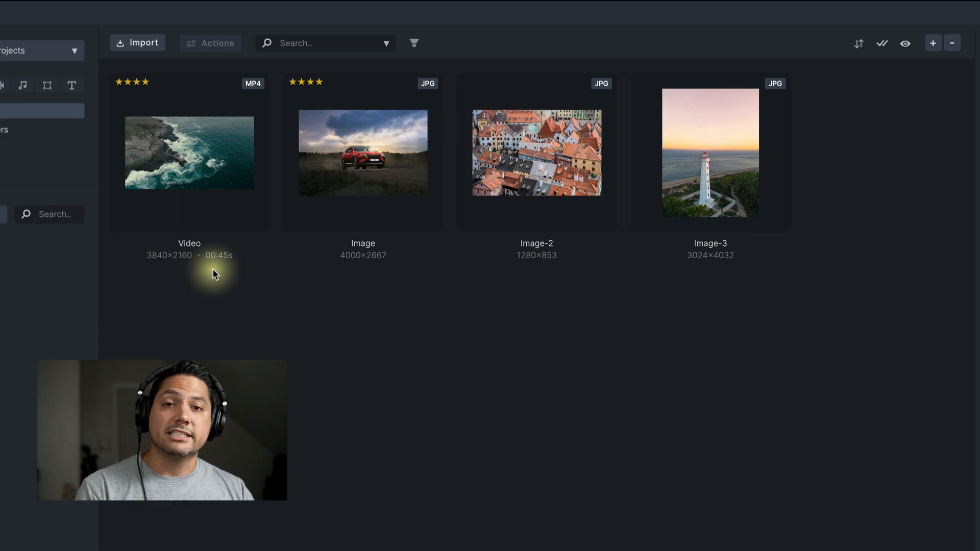
mouse_move(348, 55)
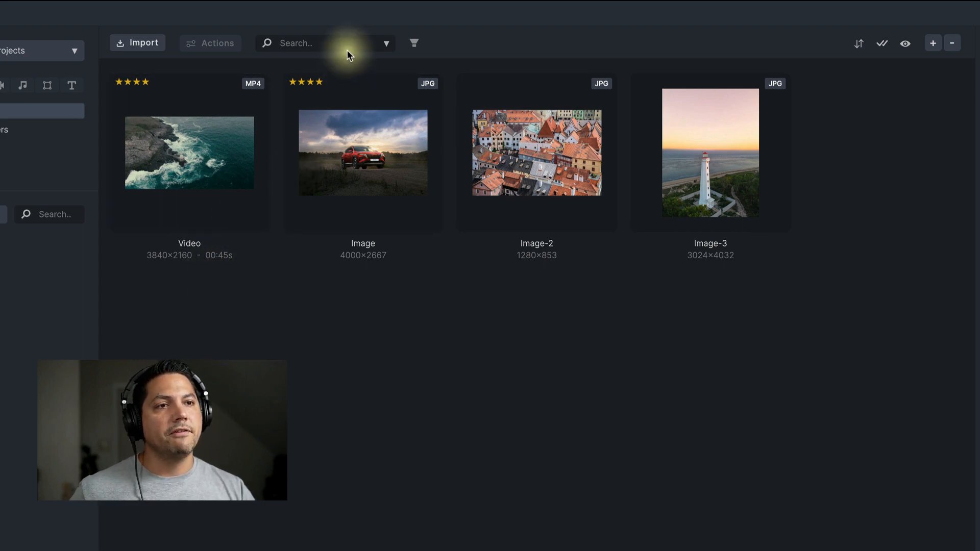
Open the library search filters and browse the Tags, Rating, Shape ratio and Duration criteria
left_click(319, 43)
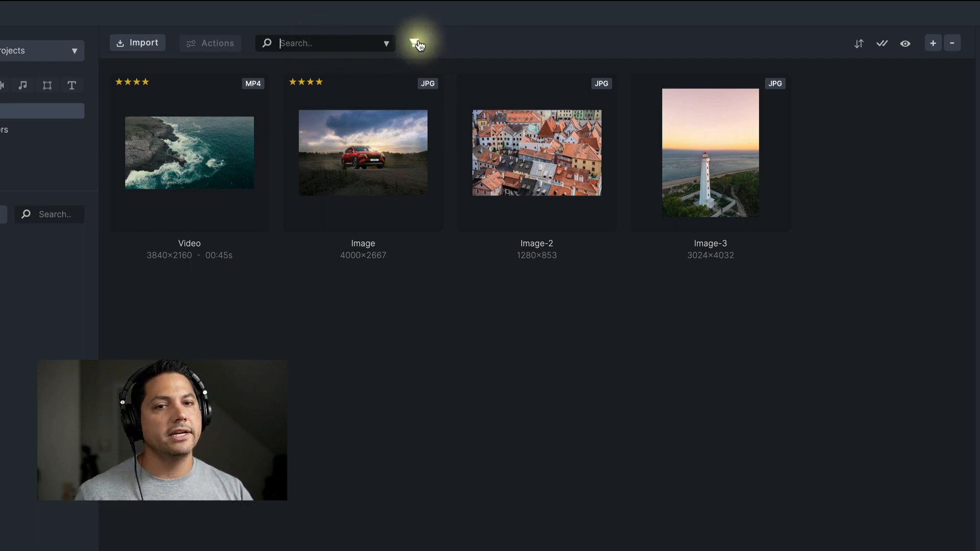
left_click(414, 43)
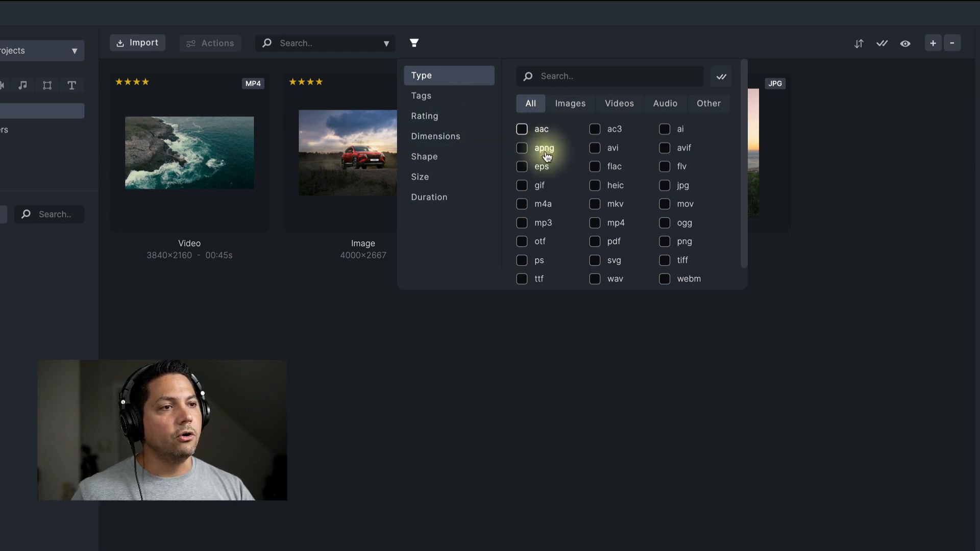
mouse_move(602, 227)
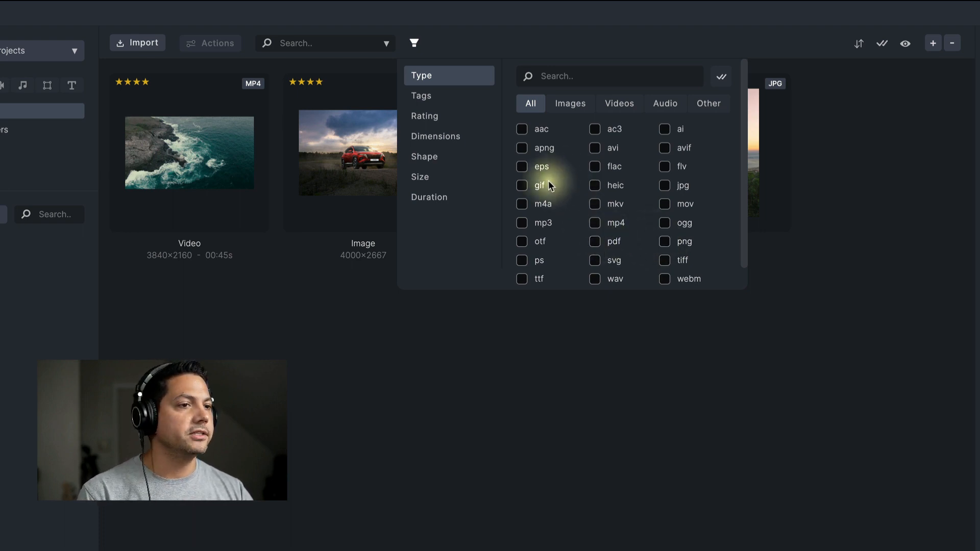
mouse_move(603, 152)
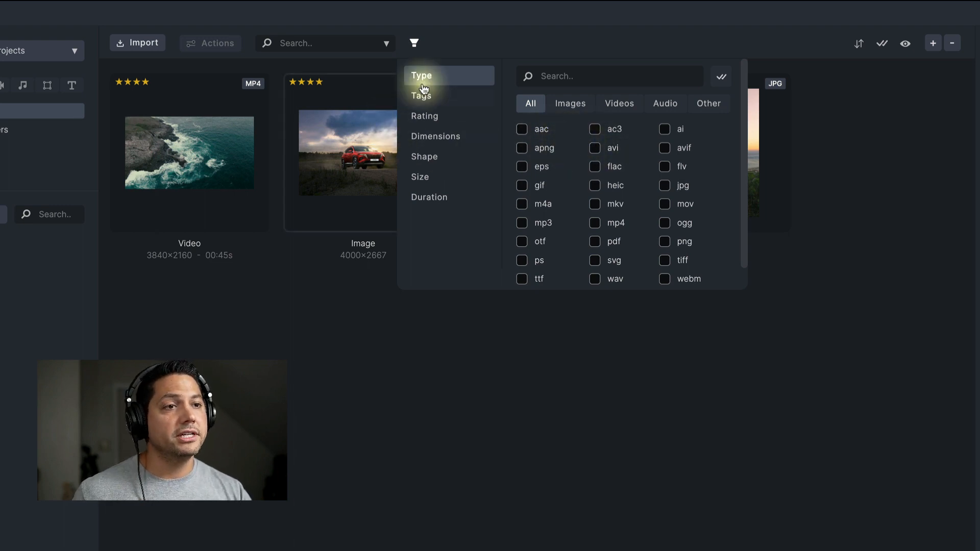
left_click(422, 96)
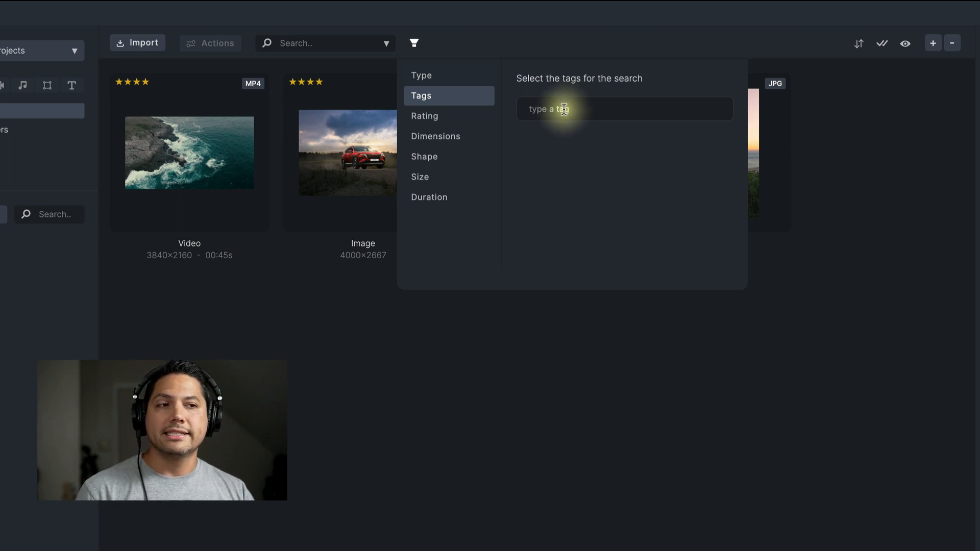
left_click(424, 117)
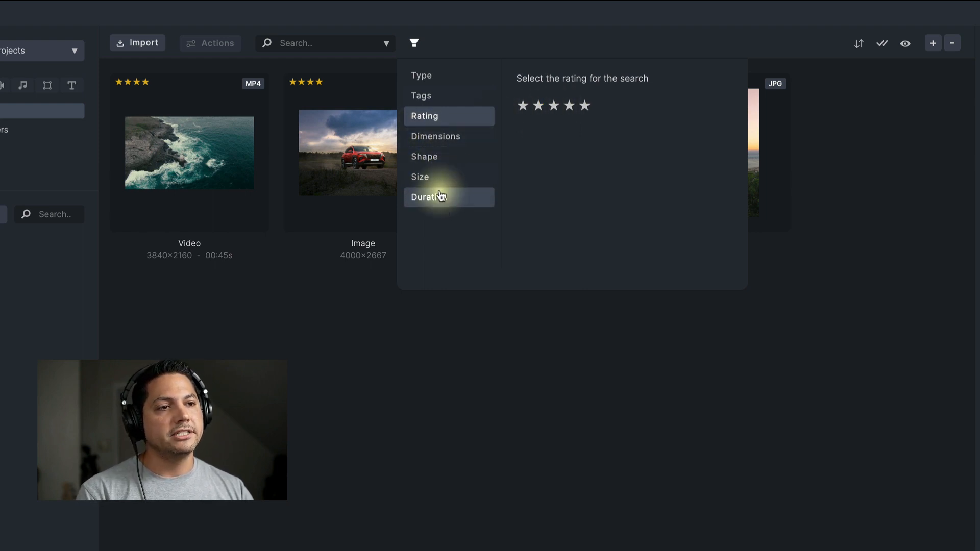
left_click(424, 157)
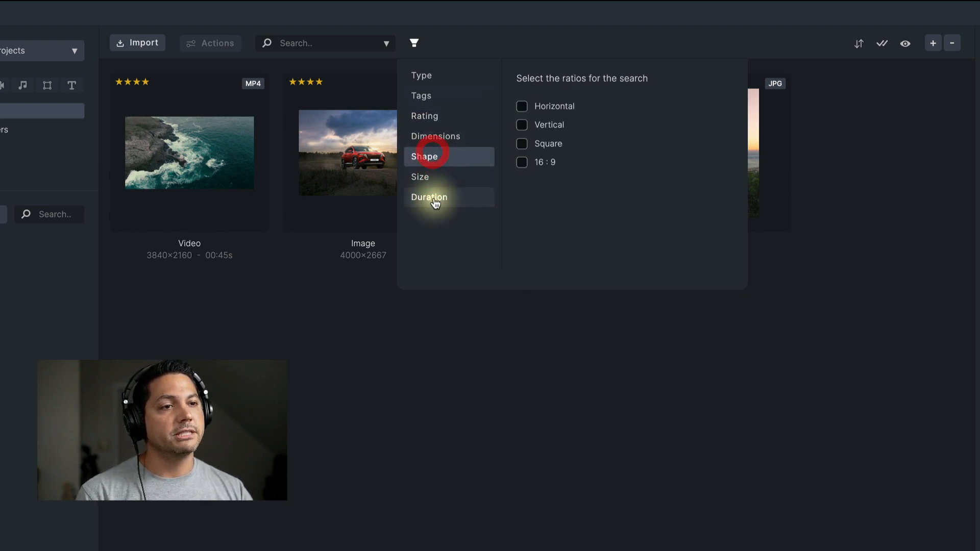
left_click(430, 197)
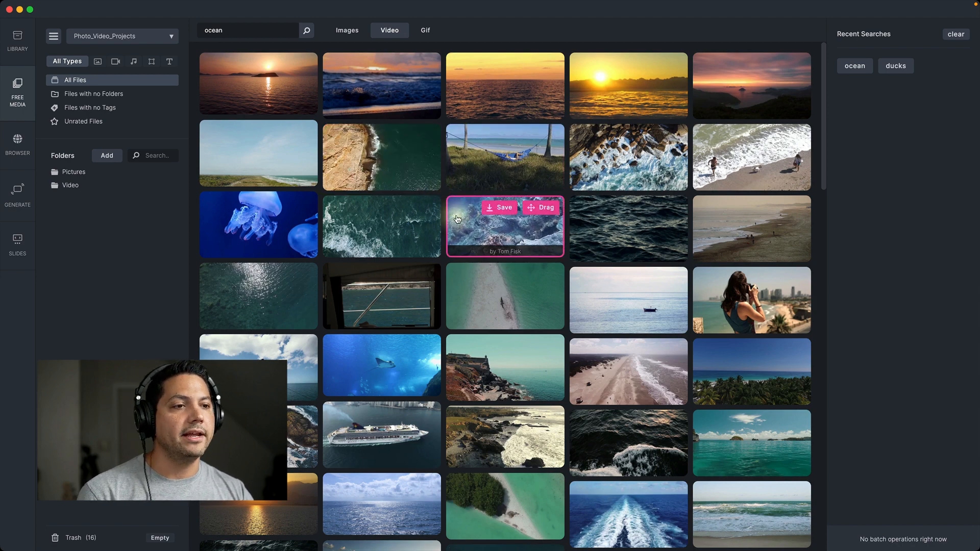
mouse_move(628, 228)
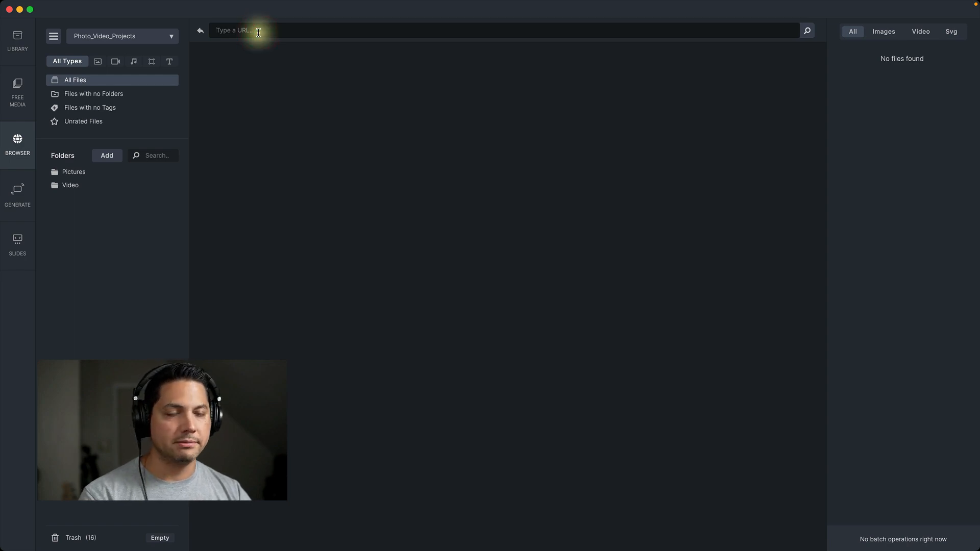
Load the CreateStudio offer page and view its extracted images and graphics by type
left_click(807, 30)
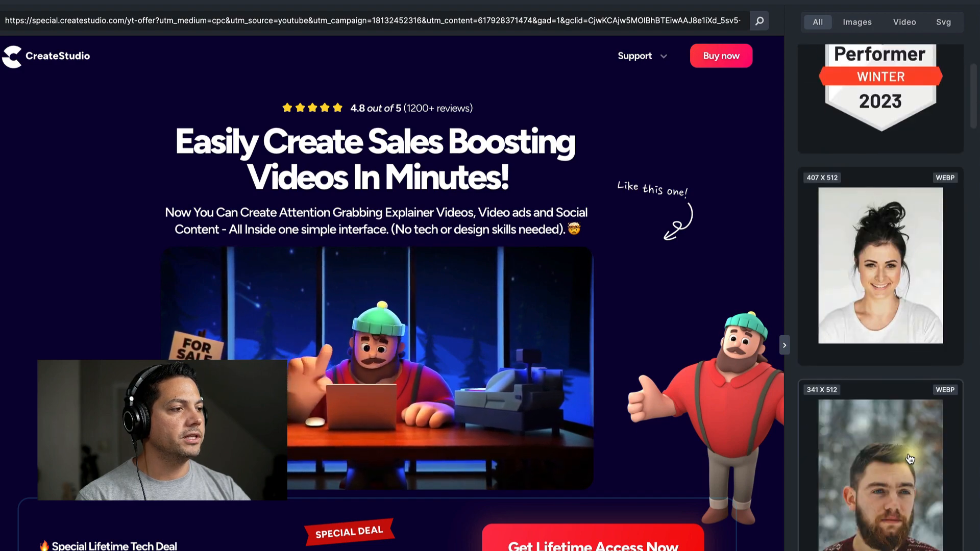
scroll("down", 3)
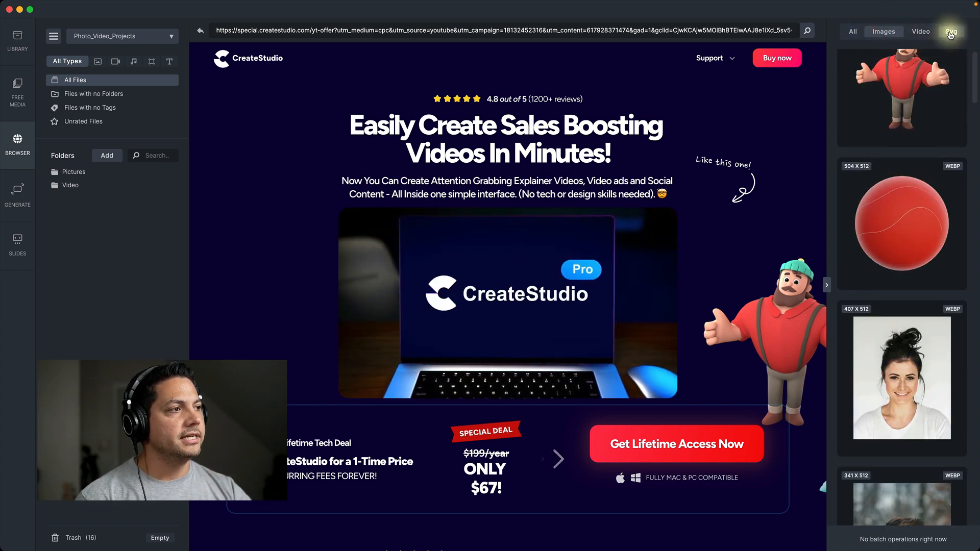
left_click(920, 31)
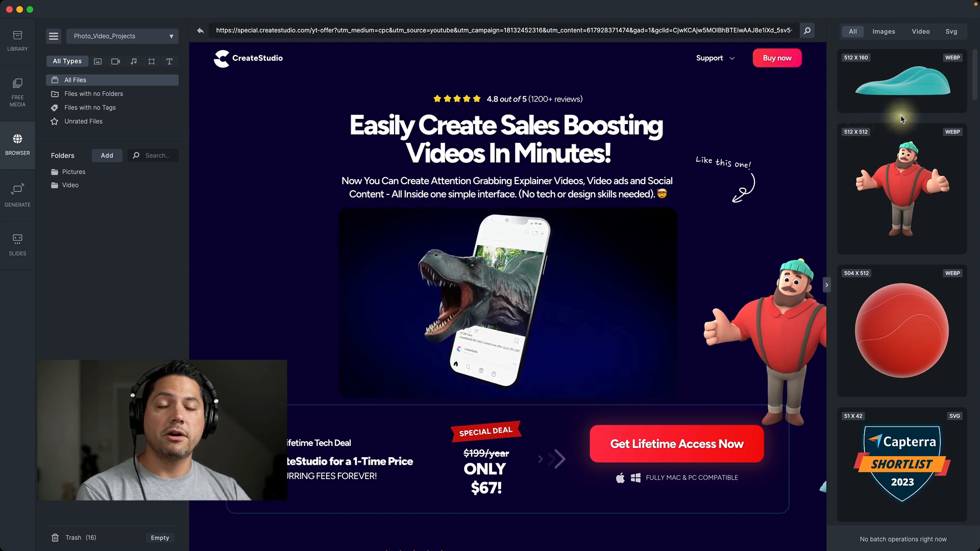
mouse_move(786, 219)
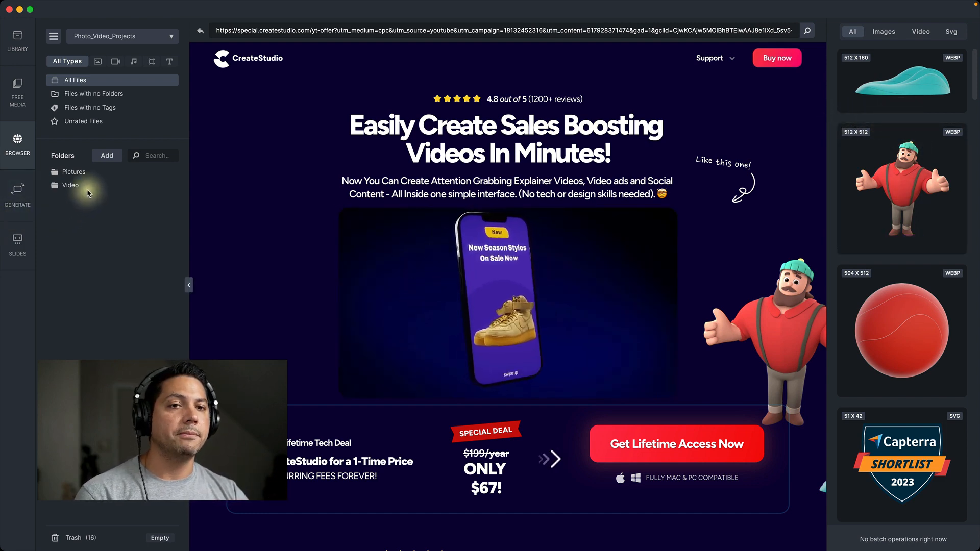
left_click(70, 185)
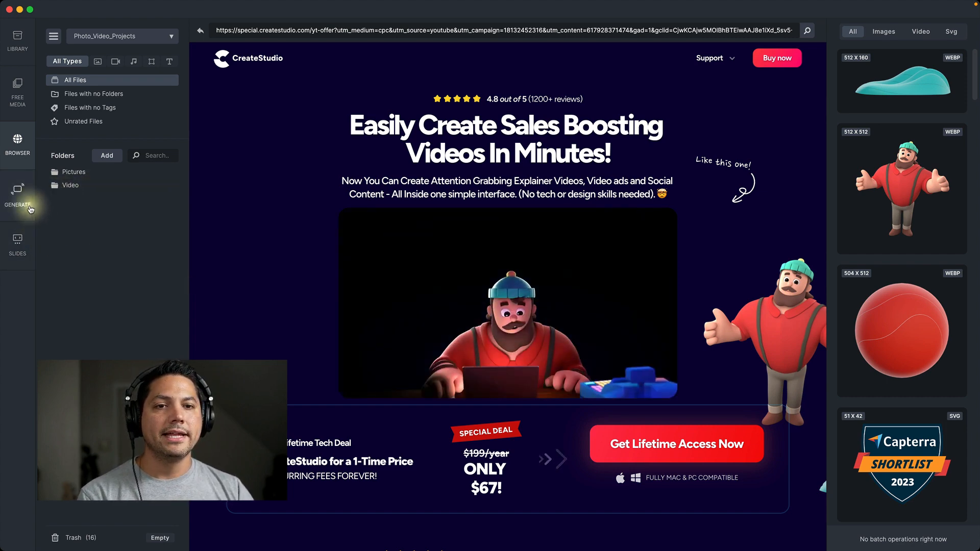
Give the pink blob a radial gradient fill in the pattern generator
left_click(18, 197)
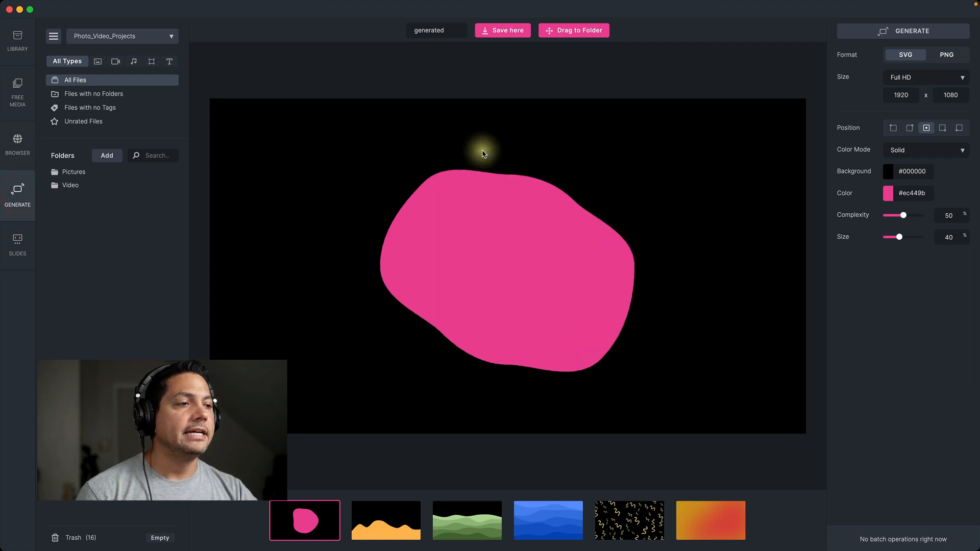
mouse_move(468, 158)
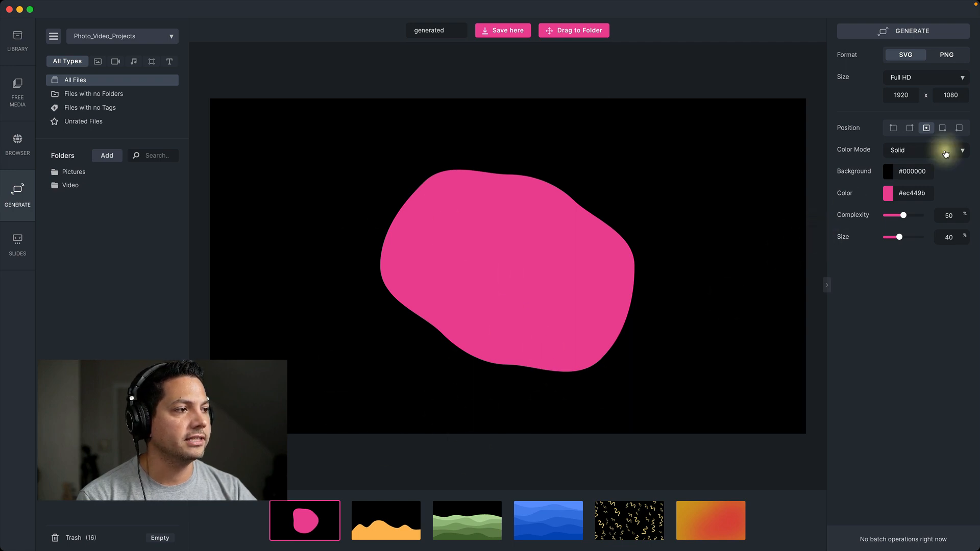
left_click(888, 193)
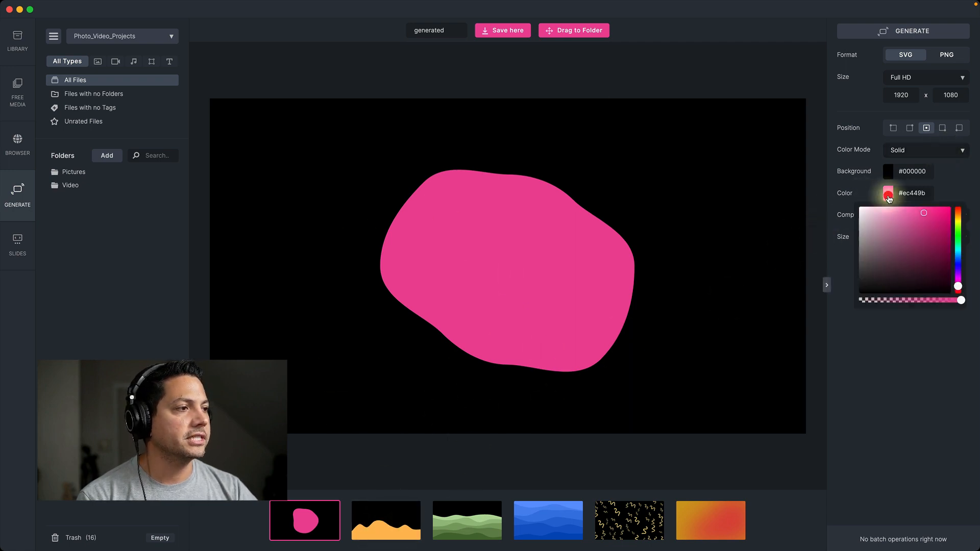
left_click(932, 150)
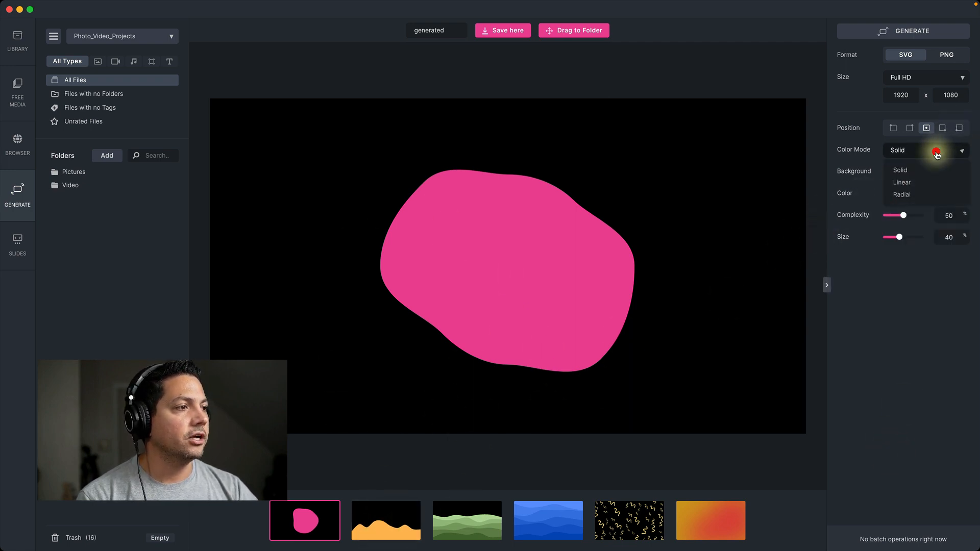
left_click(902, 181)
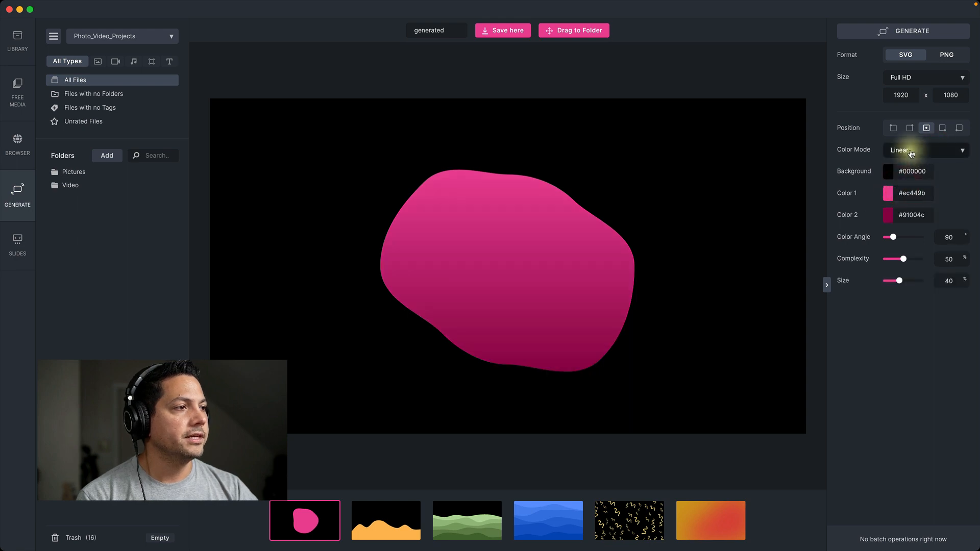
left_click(926, 149)
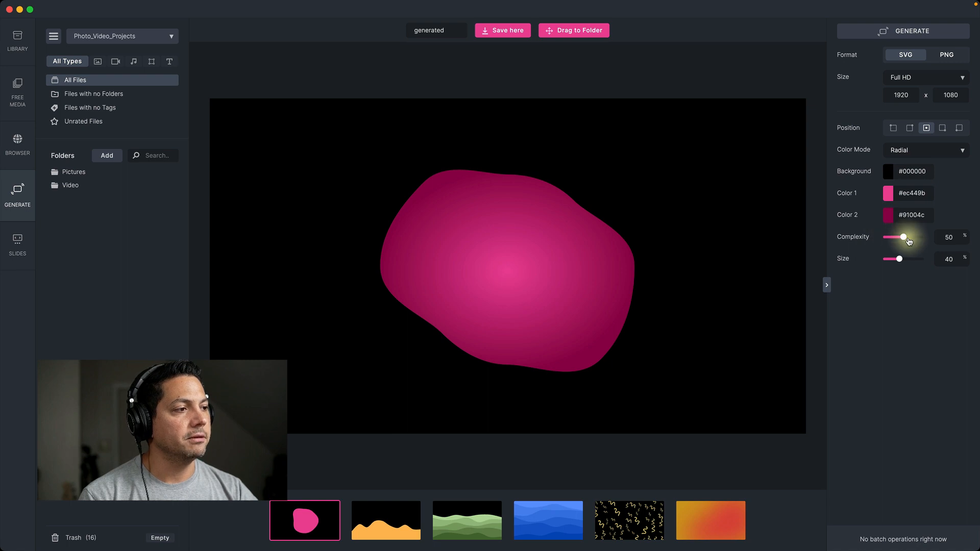
Set complexity to 57% and size to 48%, generate a new blob, and check size presets
left_click_drag(900, 258, 903, 260)
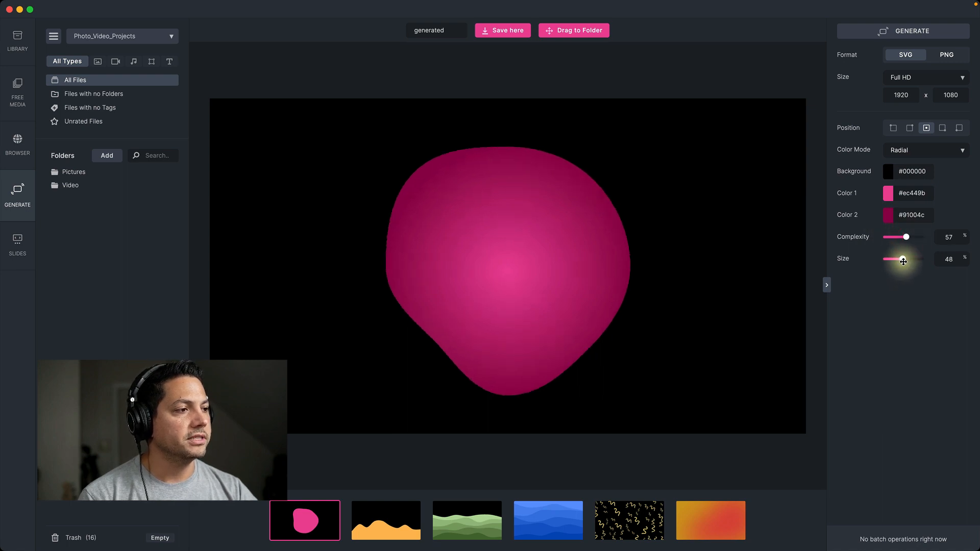
left_click(912, 31)
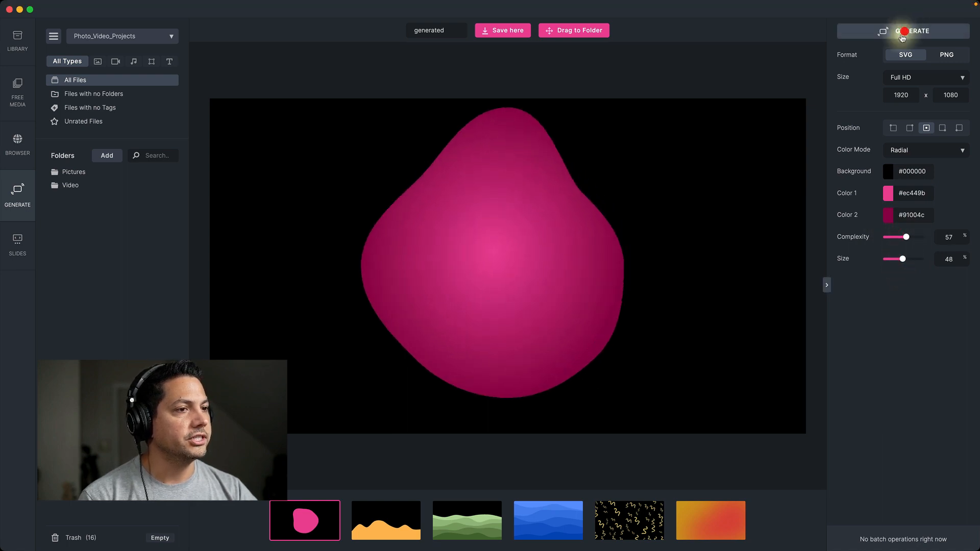
left_click(913, 31)
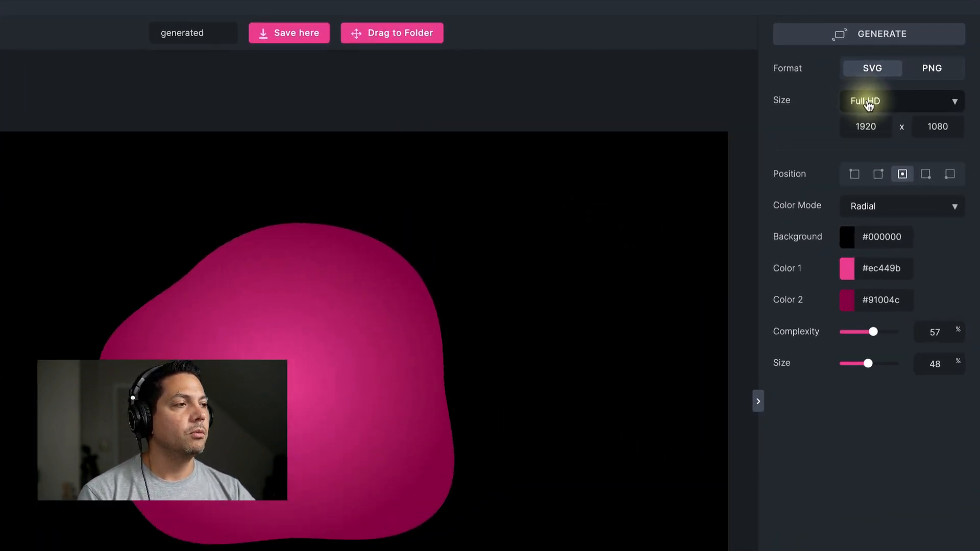
left_click(900, 101)
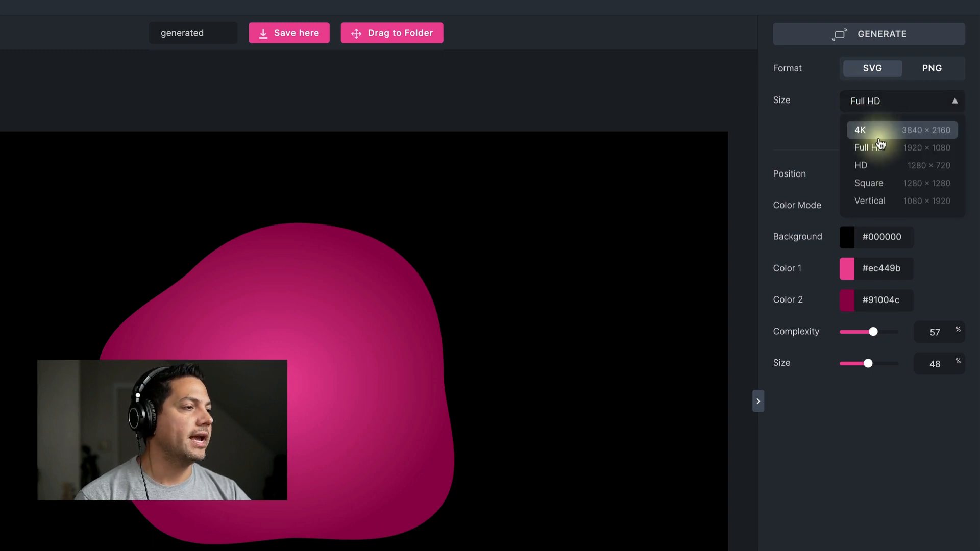
mouse_move(882, 183)
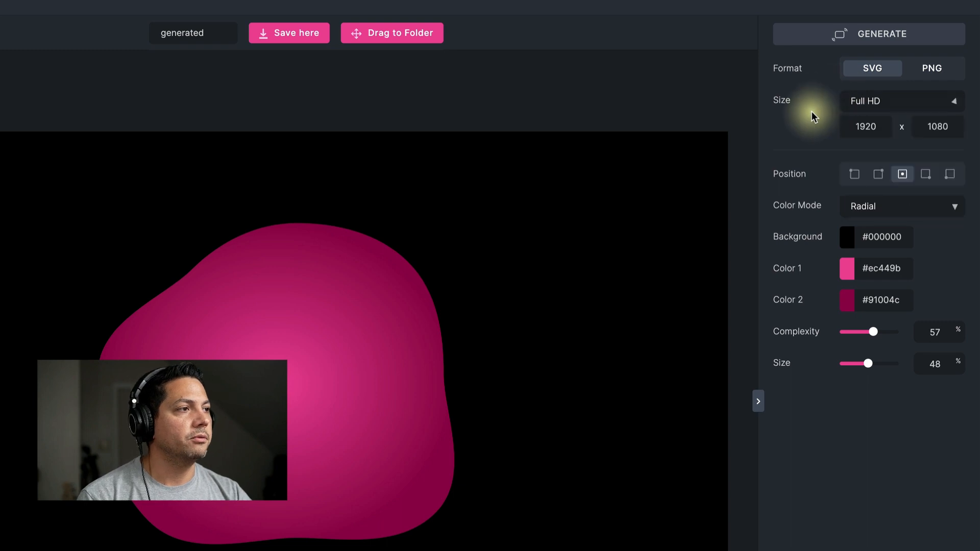
left_click(931, 68)
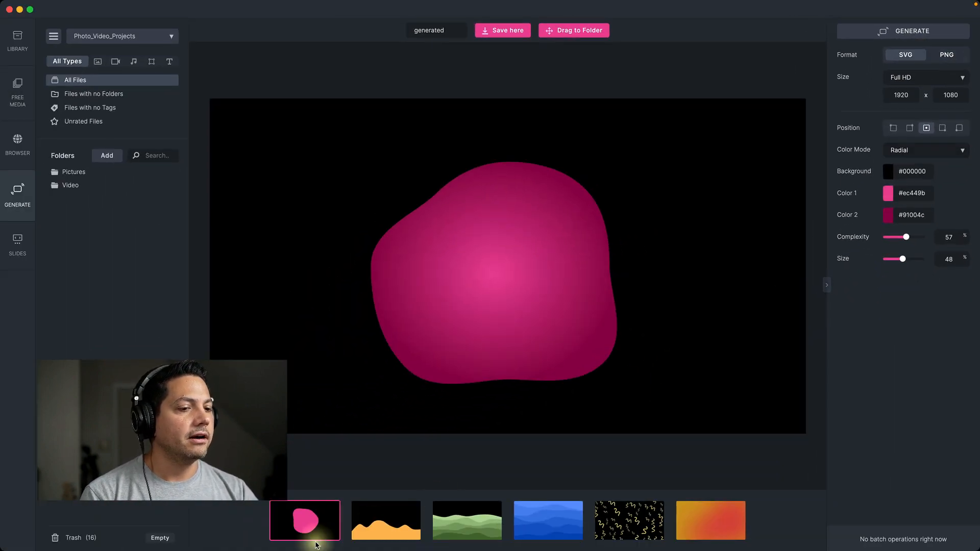
Try the waves pattern with sharp-peak and stepped-block draw types
left_click(386, 521)
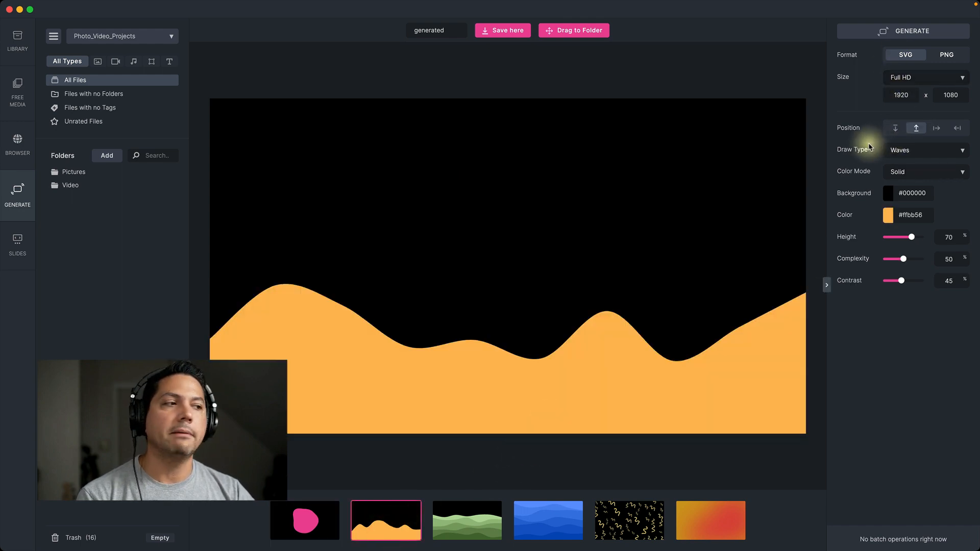
left_click(926, 150)
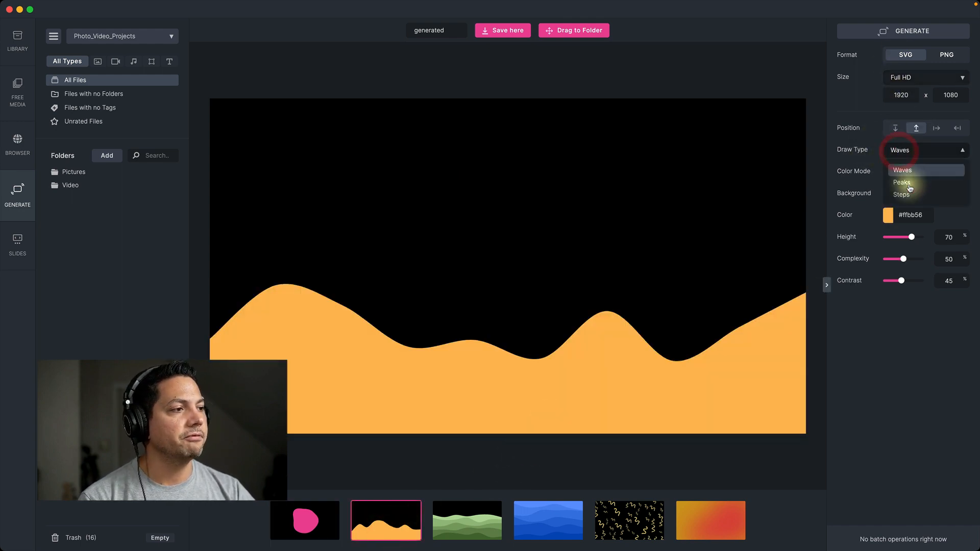
left_click(902, 181)
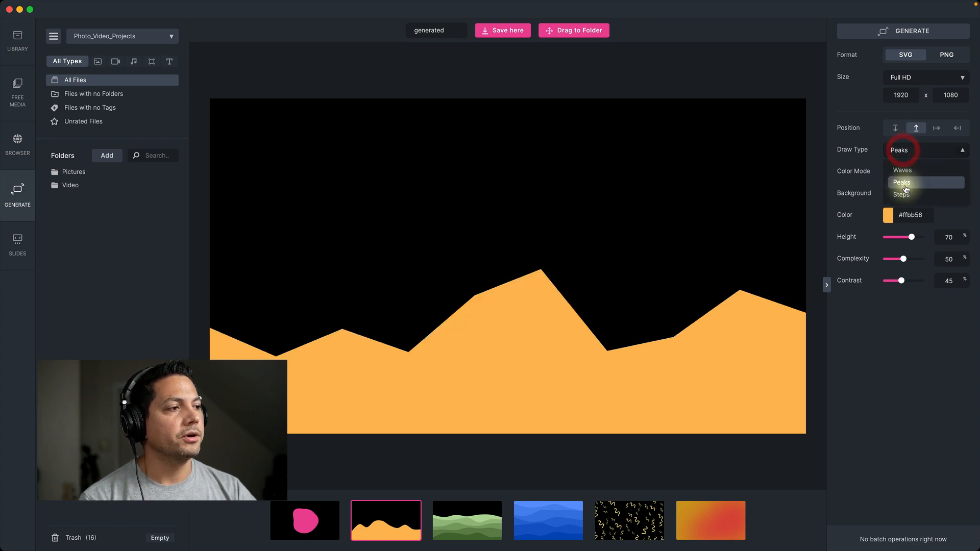
left_click(902, 194)
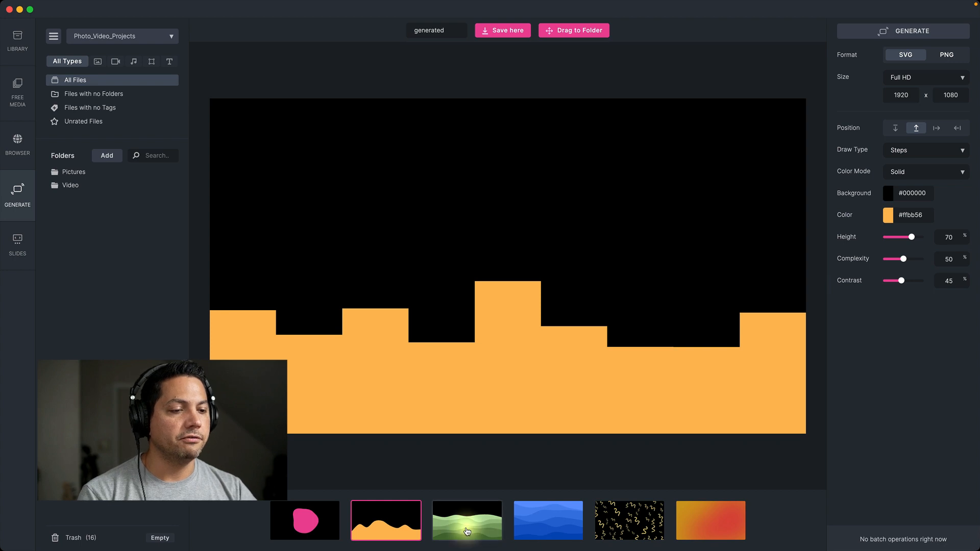
Try scattered TV-logo and other shapes, settling on moons coloured light blue #6da9df
left_click(466, 520)
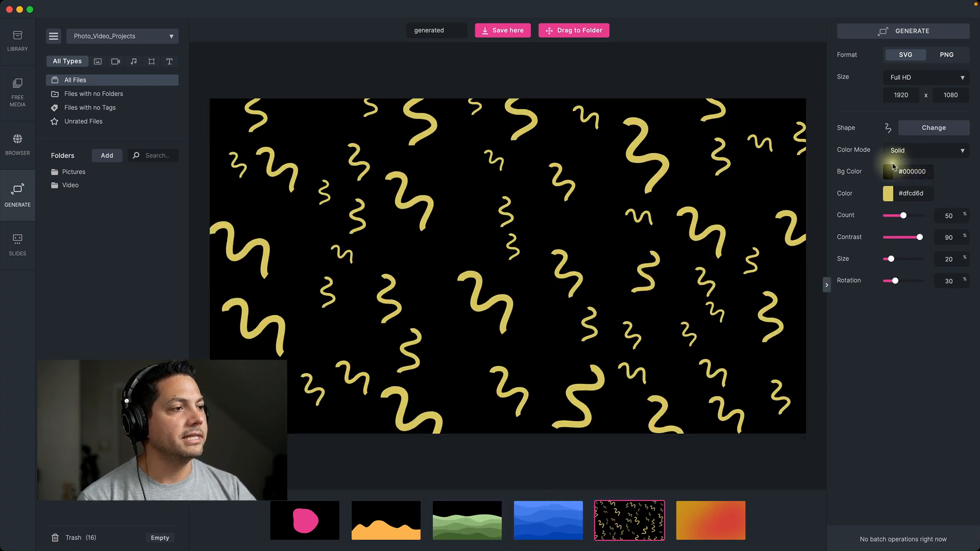
left_click(934, 128)
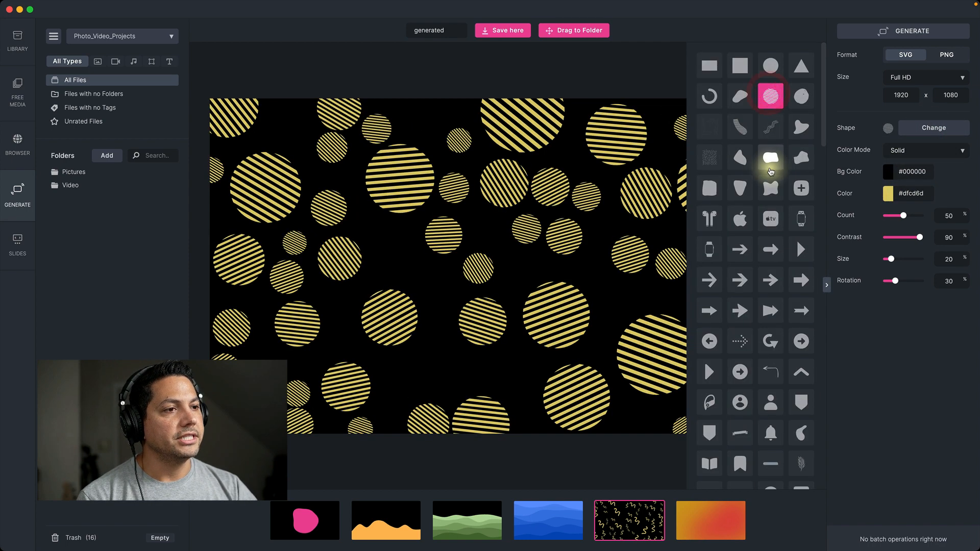
left_click(770, 219)
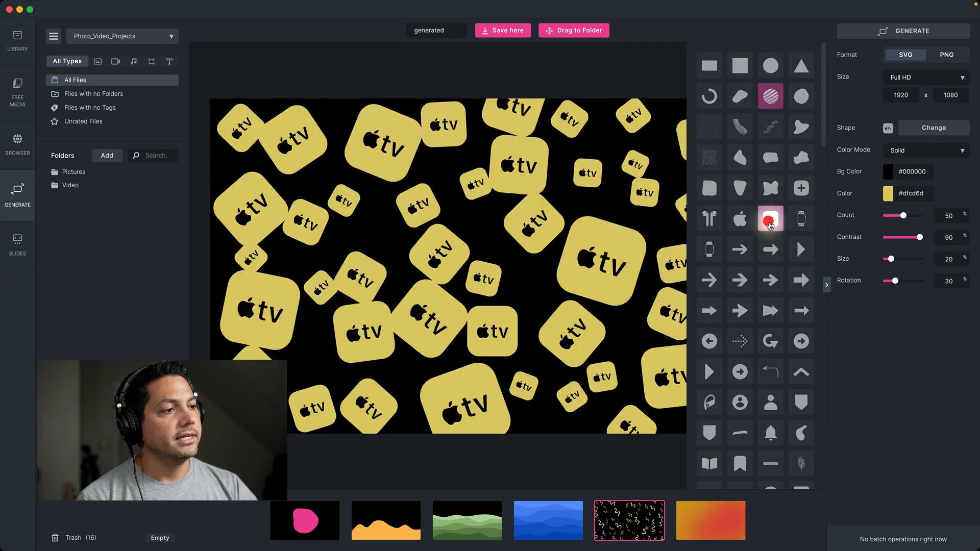
left_click(771, 219)
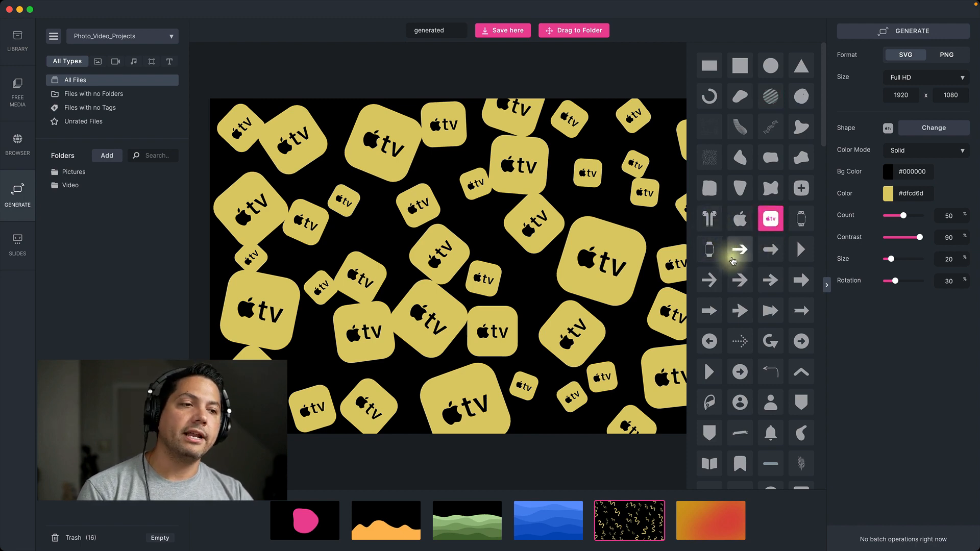
scroll("down", 3)
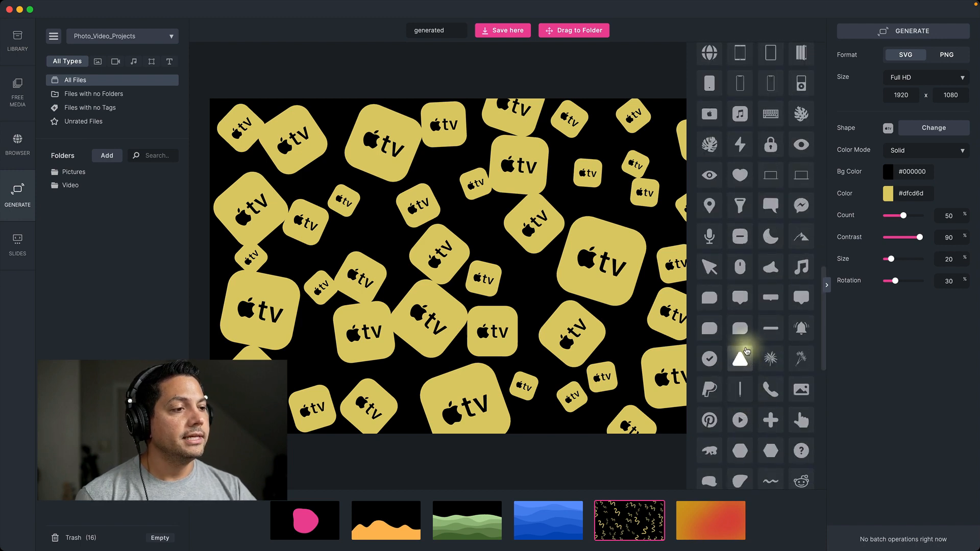
mouse_move(740, 236)
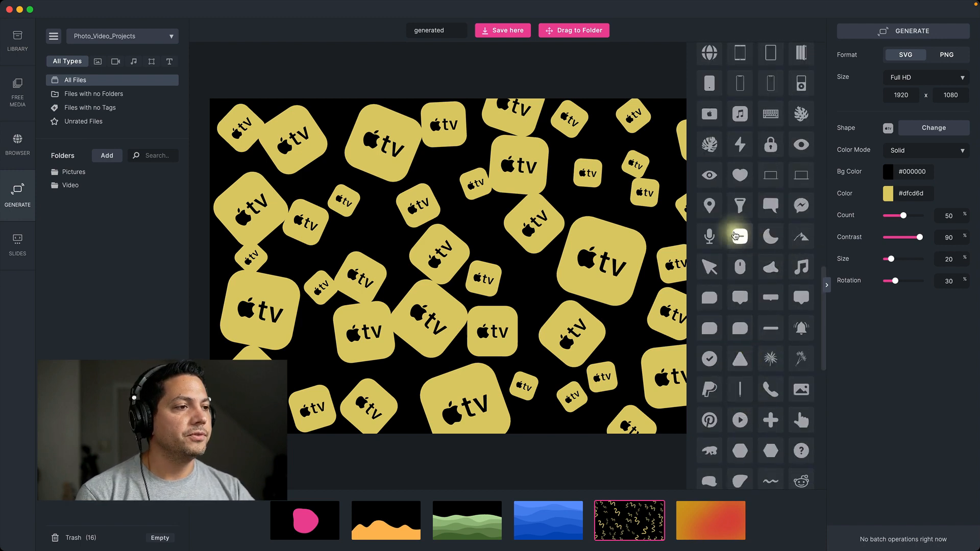
left_click(771, 237)
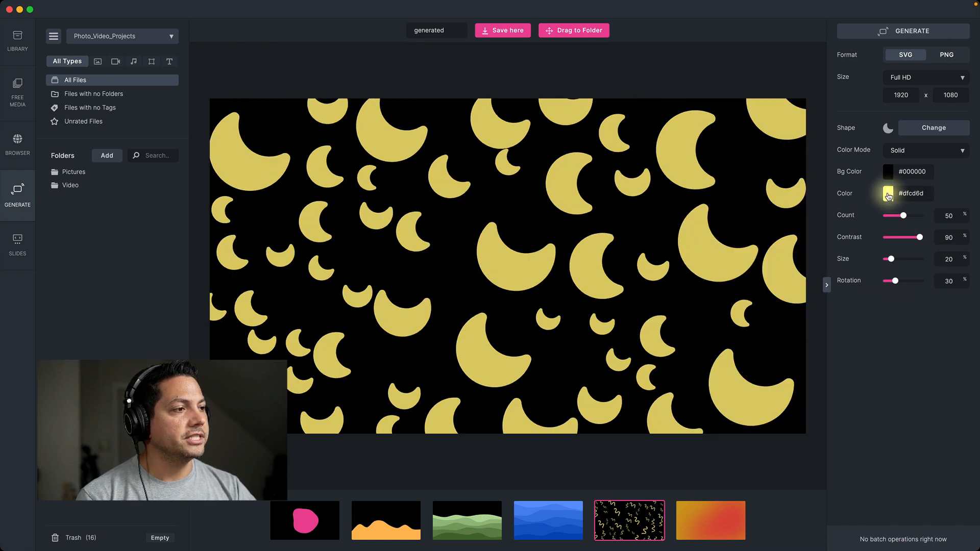
left_click(888, 193)
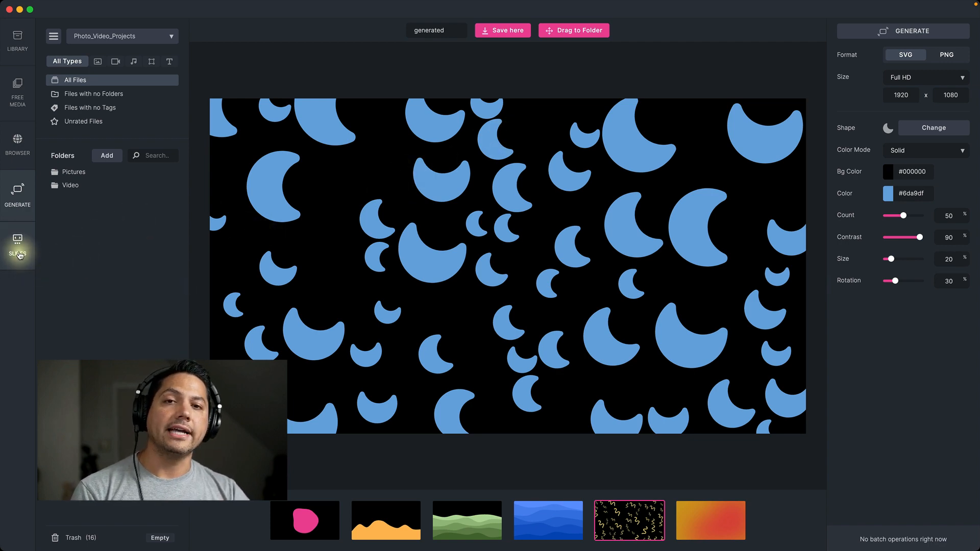
Create a slideshow from Image-3, Image-2 and Image (lighthouse, rooftops, red car)
left_click(17, 245)
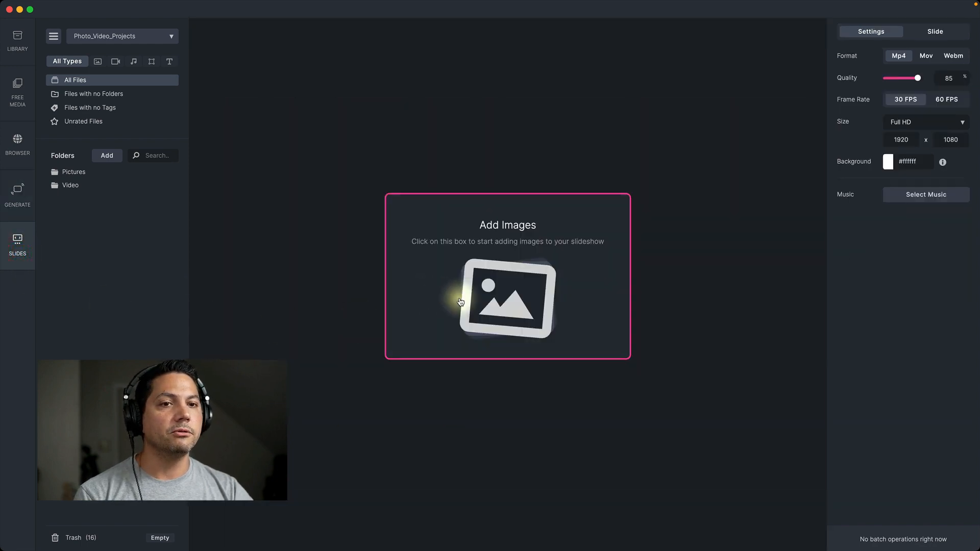
mouse_move(546, 287)
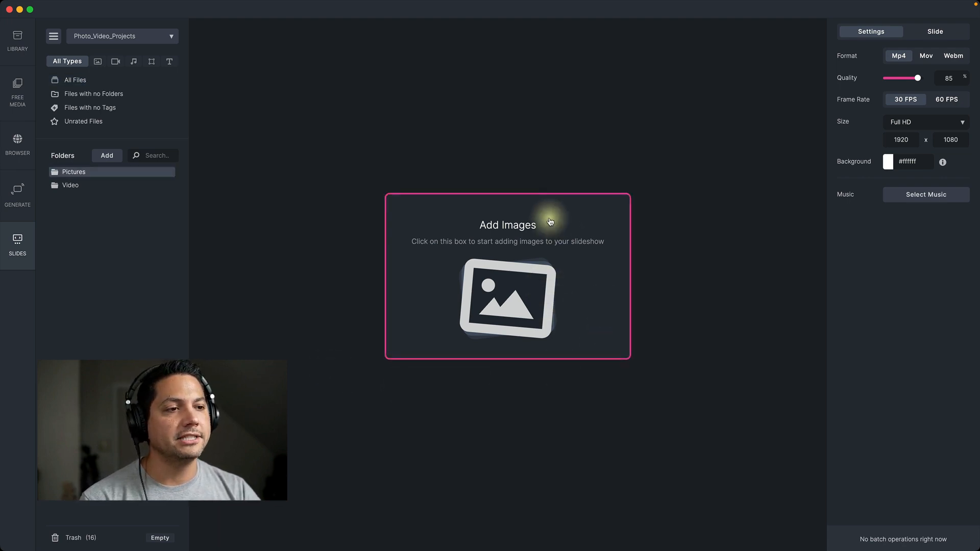
mouse_move(494, 283)
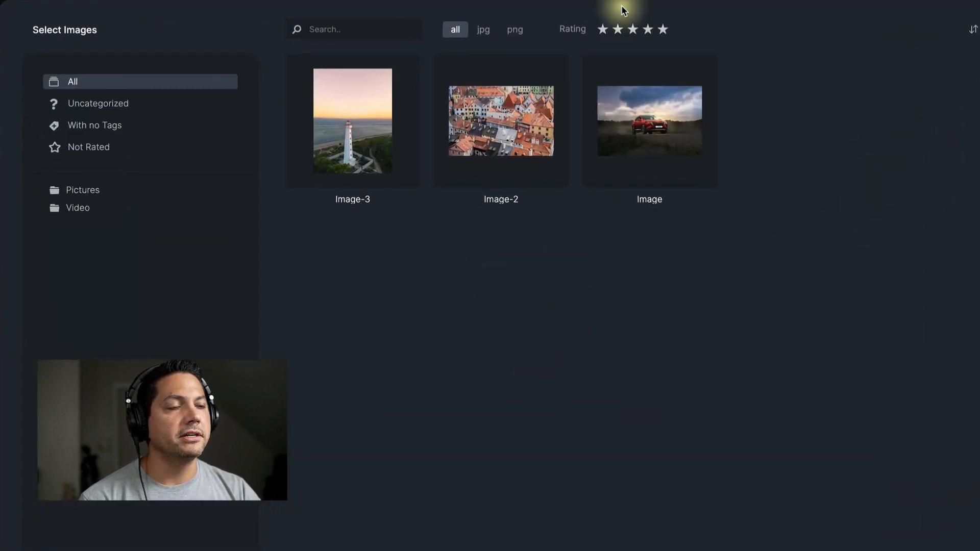
mouse_move(535, 244)
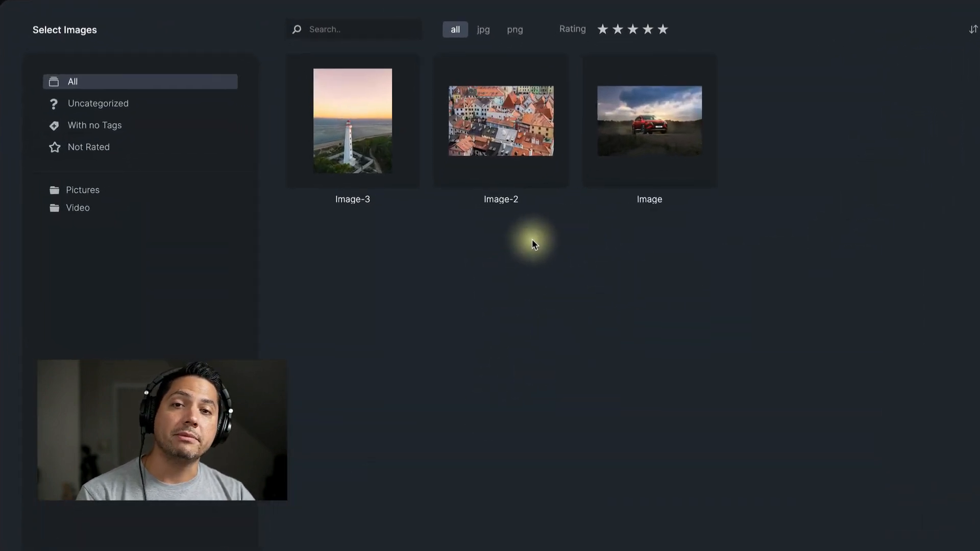
mouse_move(557, 225)
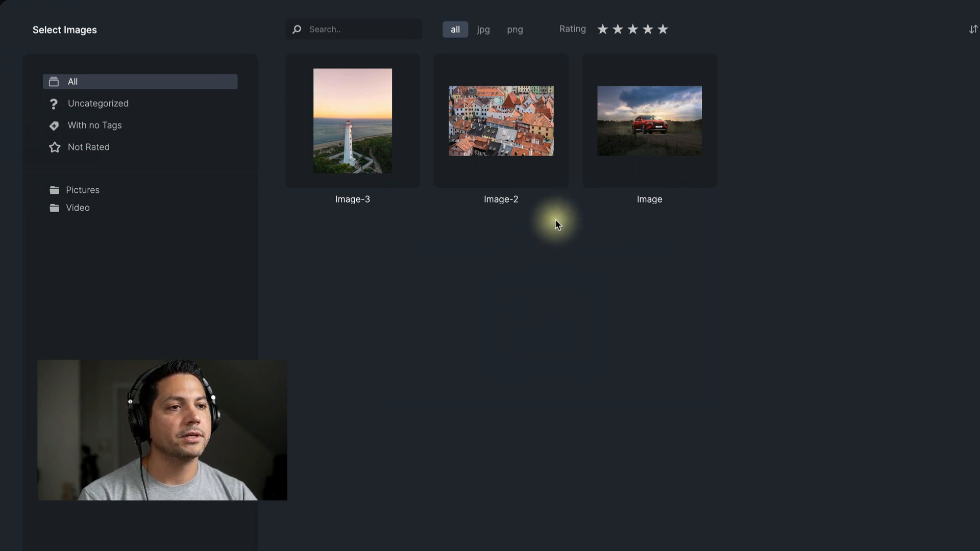
mouse_move(769, 115)
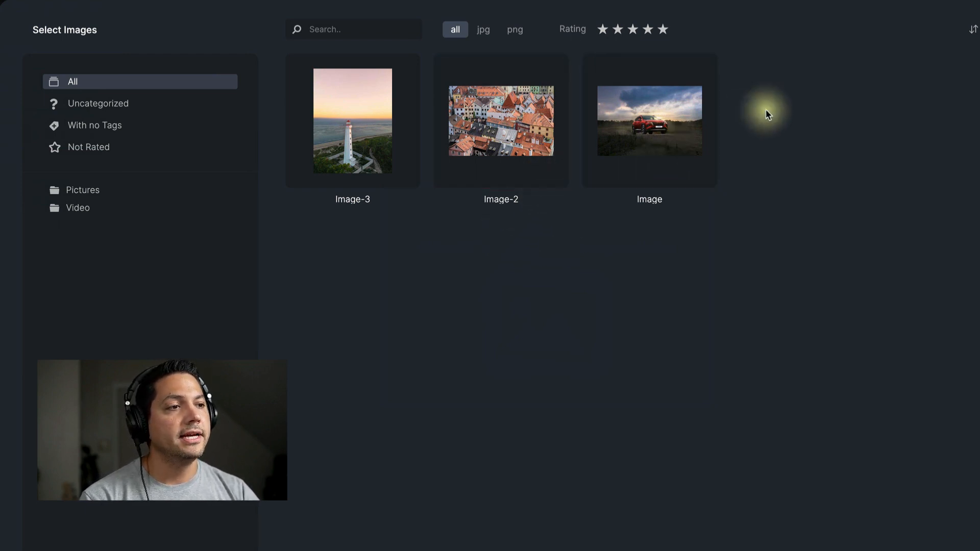
left_click(501, 120)
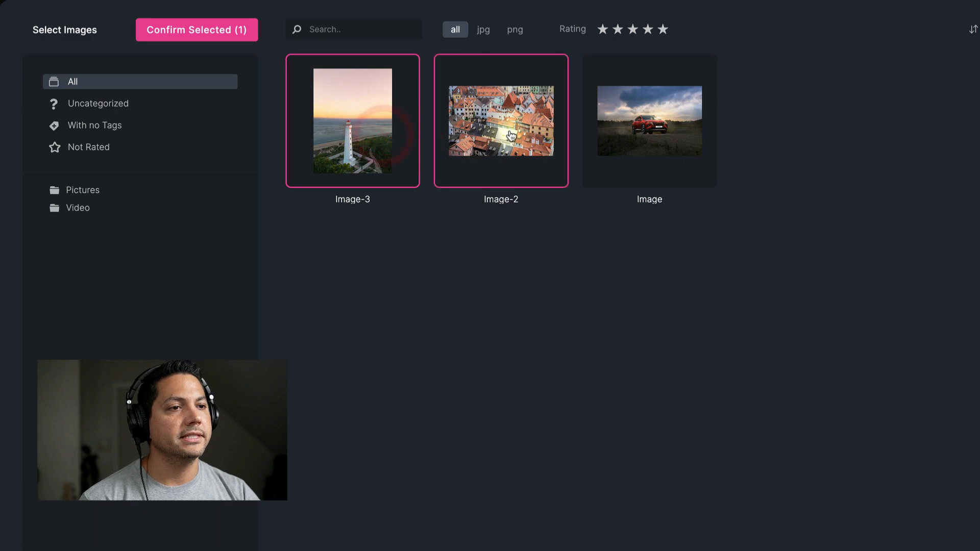
left_click(649, 120)
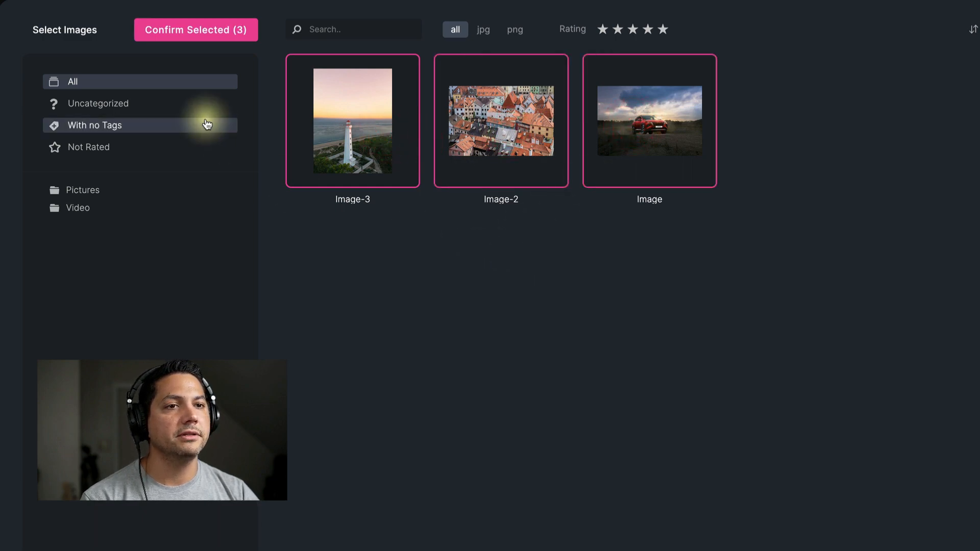
left_click(196, 30)
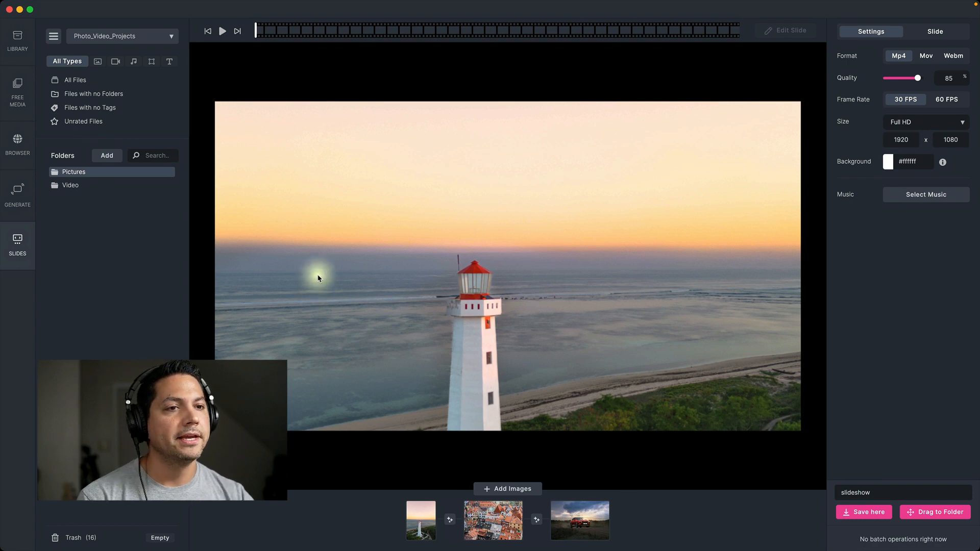
Play the slideshow preview and scrub into the first transition
left_click(222, 30)
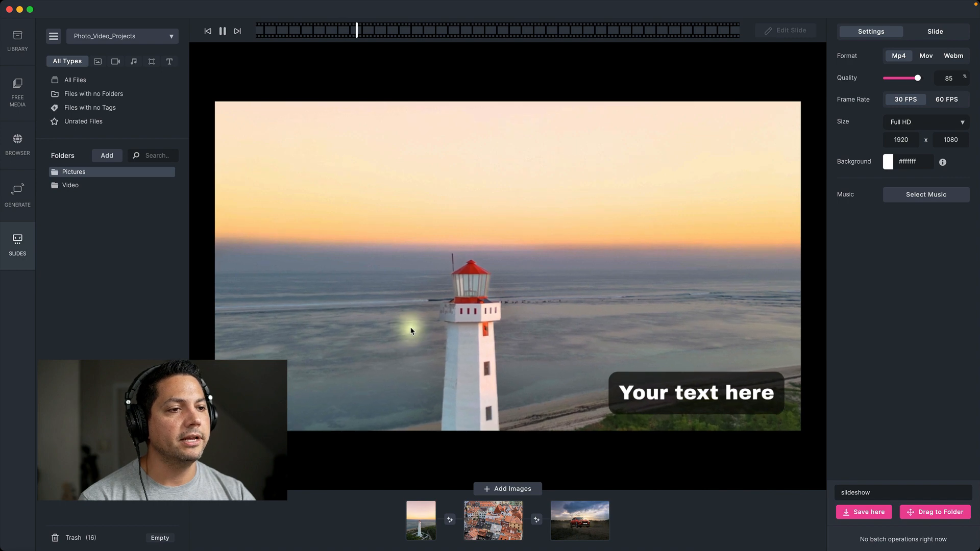
left_click(493, 521)
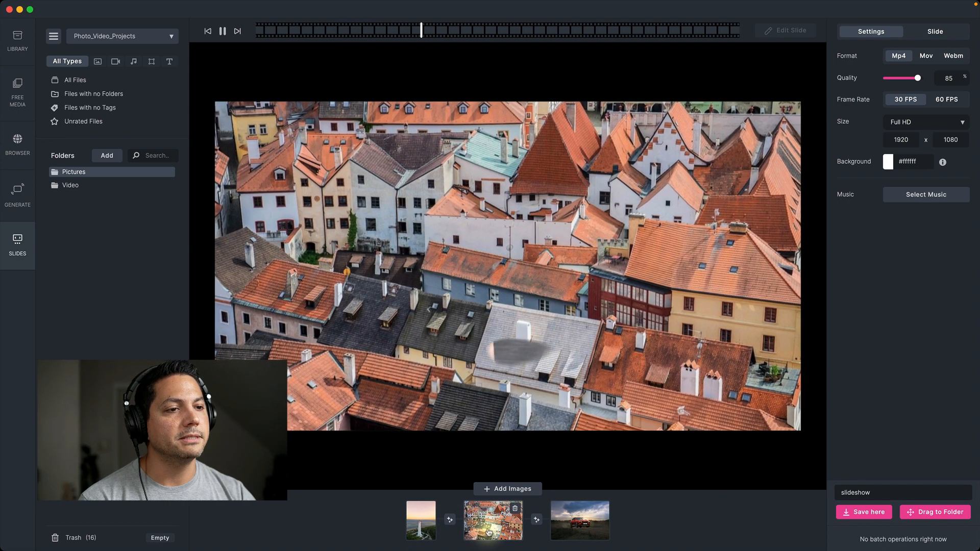
left_click(222, 31)
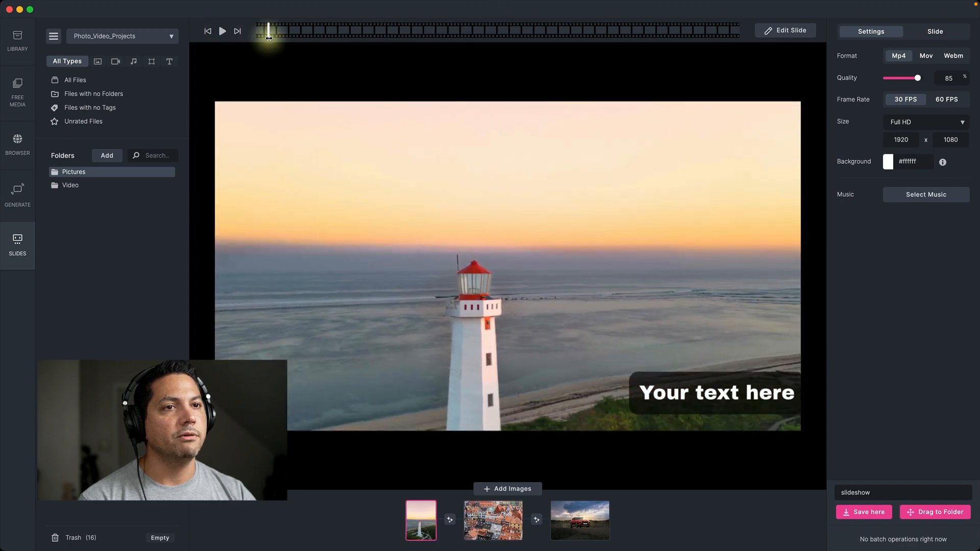
left_click_drag(268, 29, 416, 30)
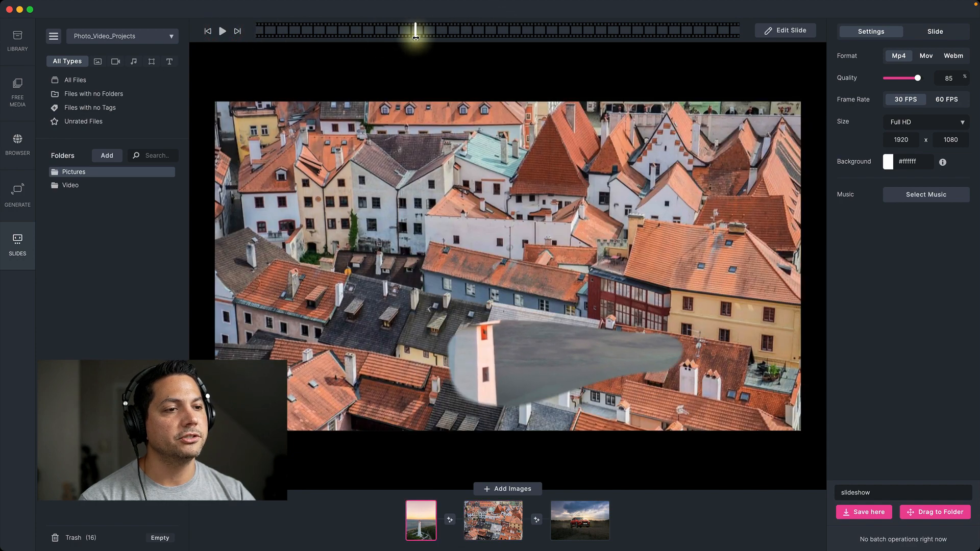
Apply Flipping Grids between the lighthouse and rooftops slides and replay the preview
left_click(450, 520)
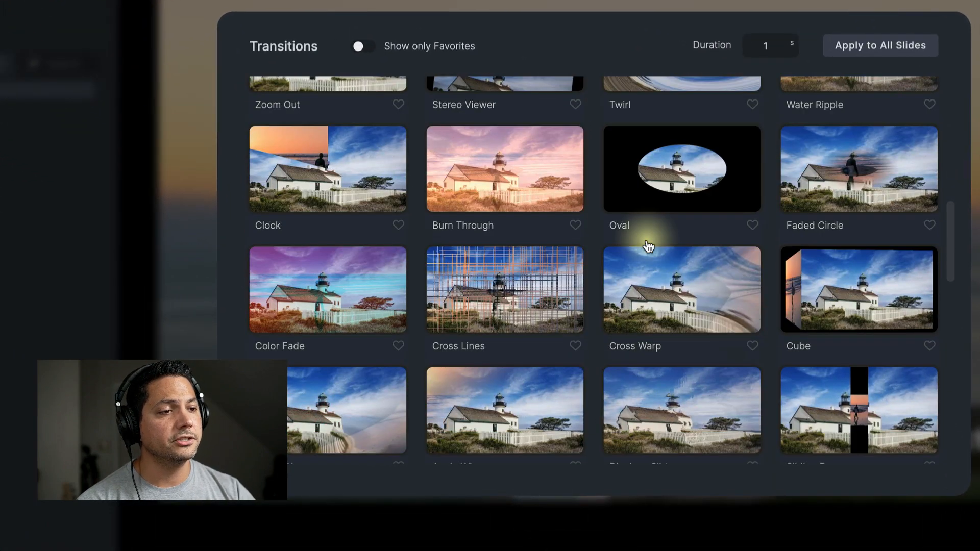
scroll("down", 3)
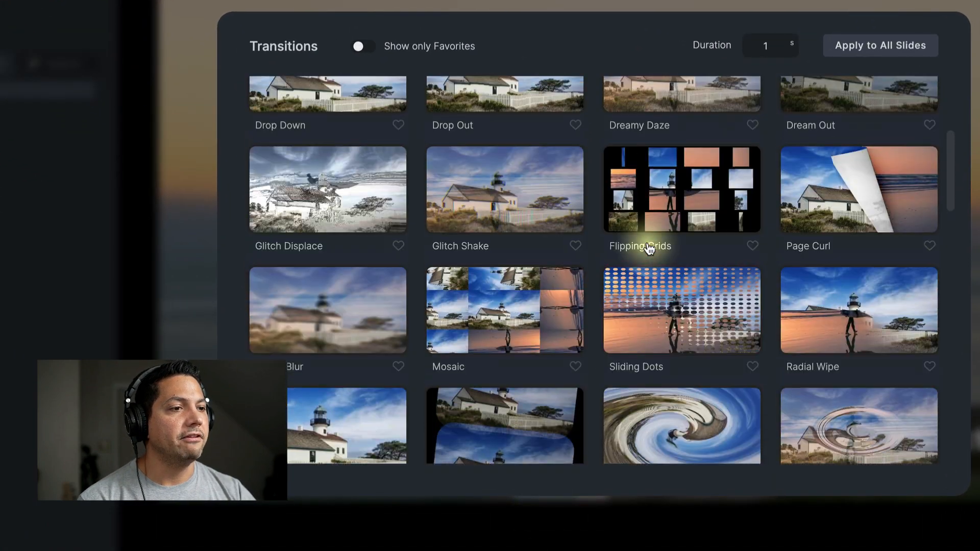
left_click(681, 189)
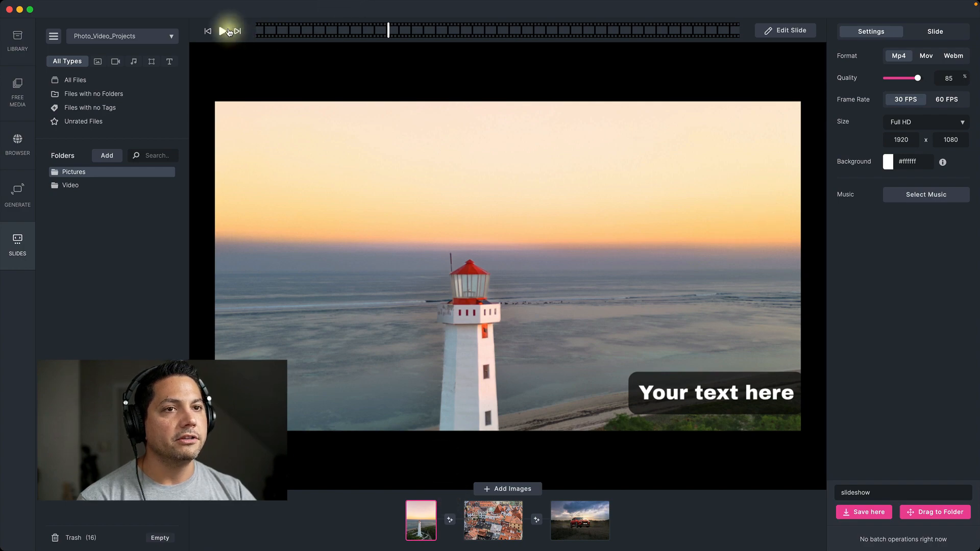
left_click(223, 30)
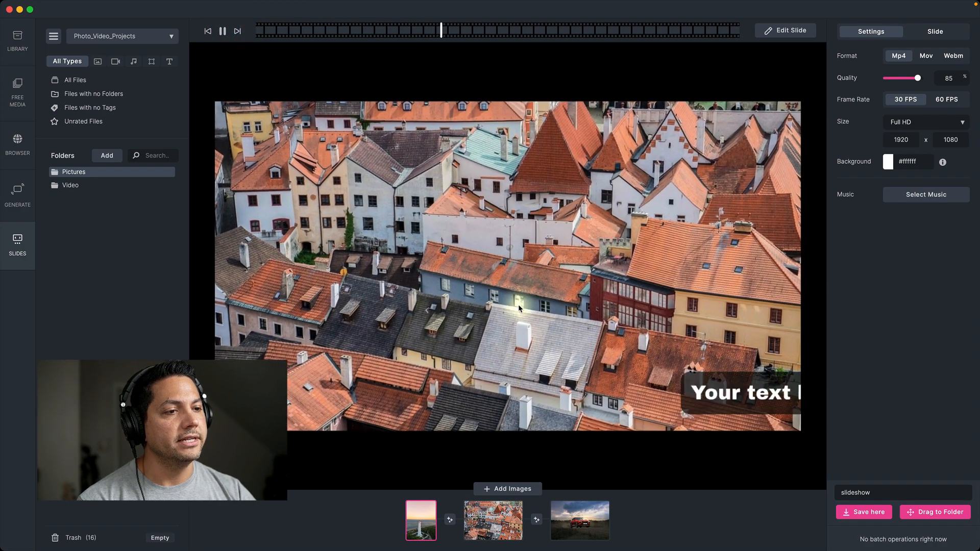
left_click(223, 31)
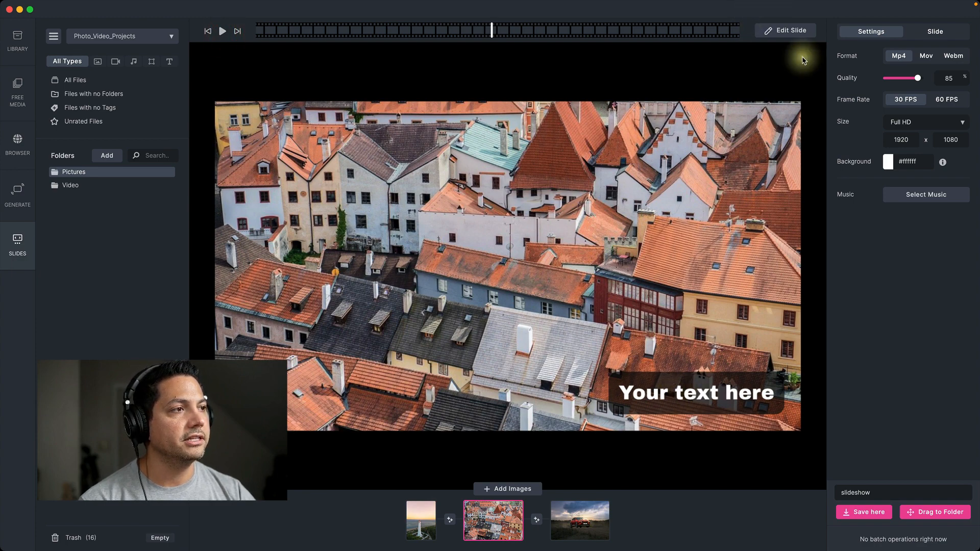
Enter and exit Edit Slide on the rooftops slide to reveal its Slide settings
left_click(785, 30)
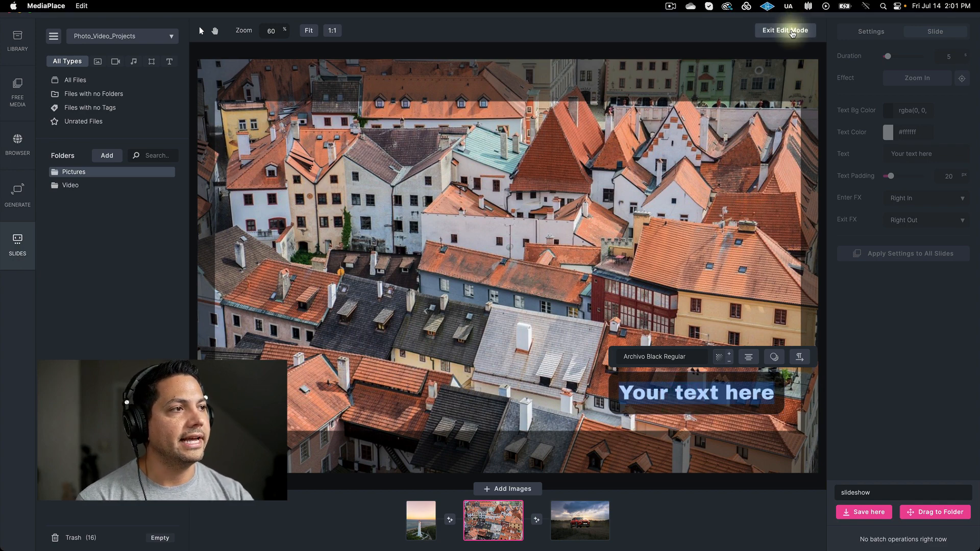
left_click(785, 30)
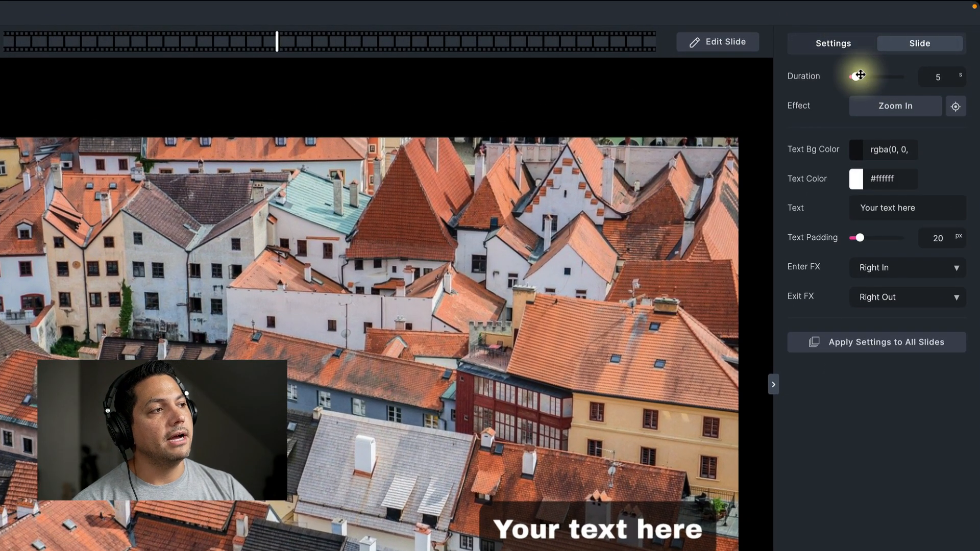
Set the rooftops slide to 8.6 seconds, try the Zoom Out effect, and save
left_click_drag(860, 75, 868, 76)
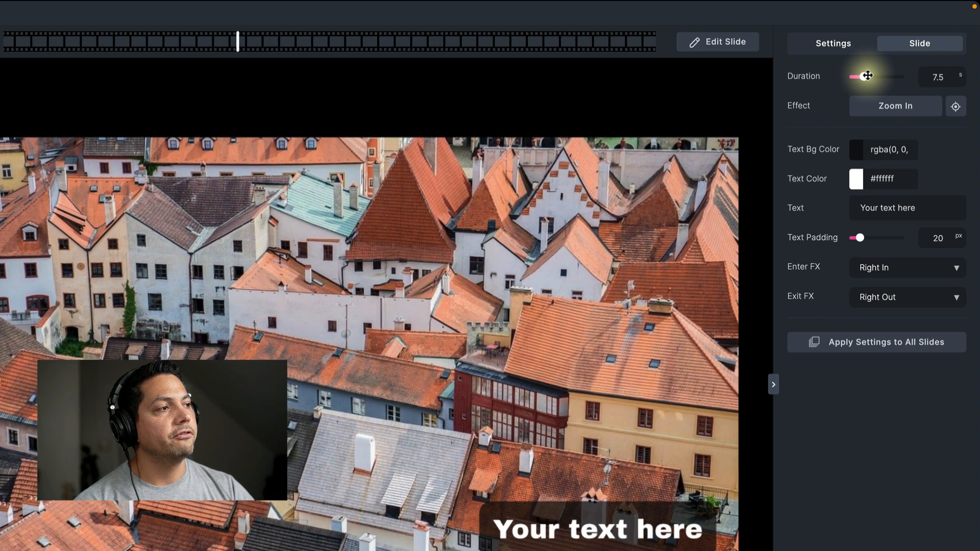
left_click_drag(859, 75, 870, 76)
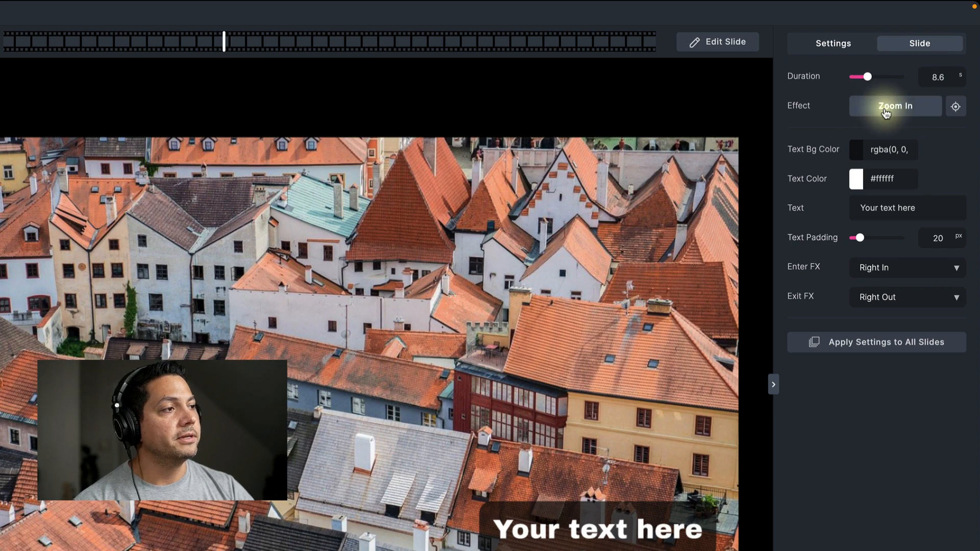
left_click(895, 105)
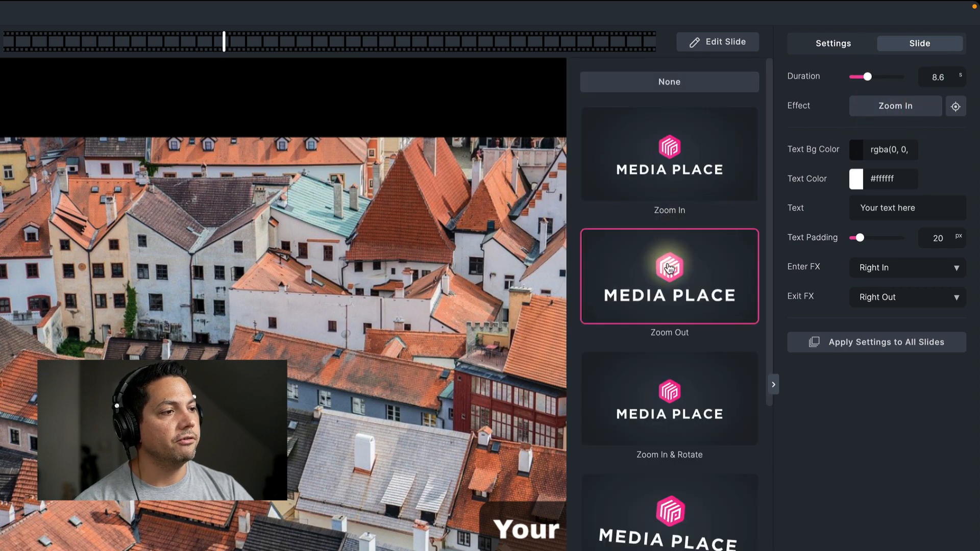
left_click(669, 399)
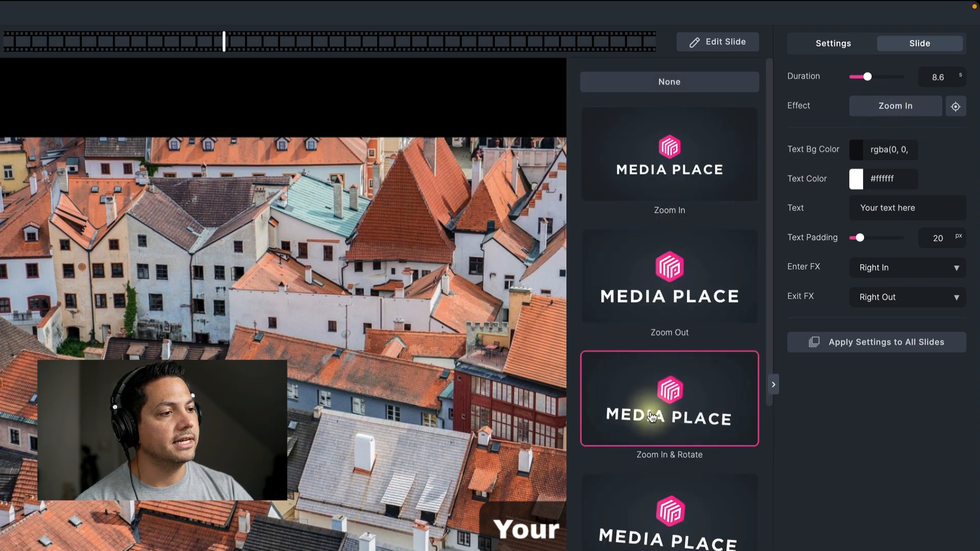
scroll("down", 3)
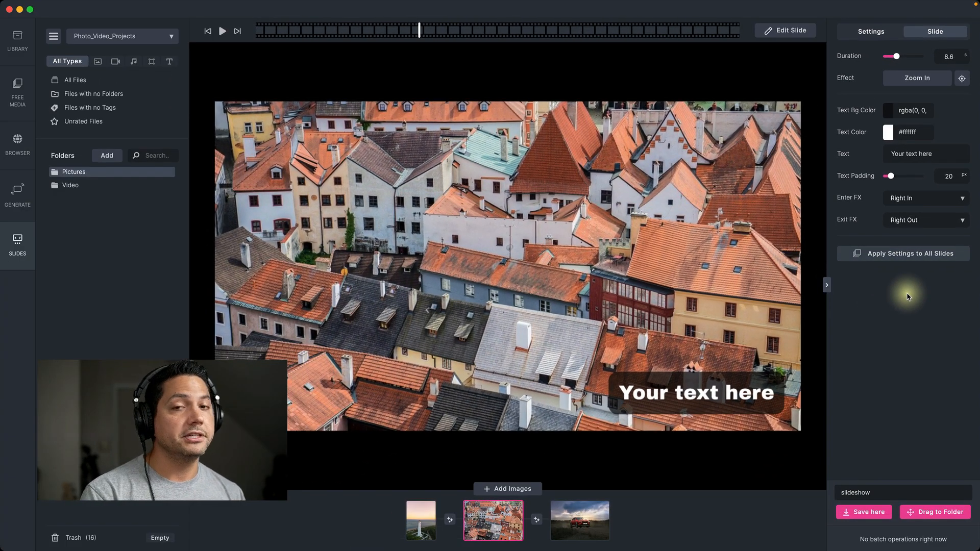
mouse_move(903, 323)
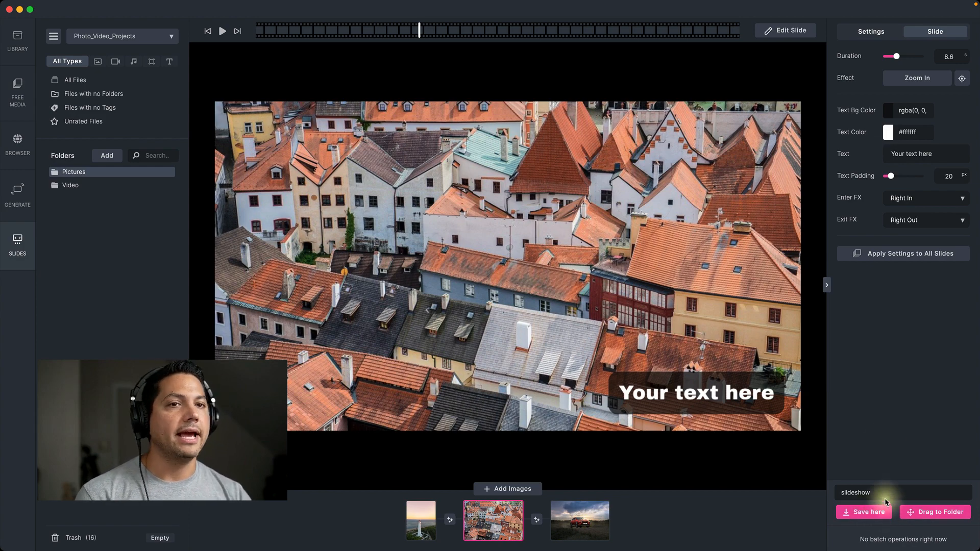
left_click(17, 39)
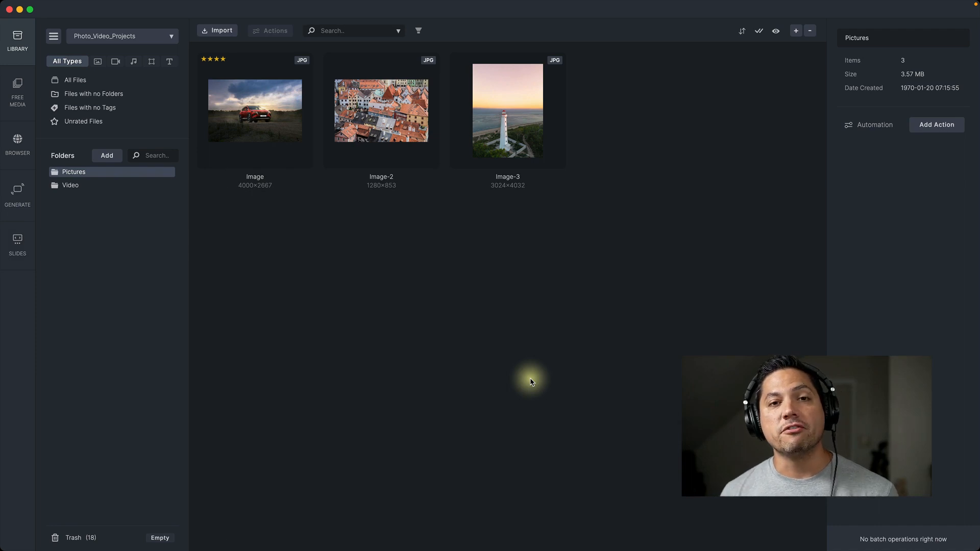